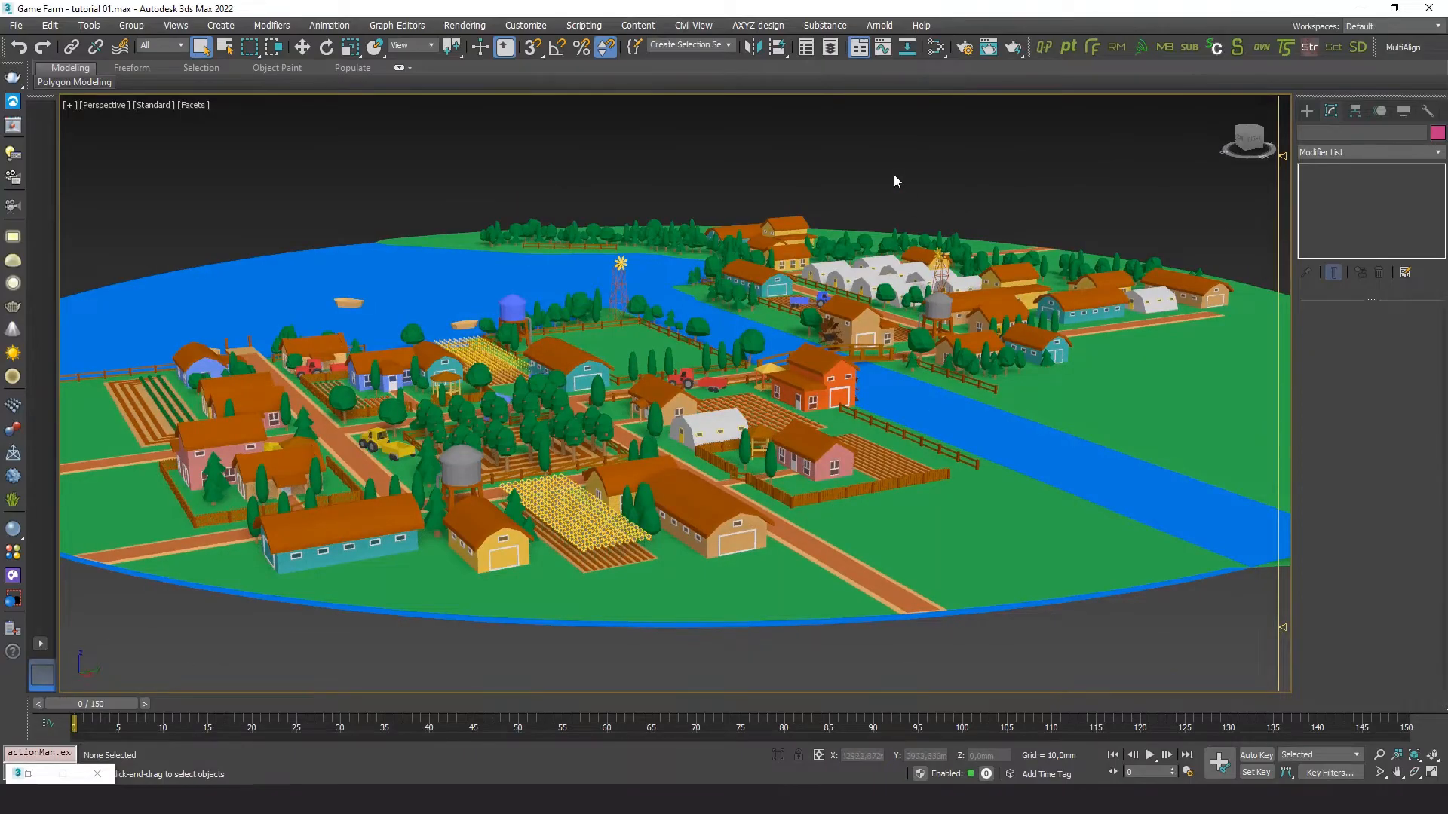
Check the names of a house, the apple tree group and a trailer, then clear the selection.
left_click(569, 365)
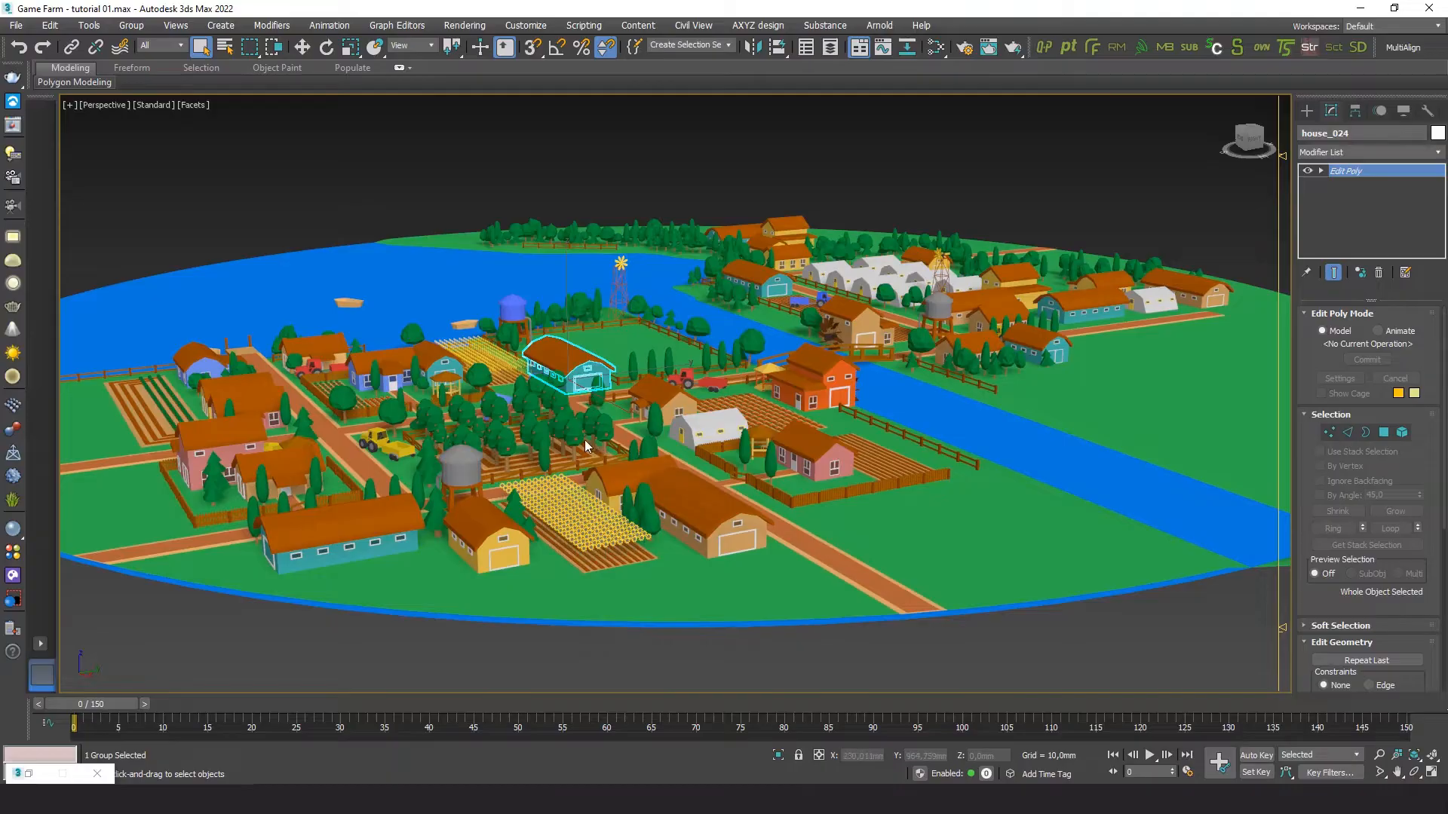
left_click(480, 429)
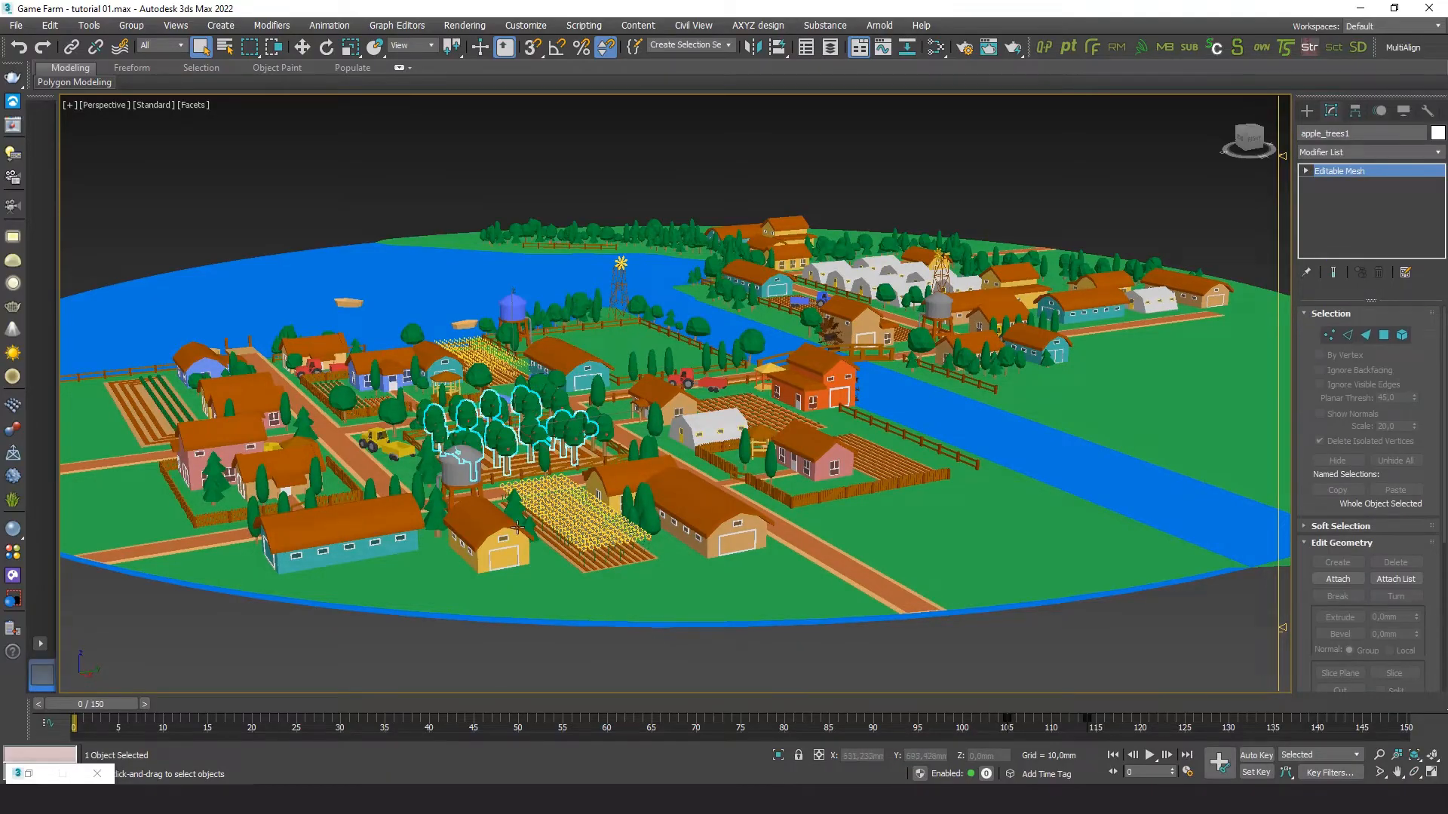
left_click(488, 540)
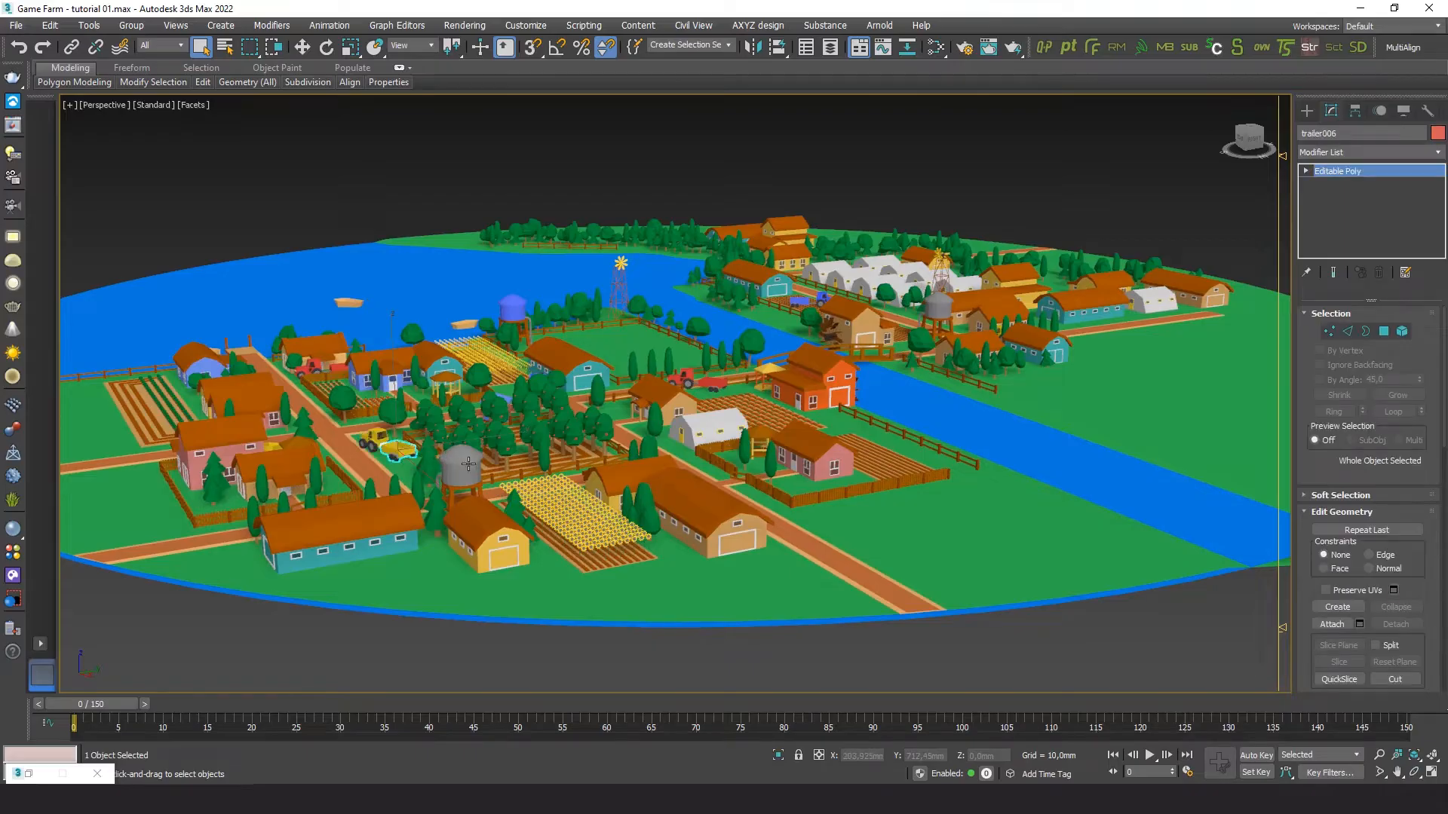
left_click(468, 484)
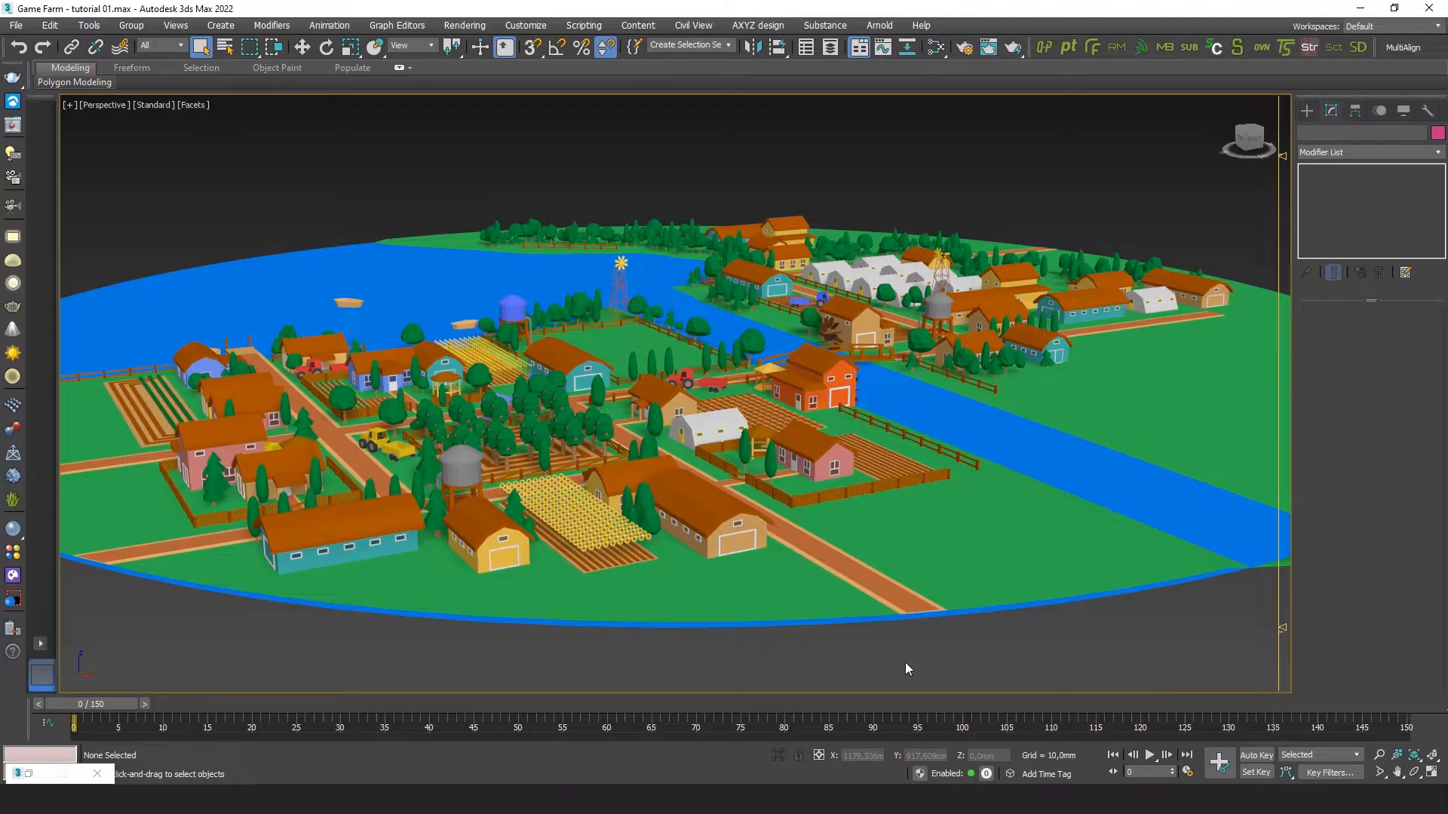
Unhide the asset, small structures - vehicles and trees layers, then create a sequence named 'Dropping game assets'.
left_click(830, 47)
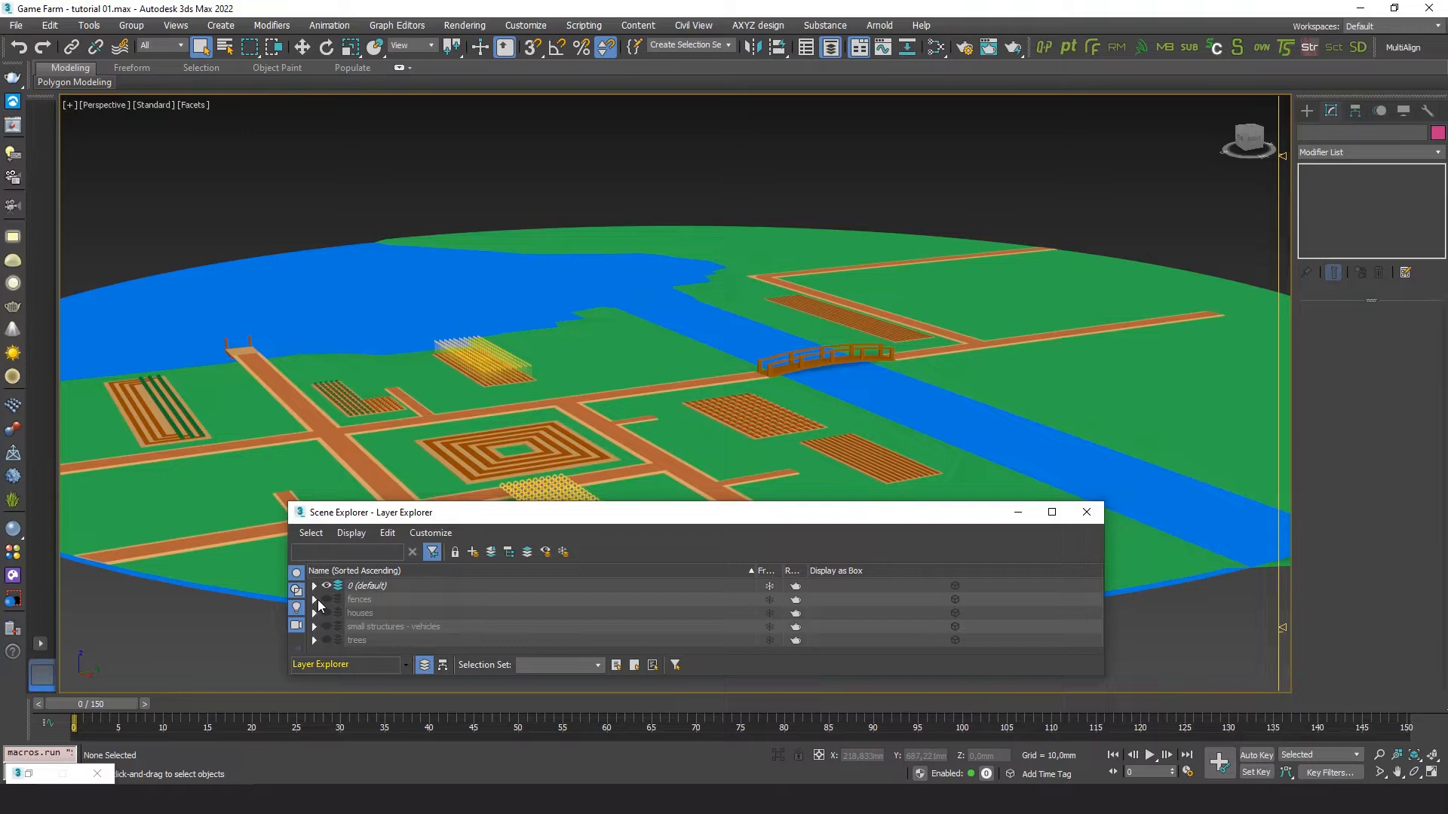
left_click(325, 599)
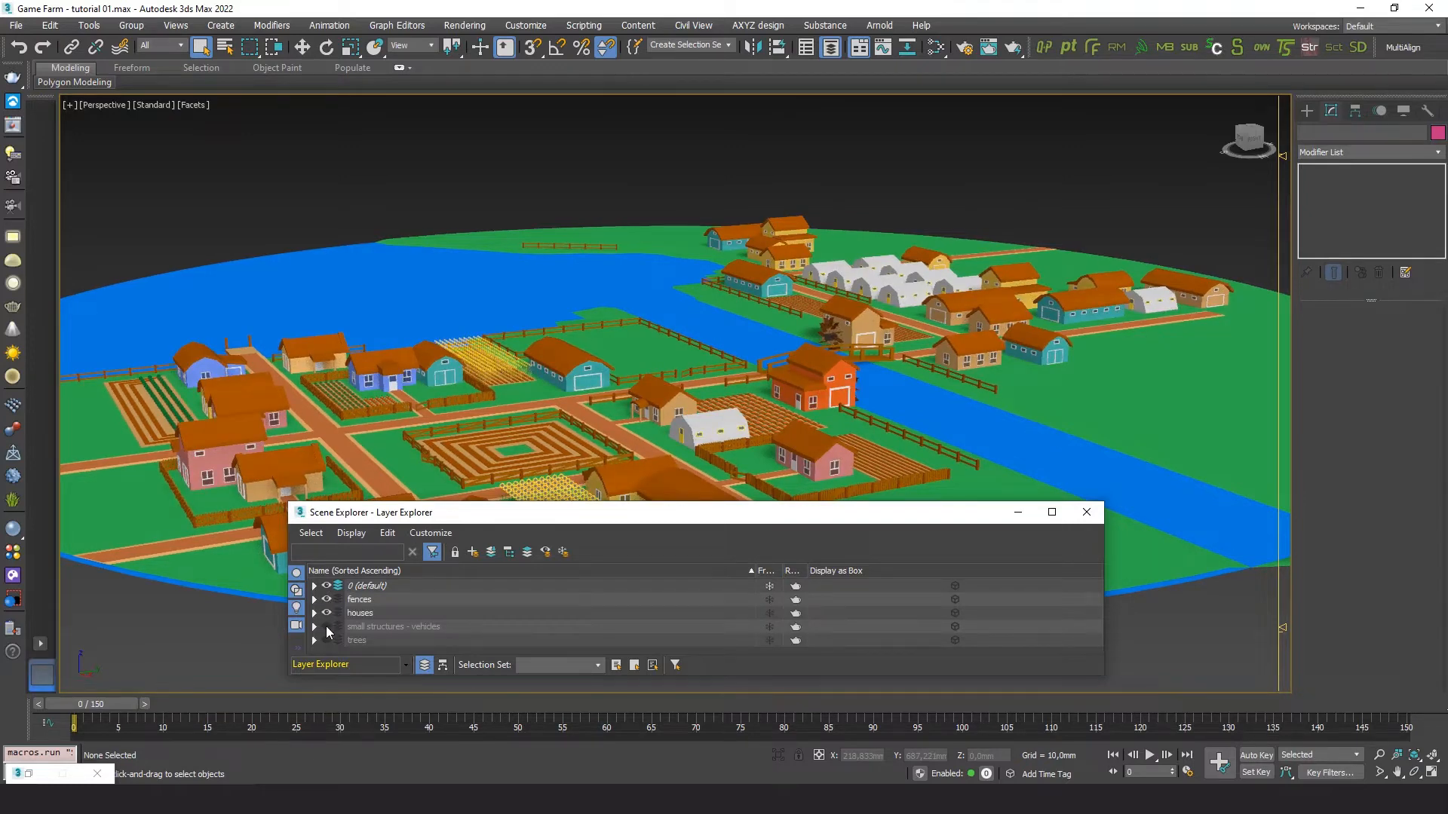
left_click(326, 627)
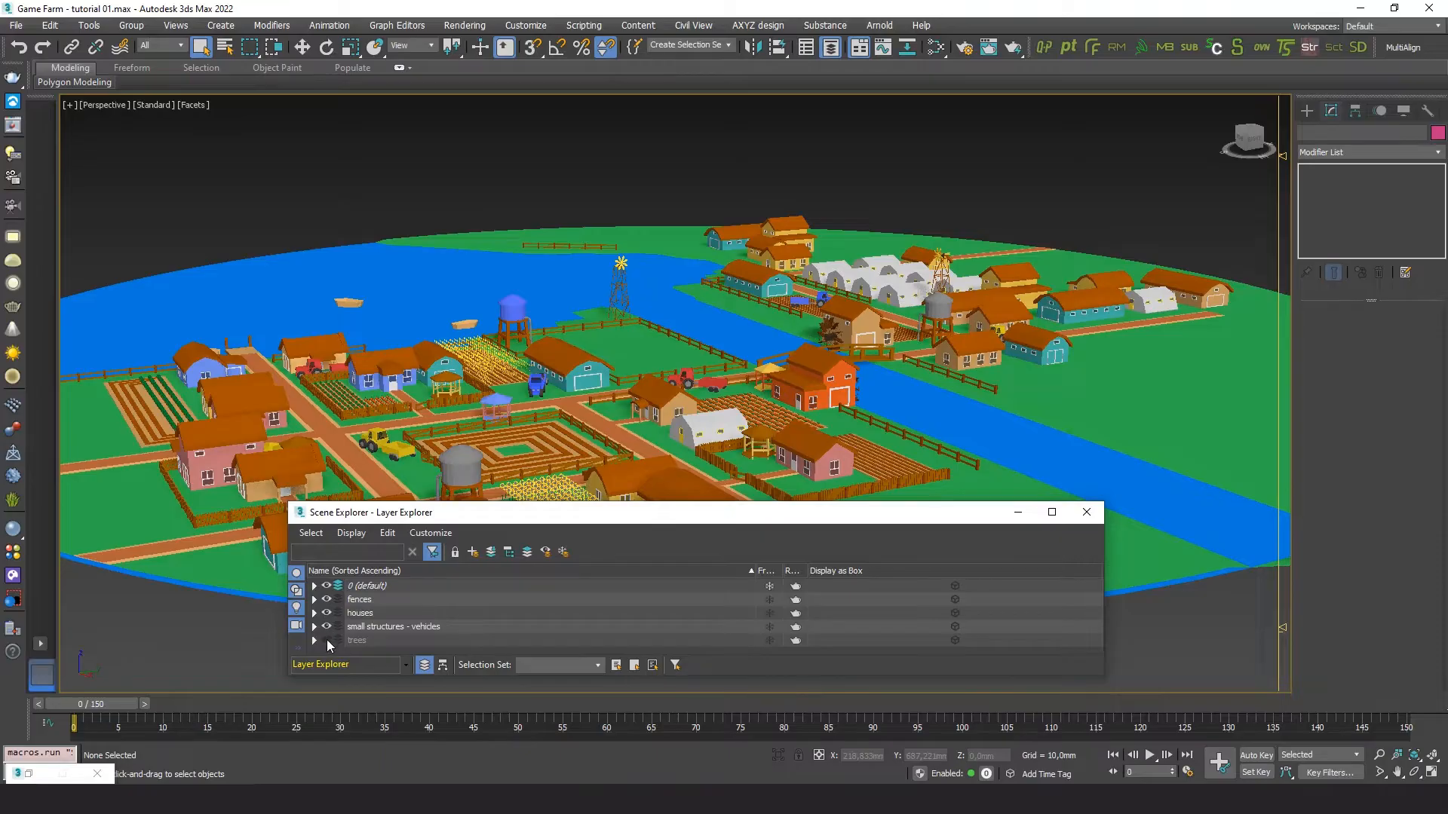
left_click(326, 640)
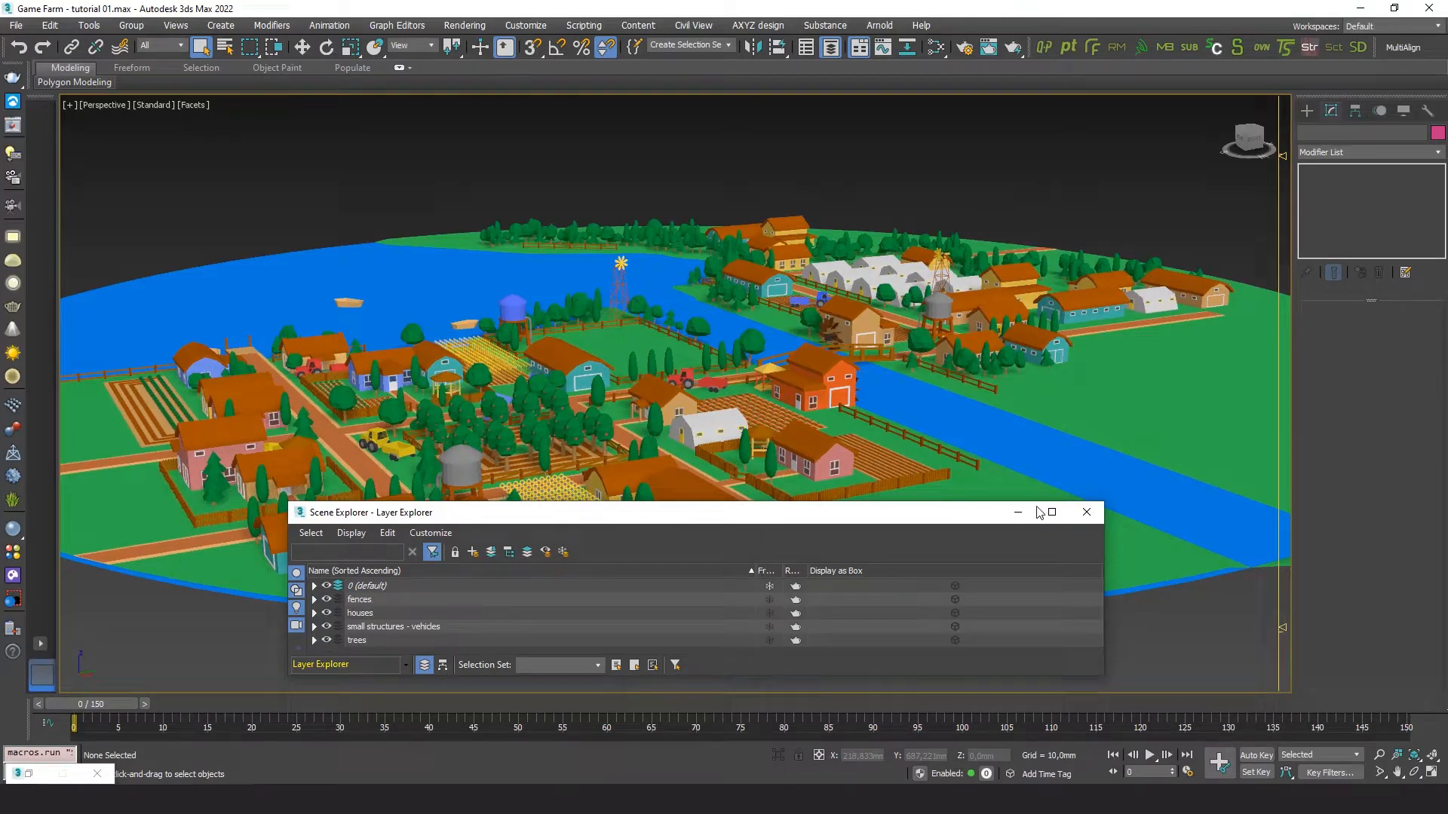
left_click(1086, 513)
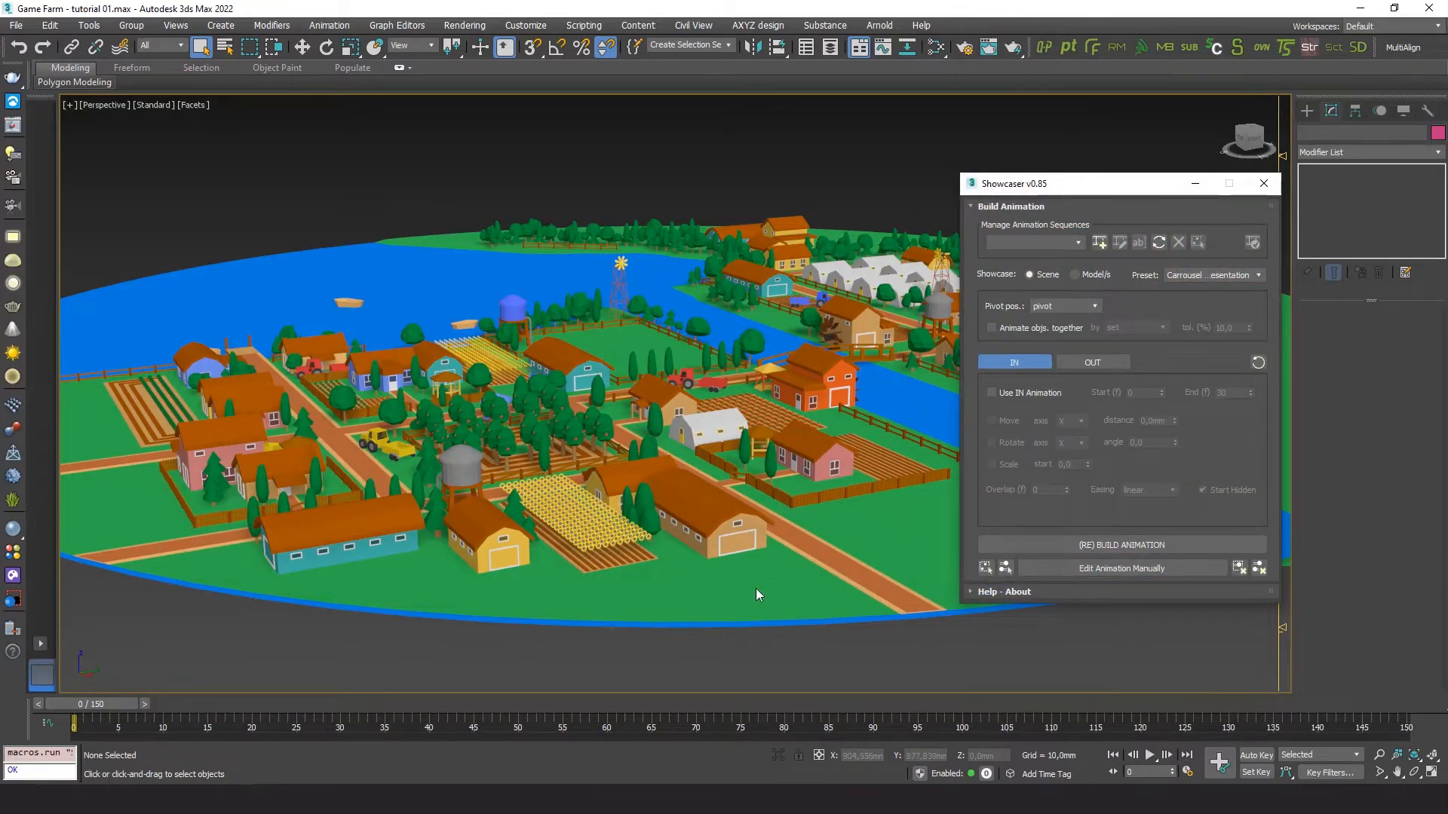
left_click(1099, 241)
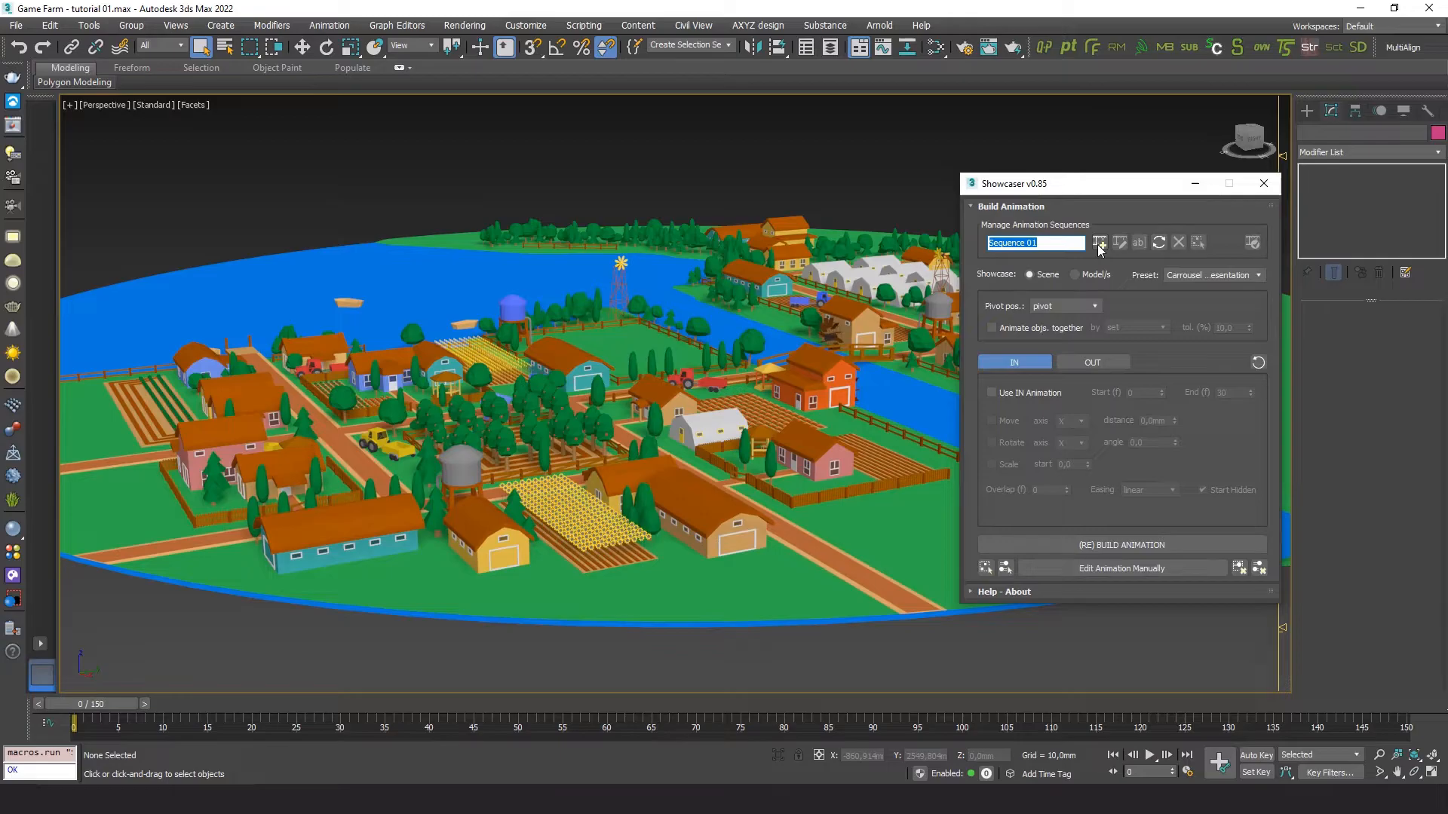
type("Dropping game assets")
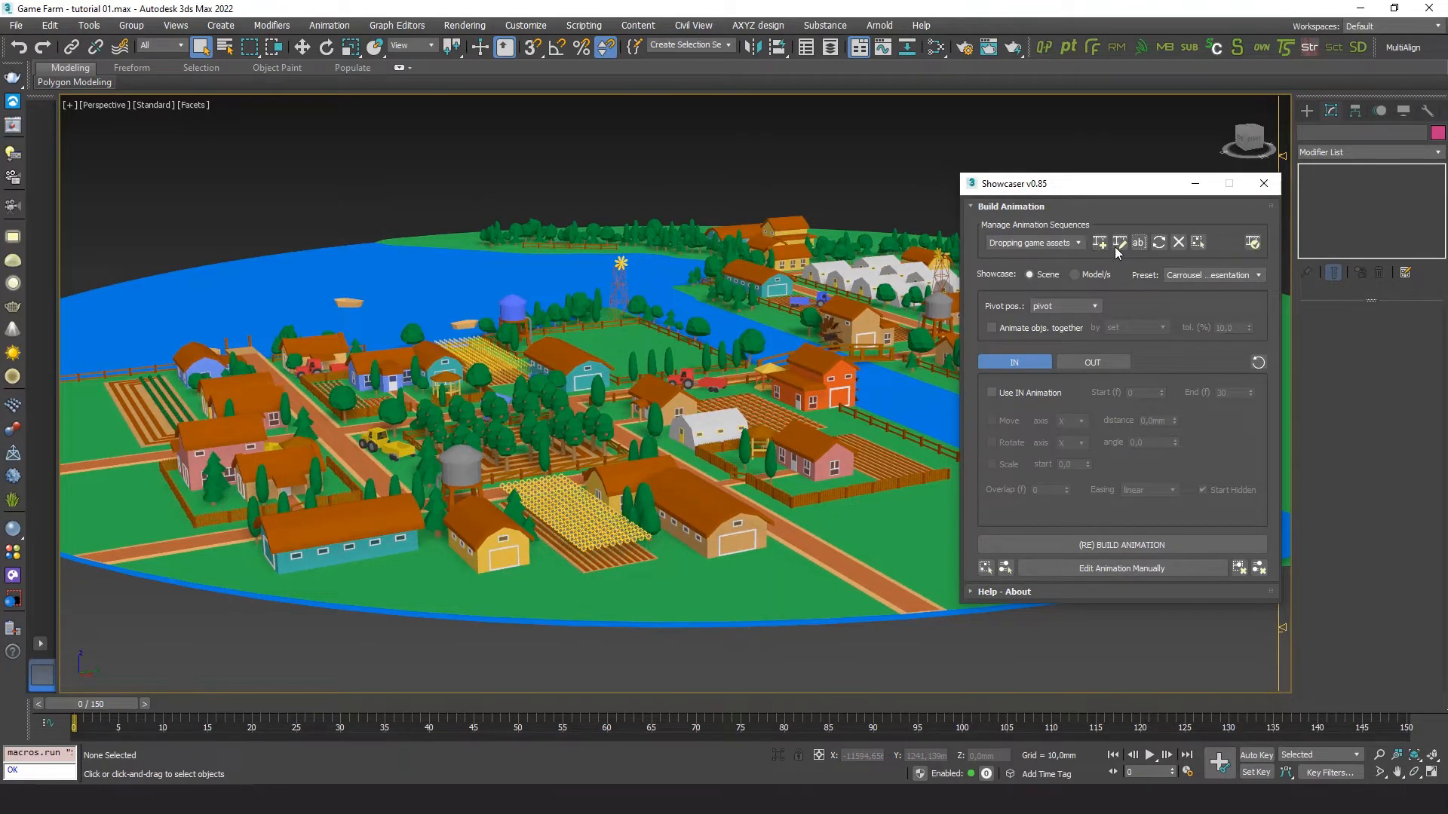
Create multiple sets from the houses, fences, small structures - vehicles and trees layers, one per layer.
left_click(1099, 241)
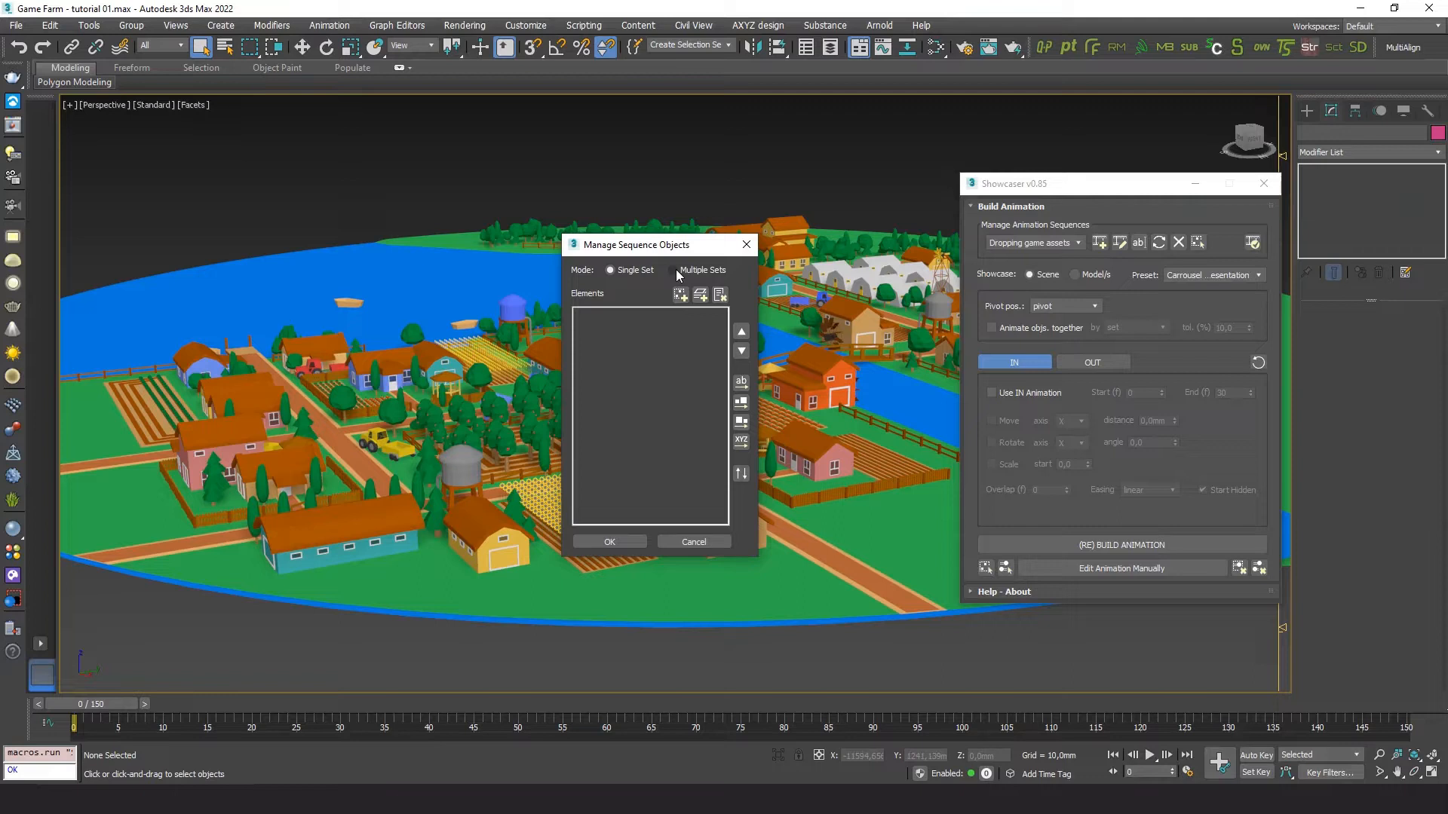
left_click(673, 270)
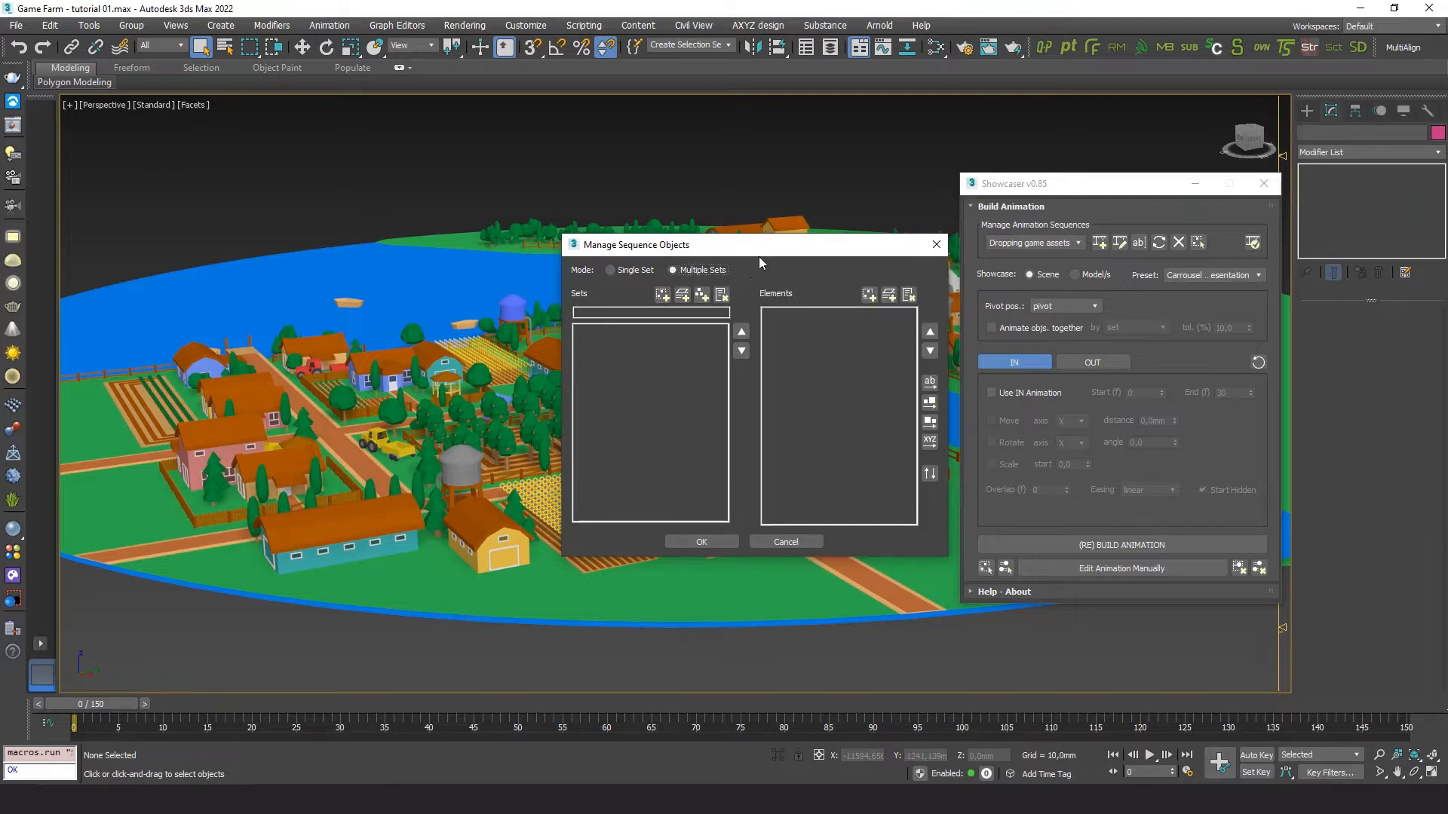
mouse_move(822, 253)
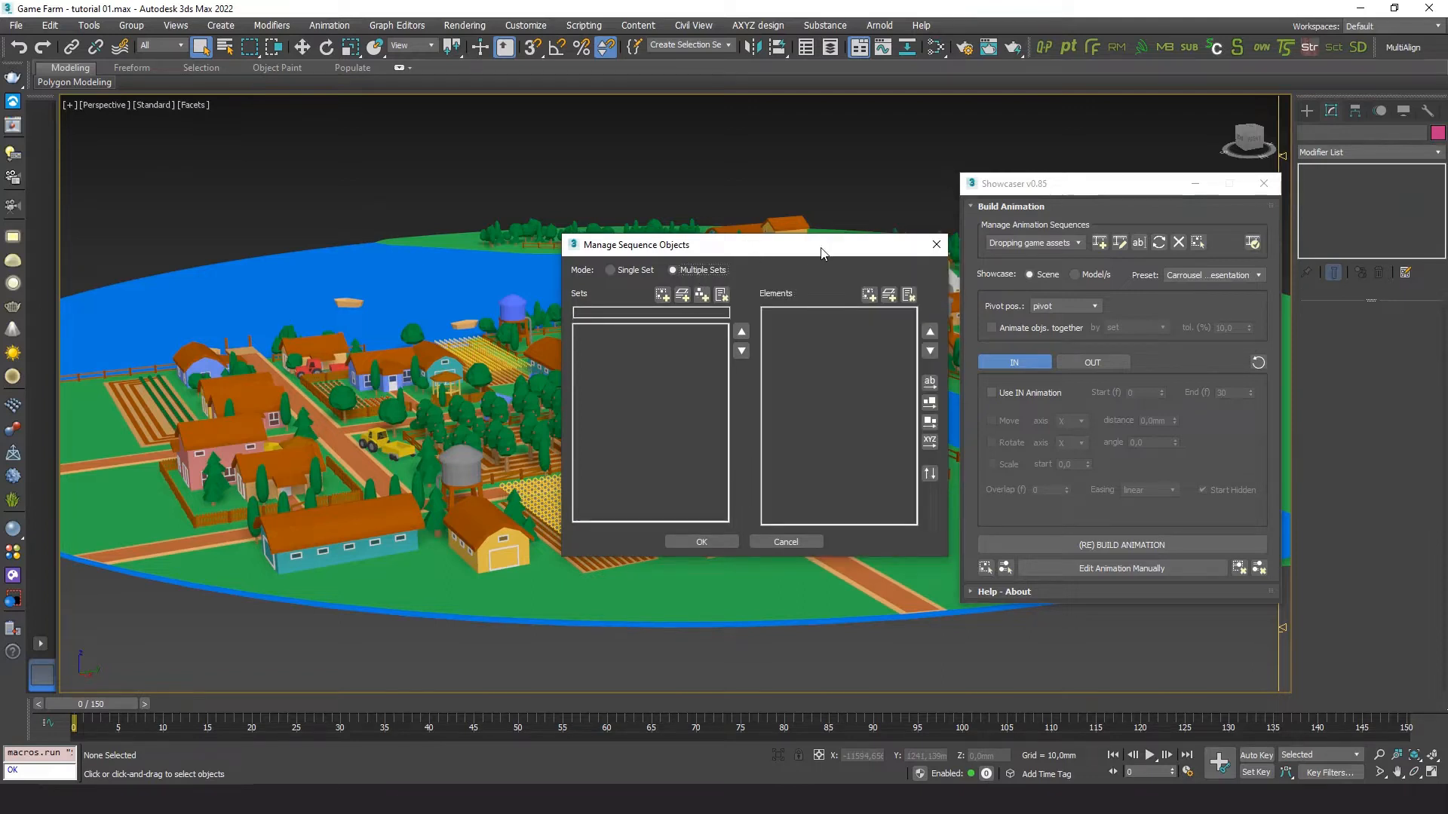
left_click_drag(822, 244, 825, 265)
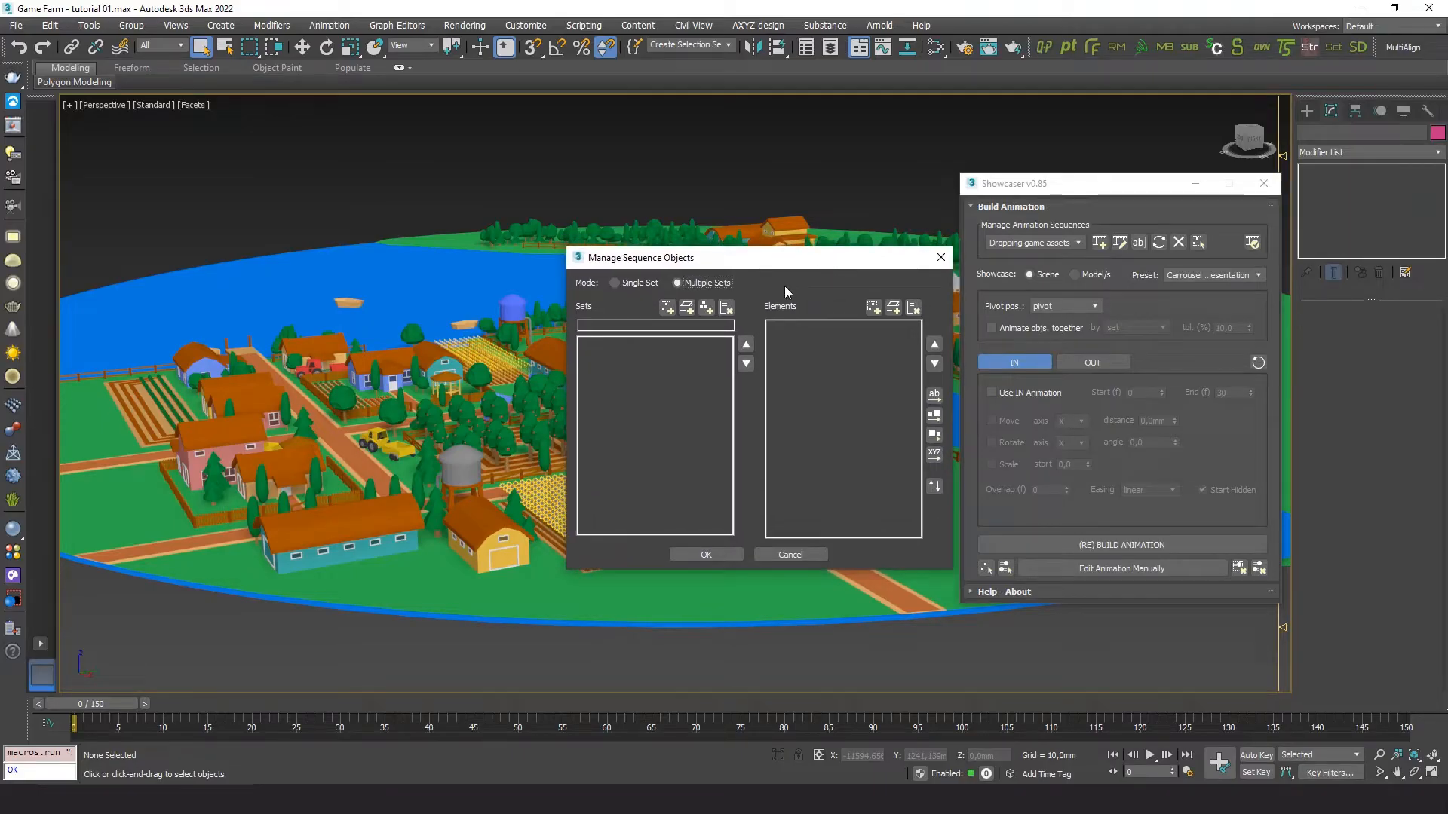
mouse_move(686, 307)
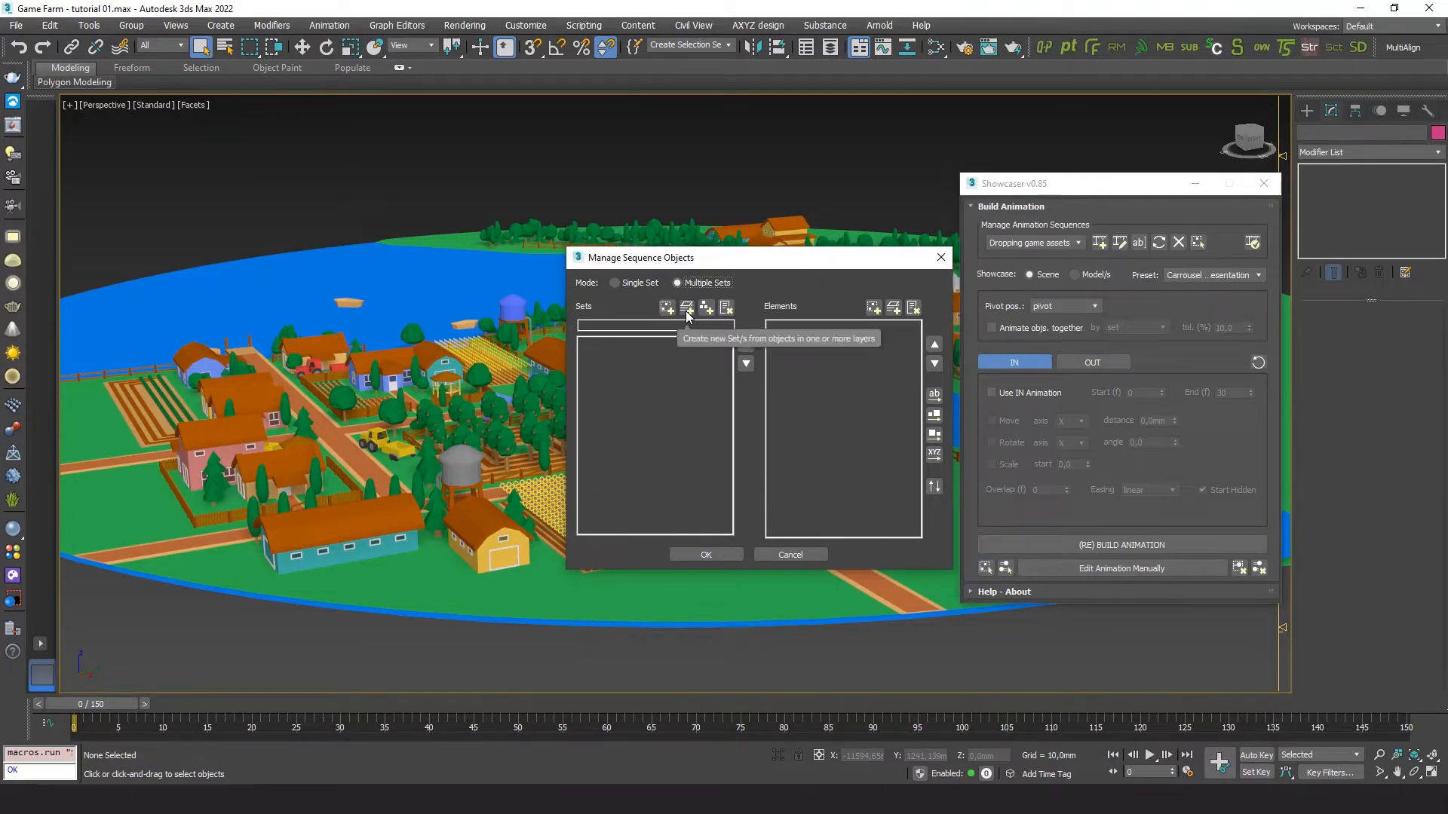
left_click(686, 308)
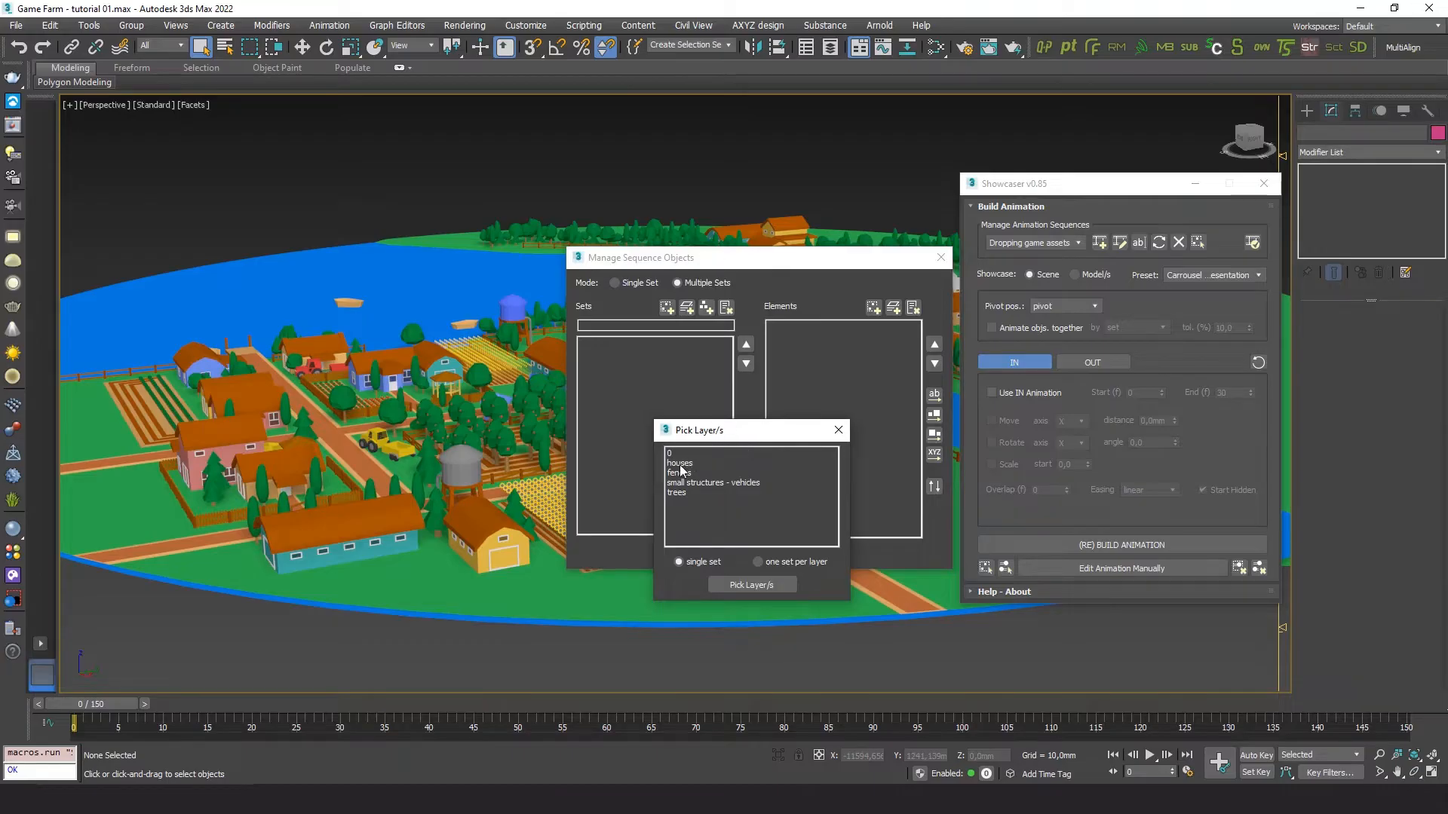
left_click(680, 472)
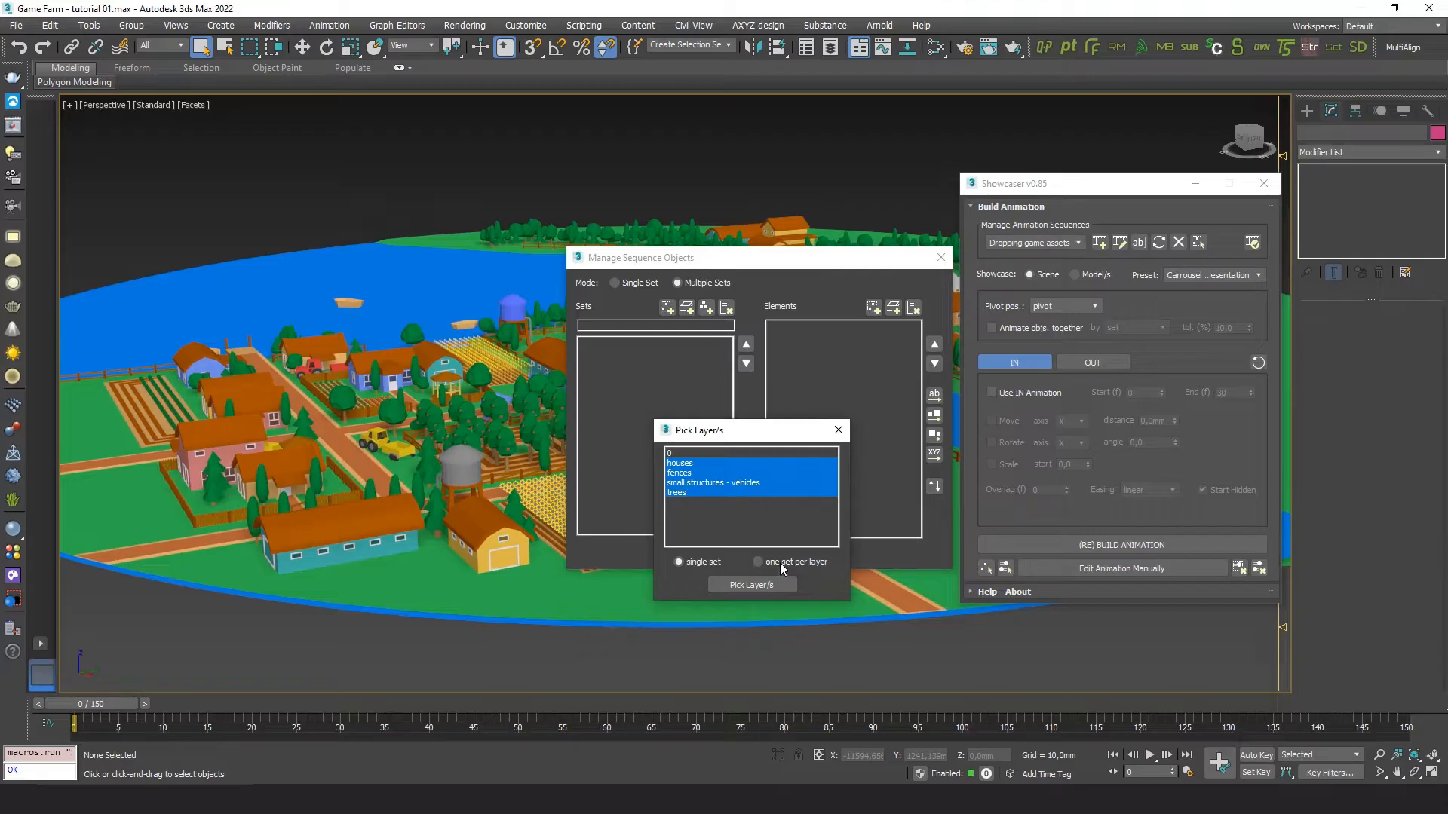
left_click(757, 561)
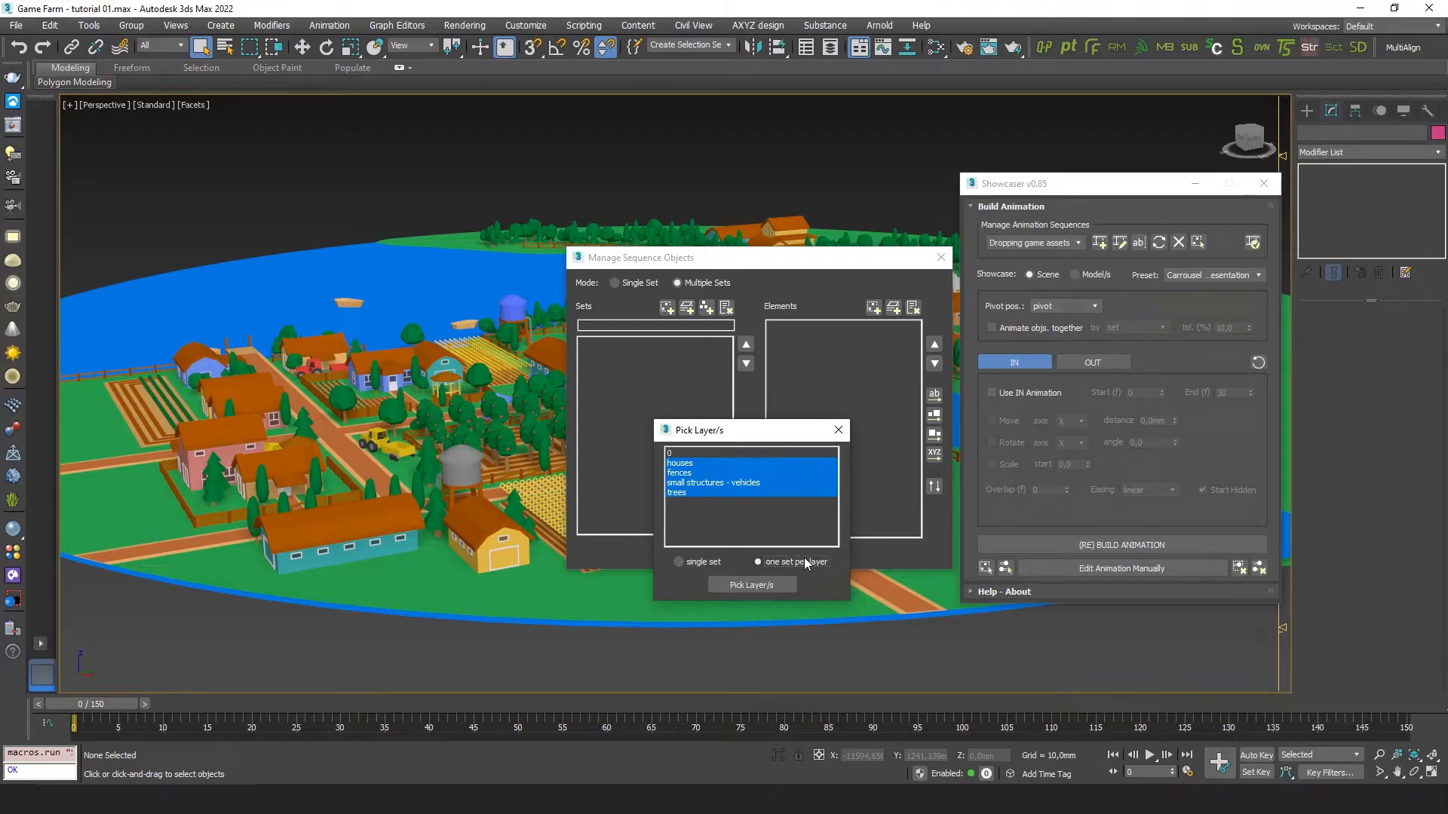
left_click(751, 585)
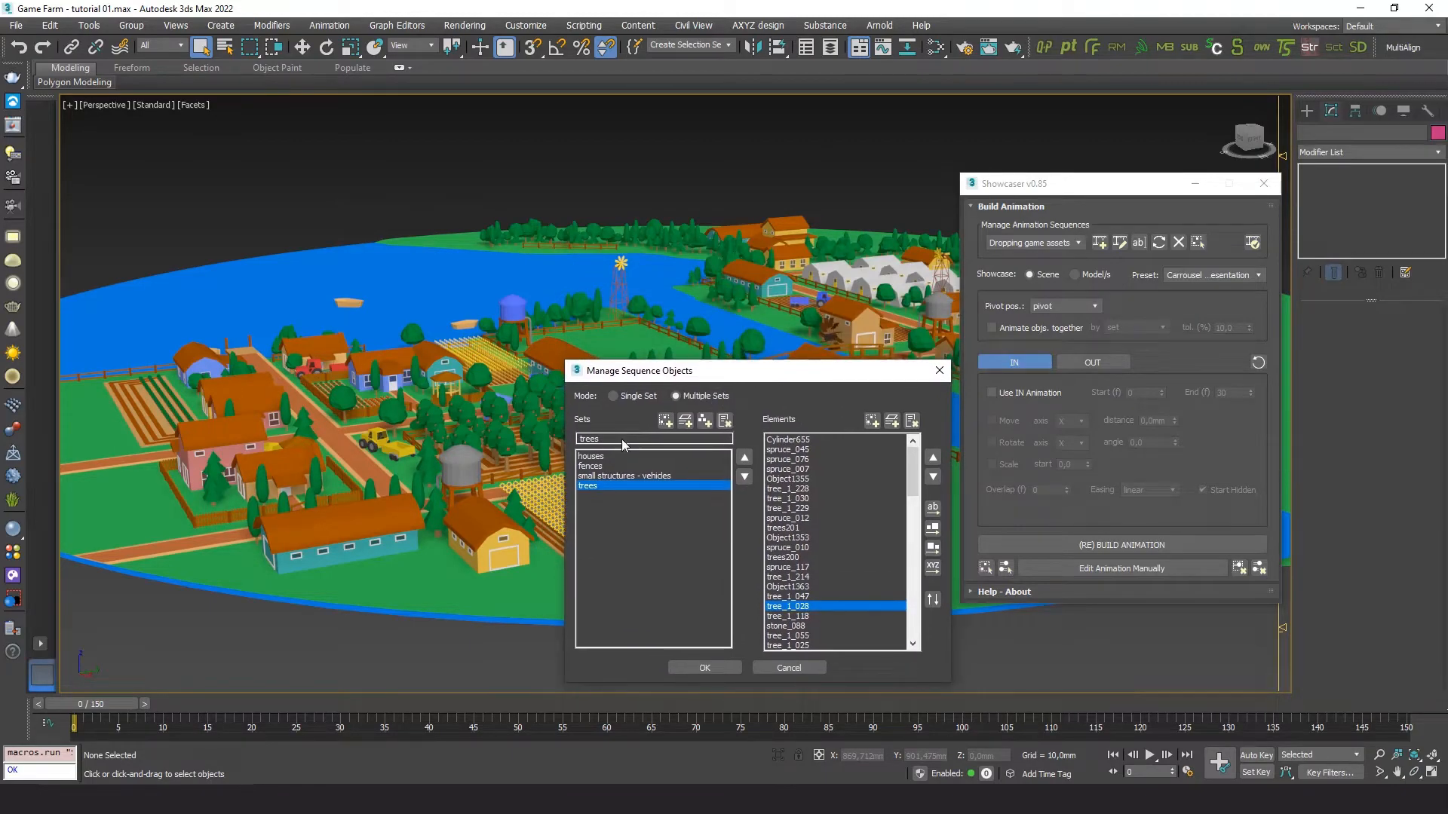
Review the object lists of the houses, fences, small structures - vehicles and trees sets.
left_click(591, 455)
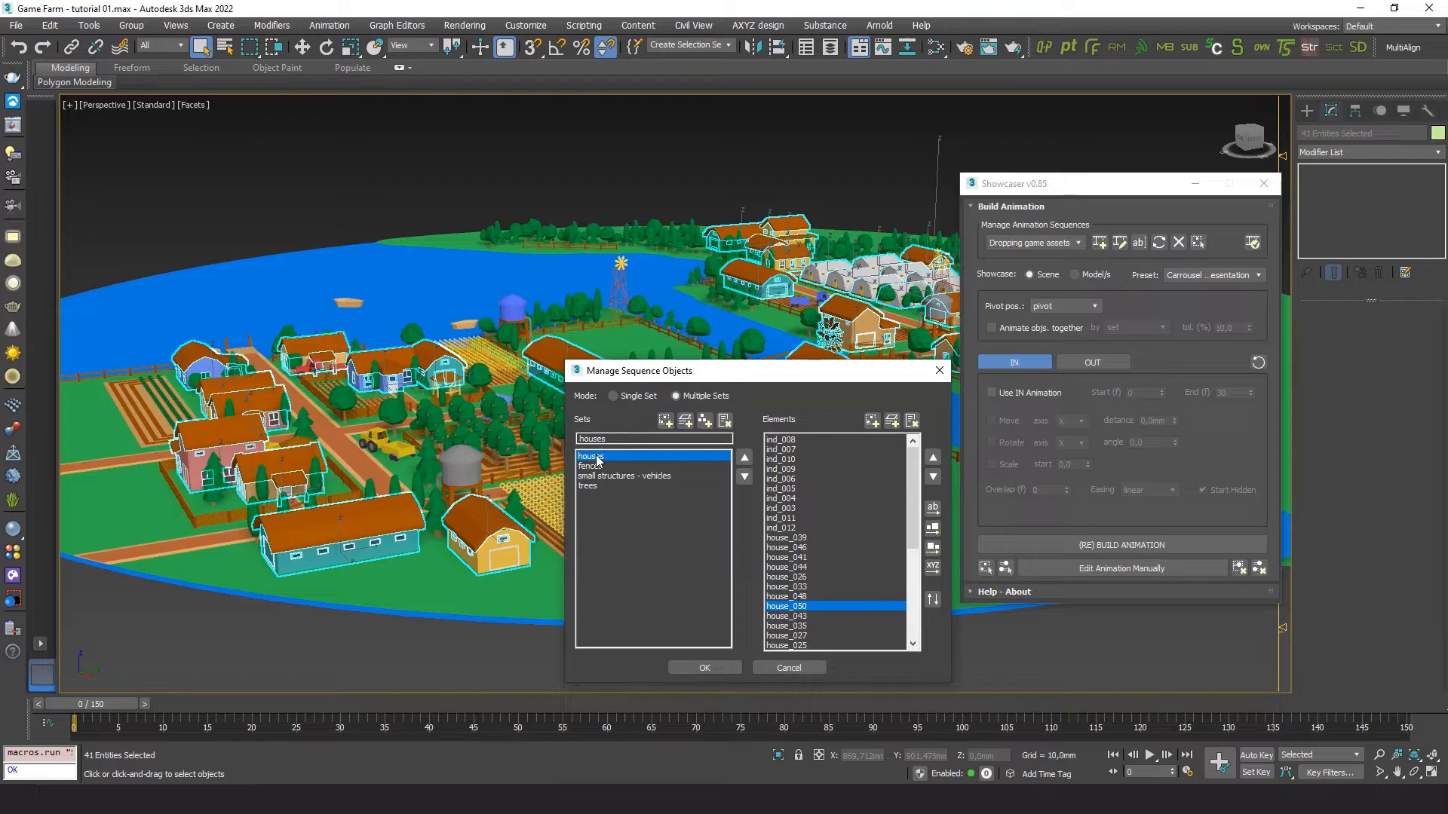
left_click(590, 466)
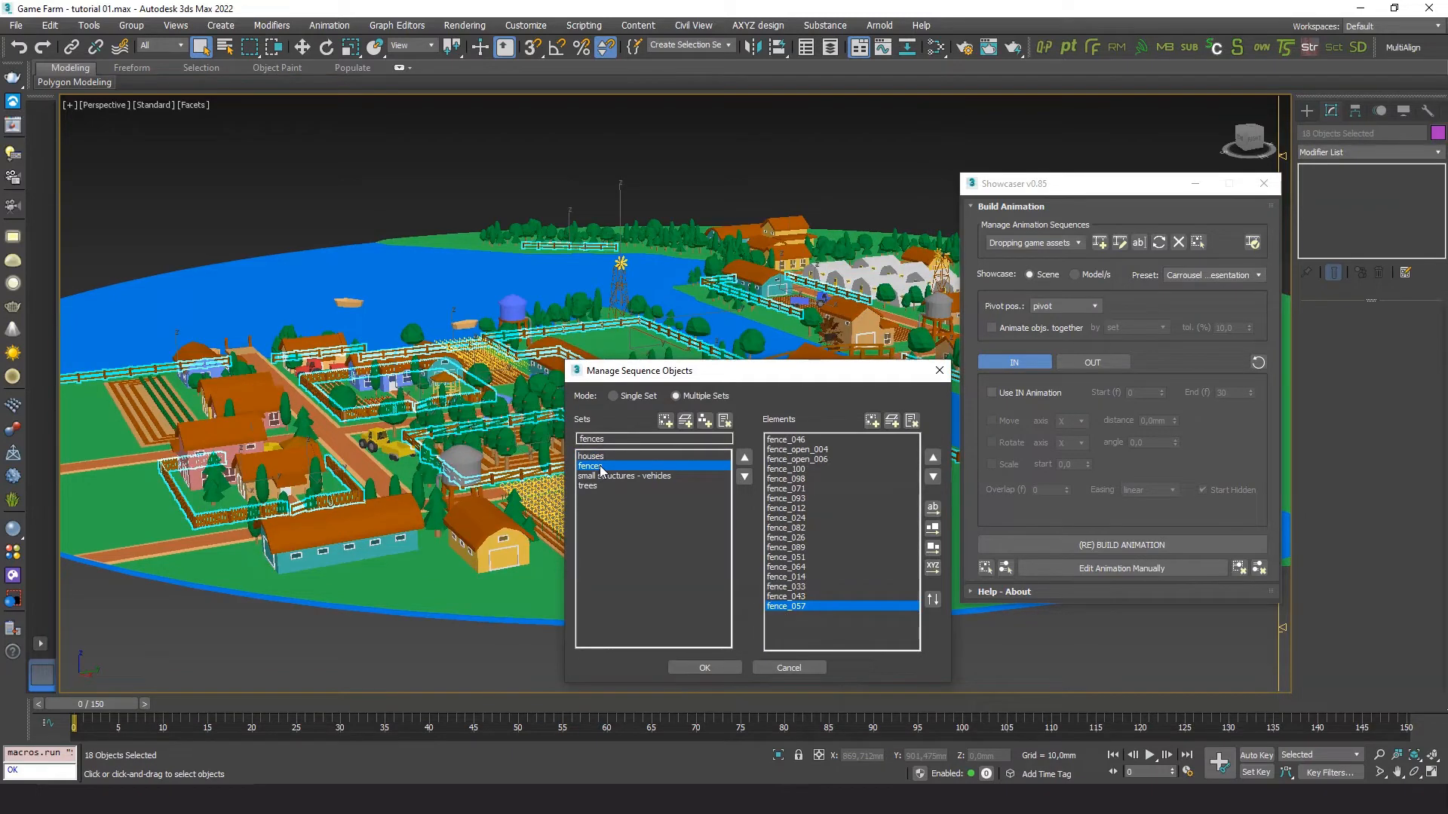
left_click(625, 475)
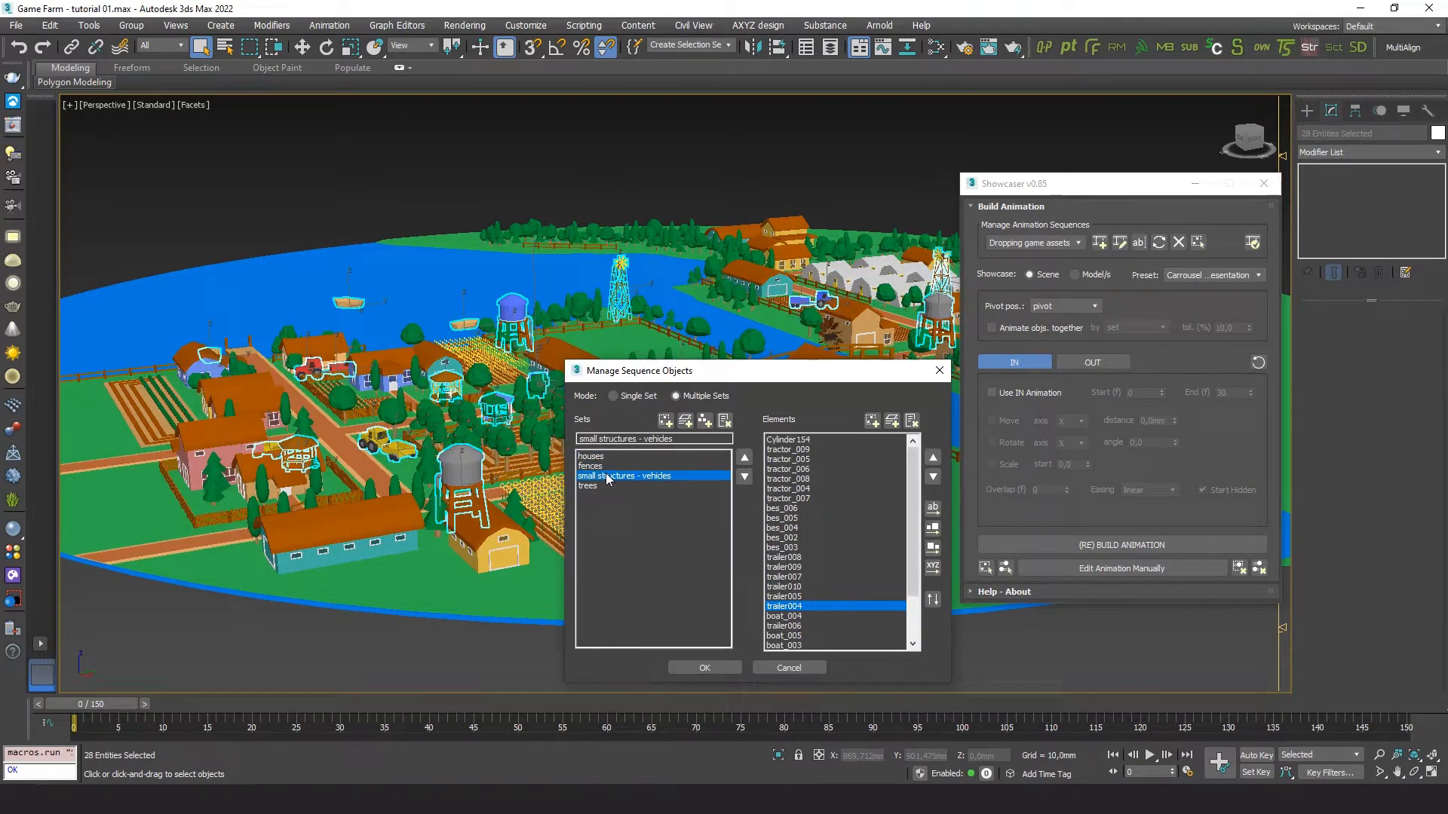
left_click(590, 484)
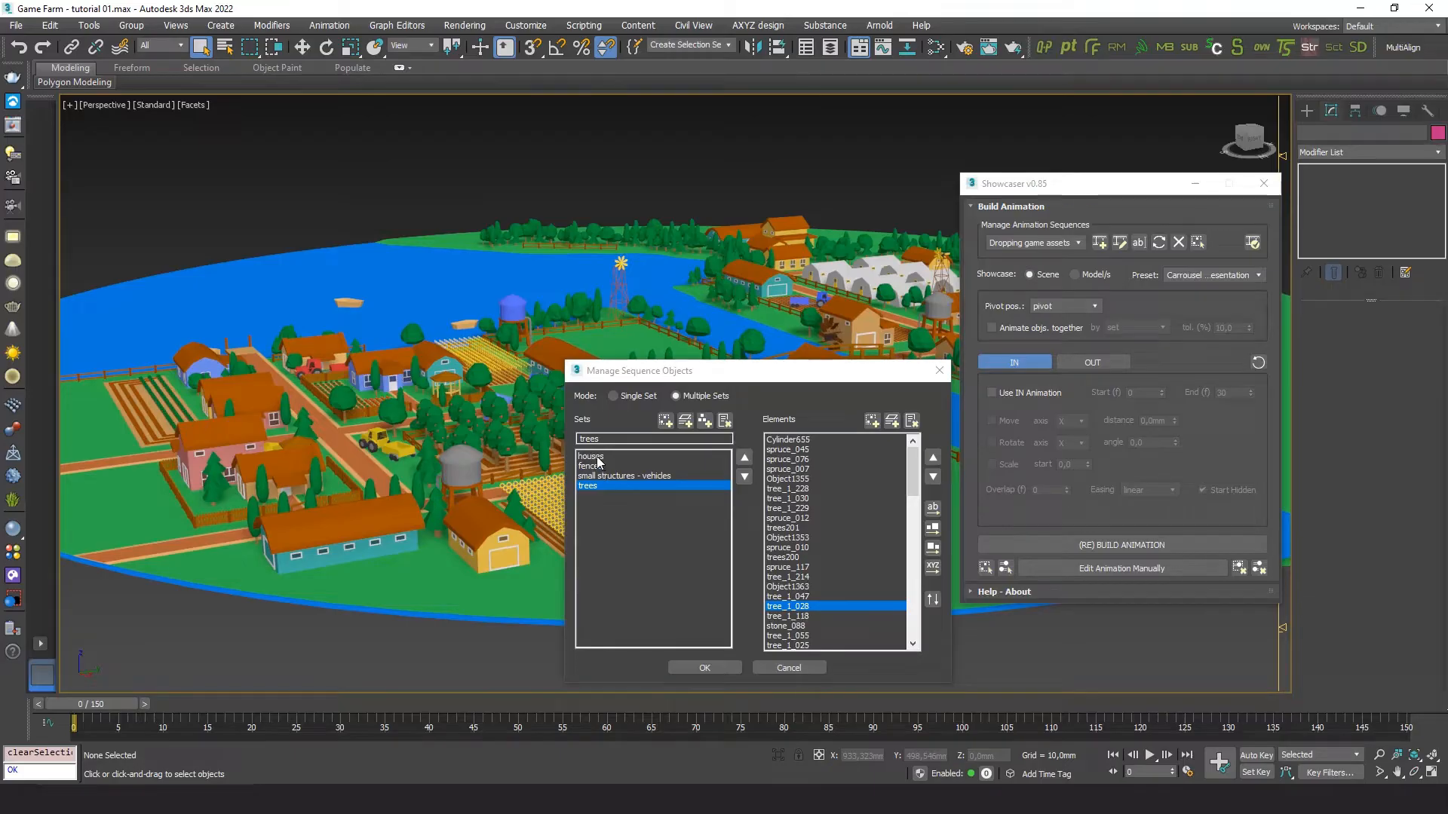
left_click(624, 475)
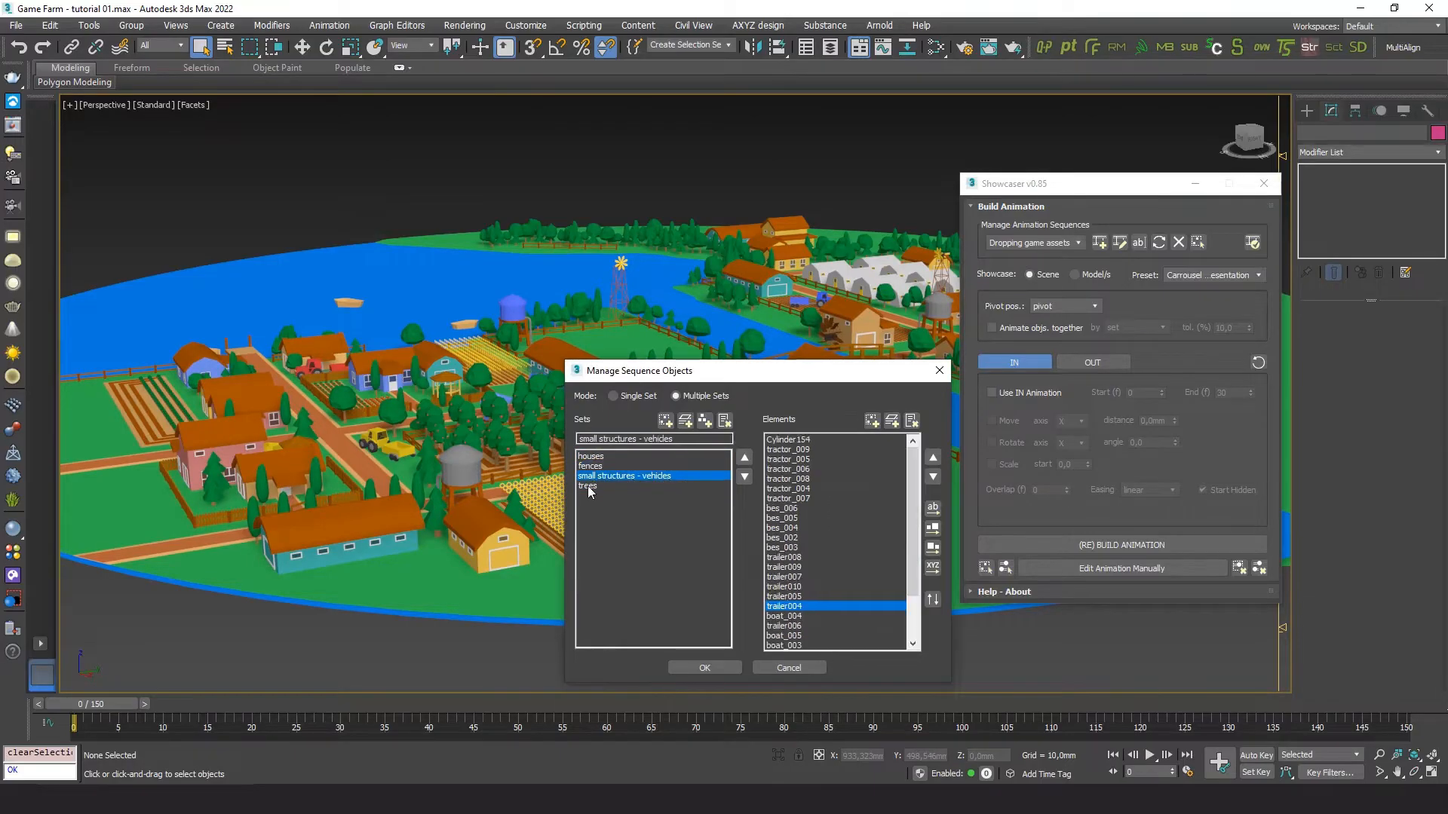
left_click(588, 485)
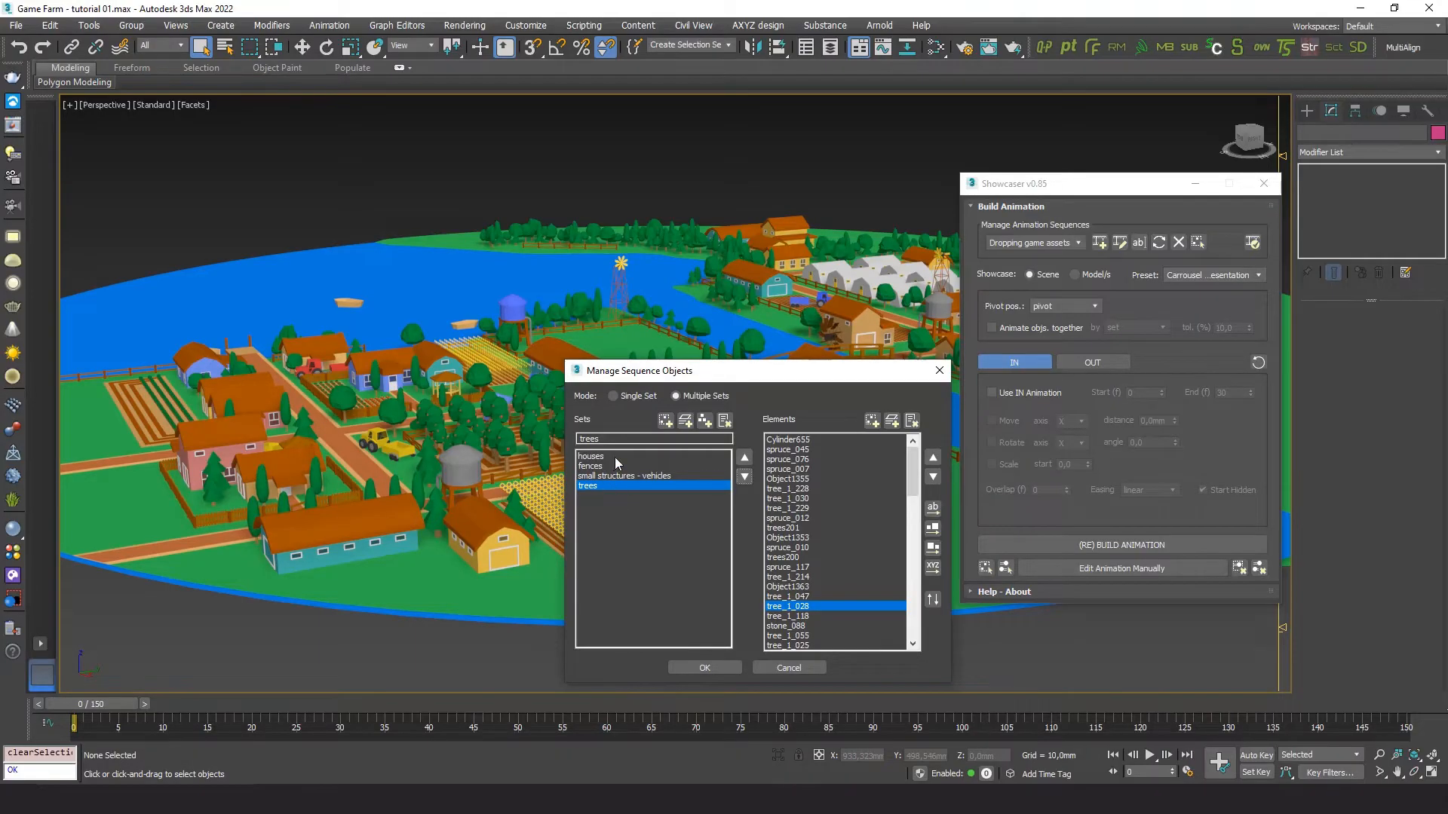
Order the houses set from biggest to smallest and check its first and last items.
left_click(591, 455)
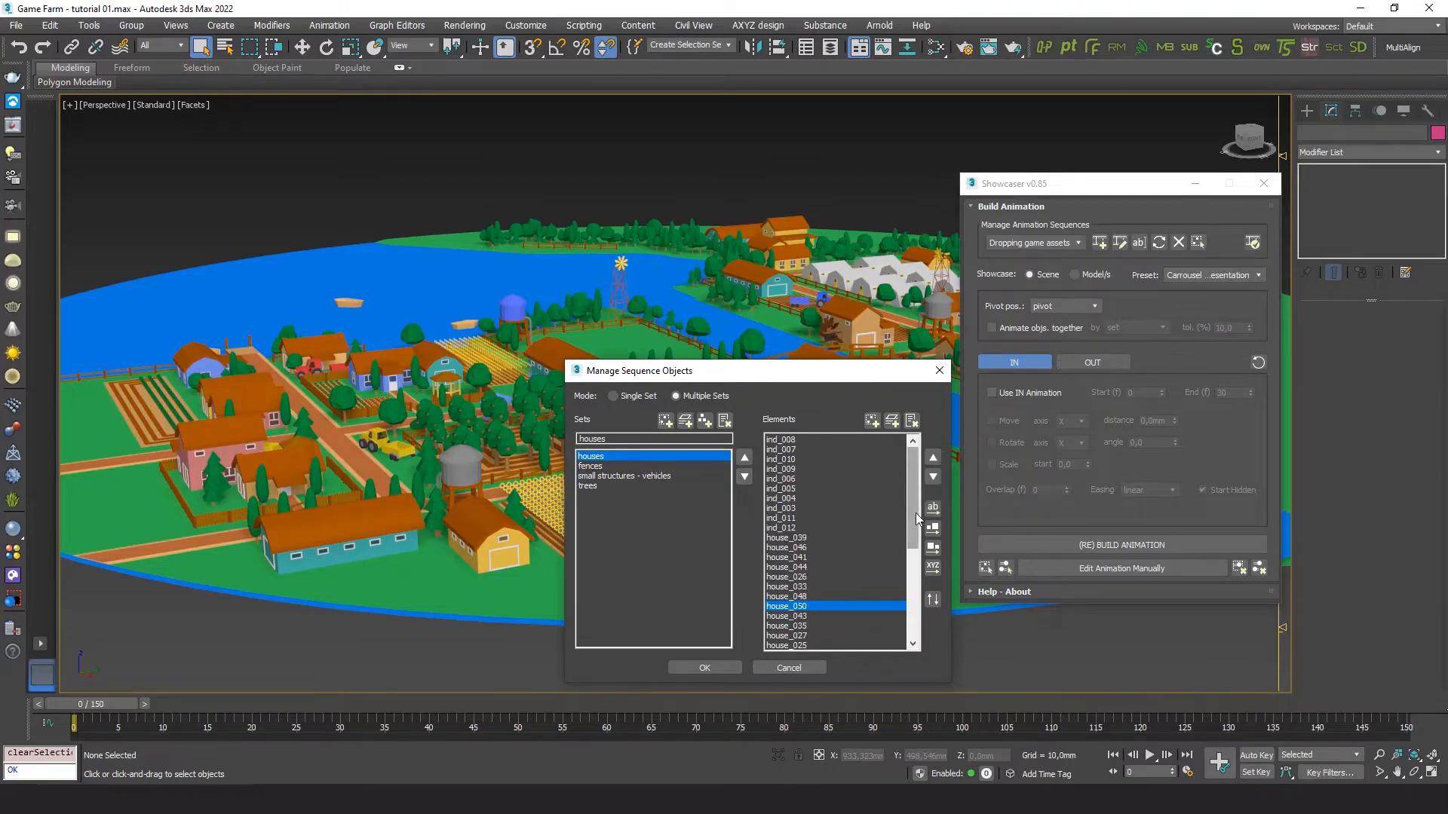
mouse_move(932, 547)
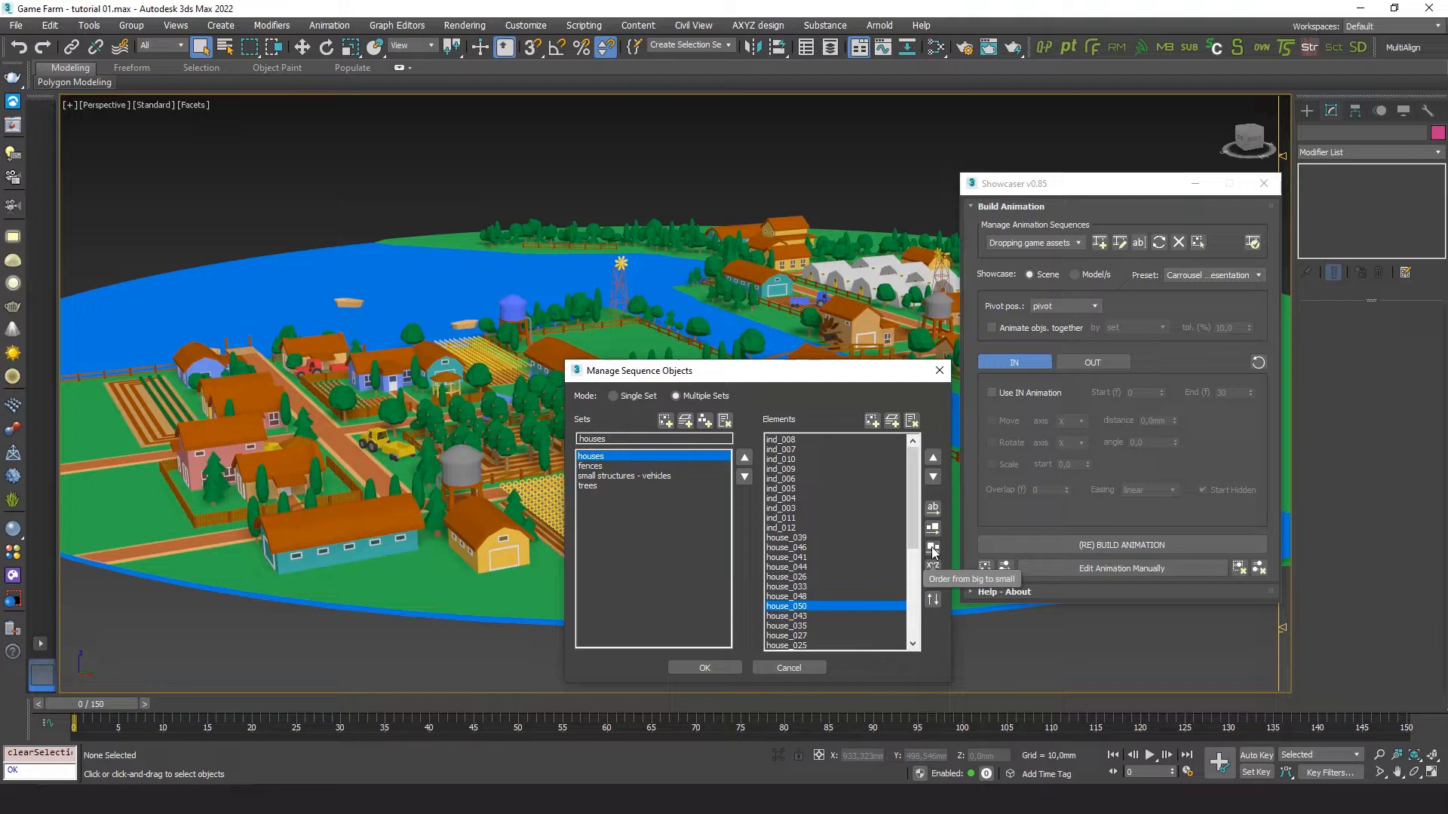
left_click(932, 549)
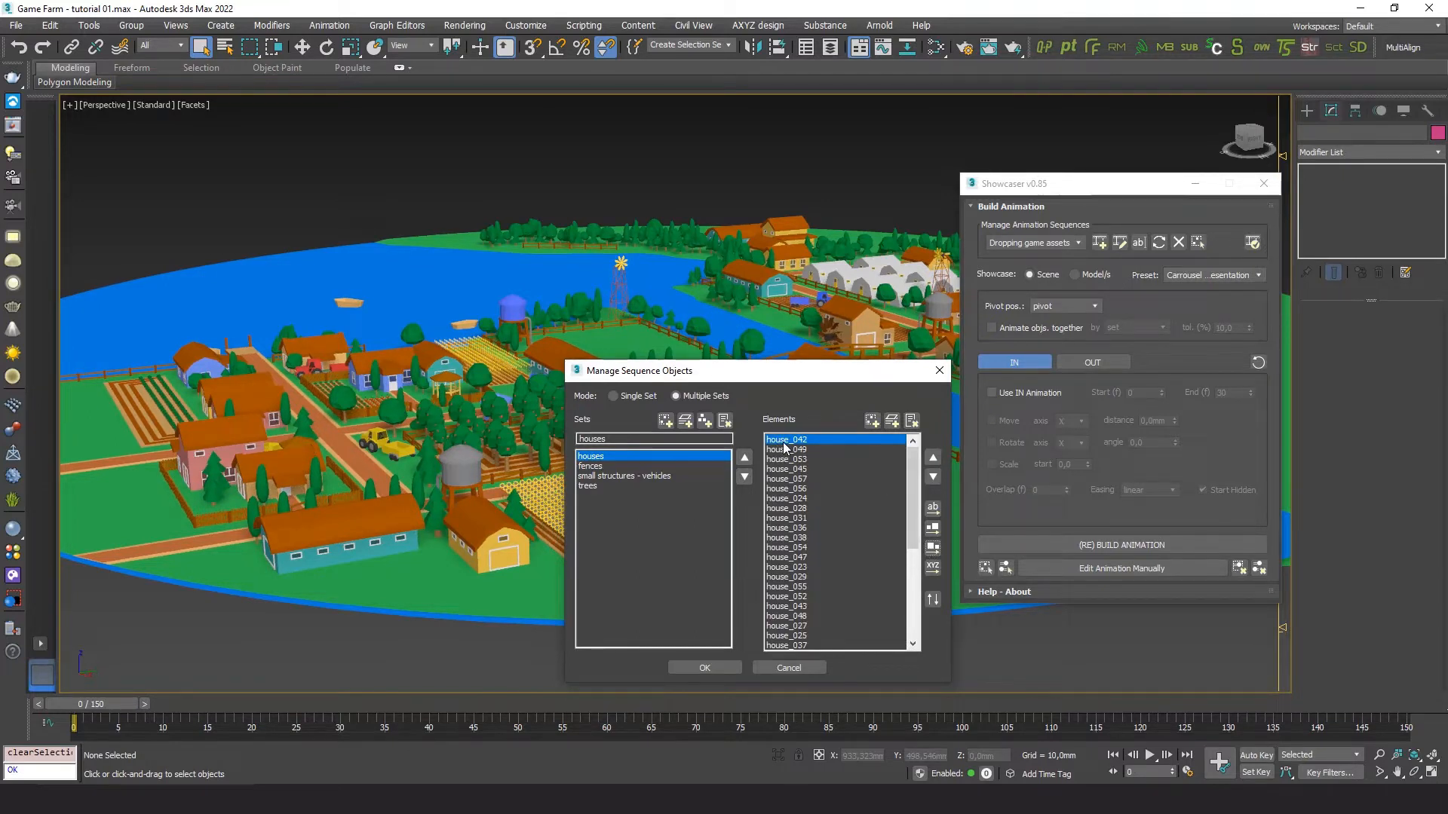
left_click(786, 439)
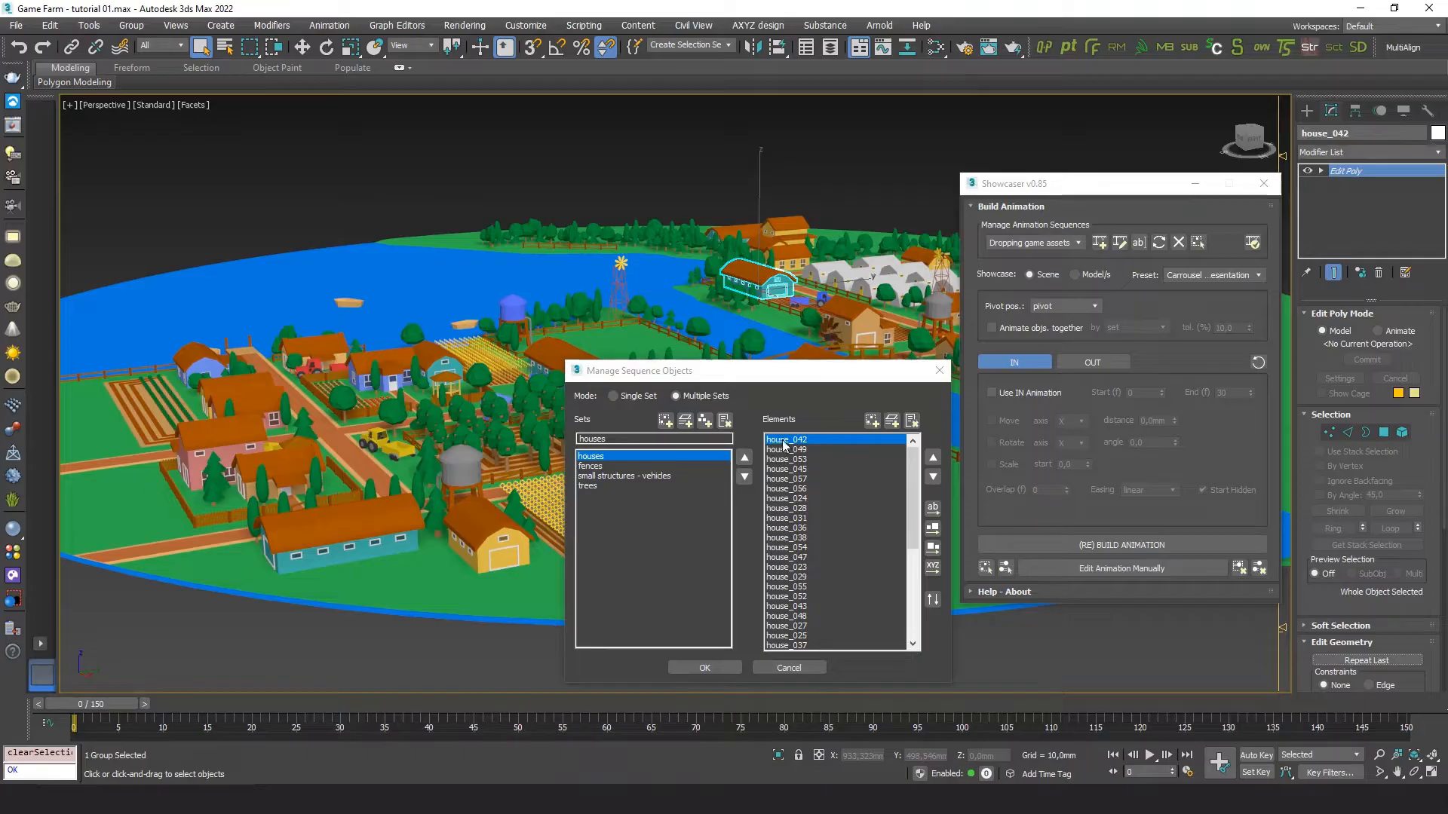
scroll("down", 3)
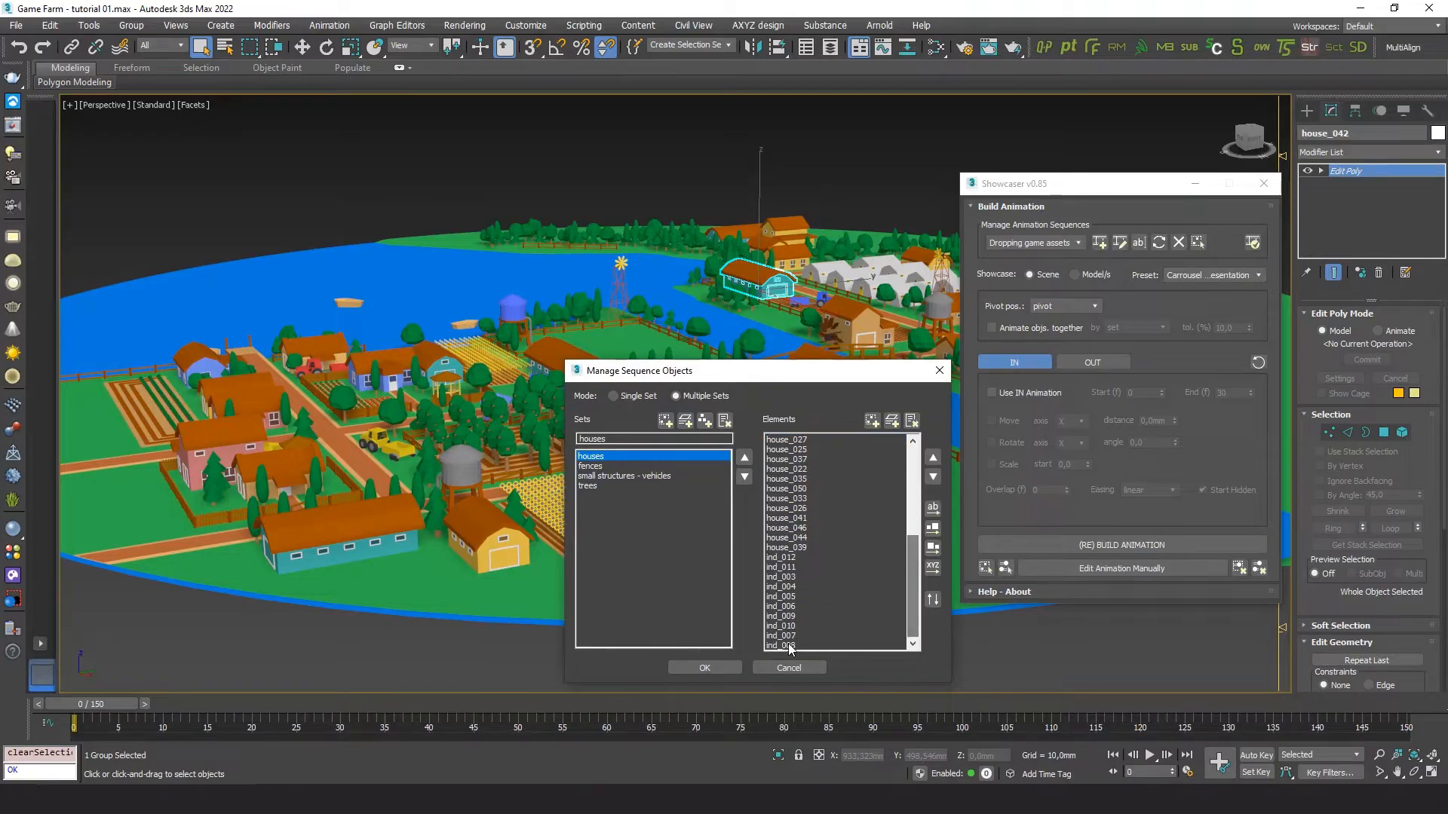
left_click(783, 644)
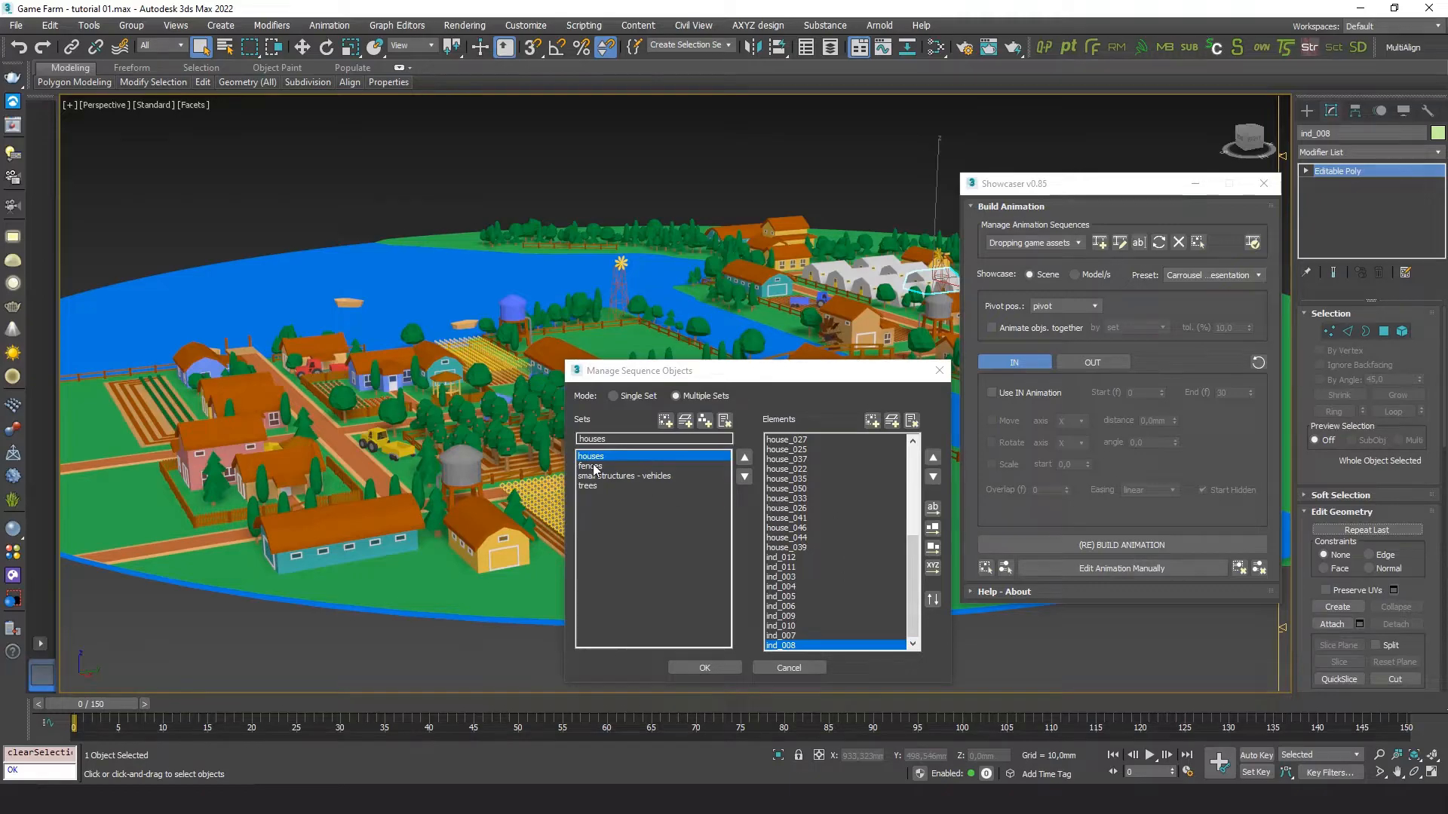
Order the fences set big to small and verify the small structures - vehicles set from windmill down.
left_click(590, 466)
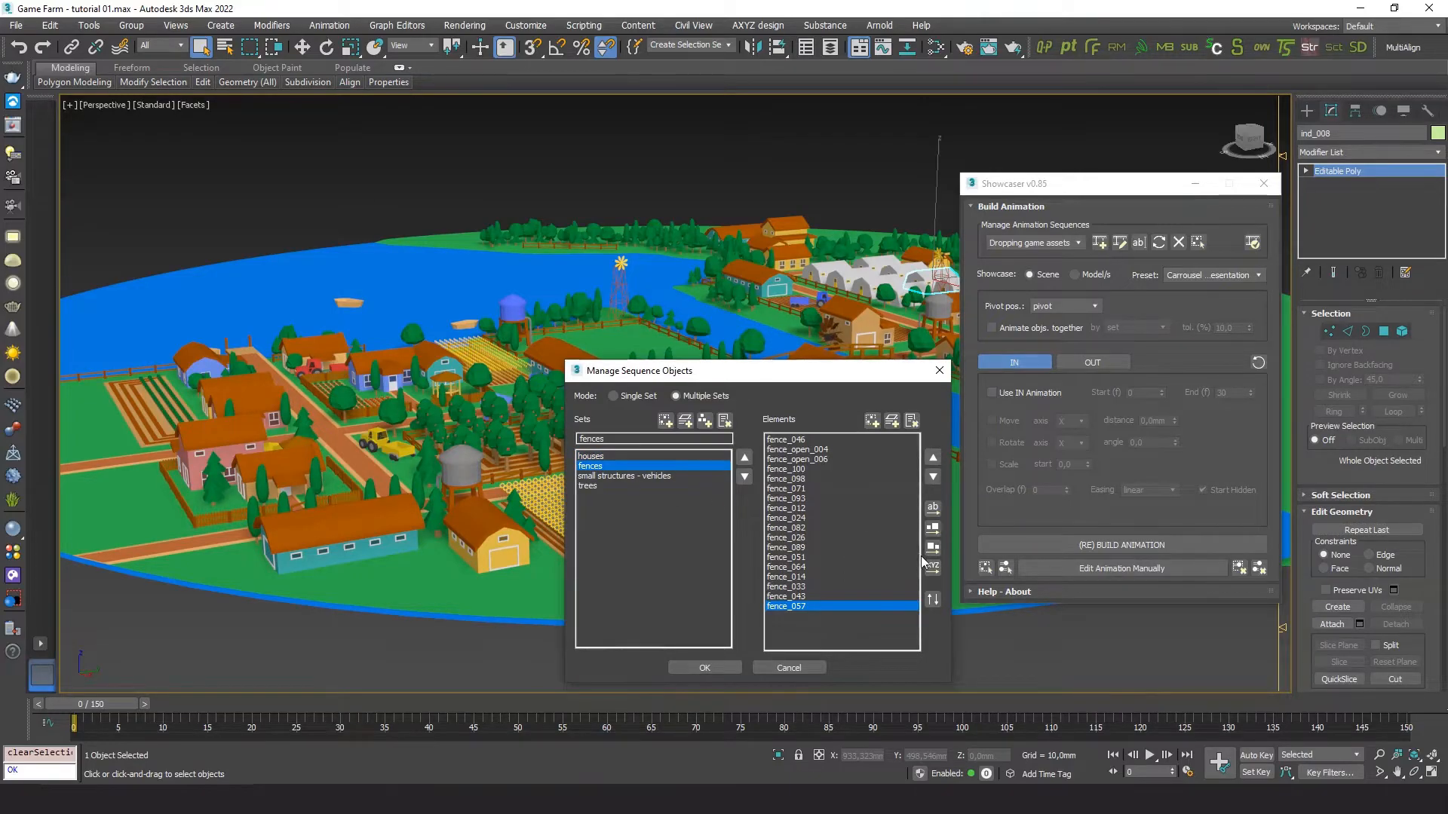
left_click(932, 547)
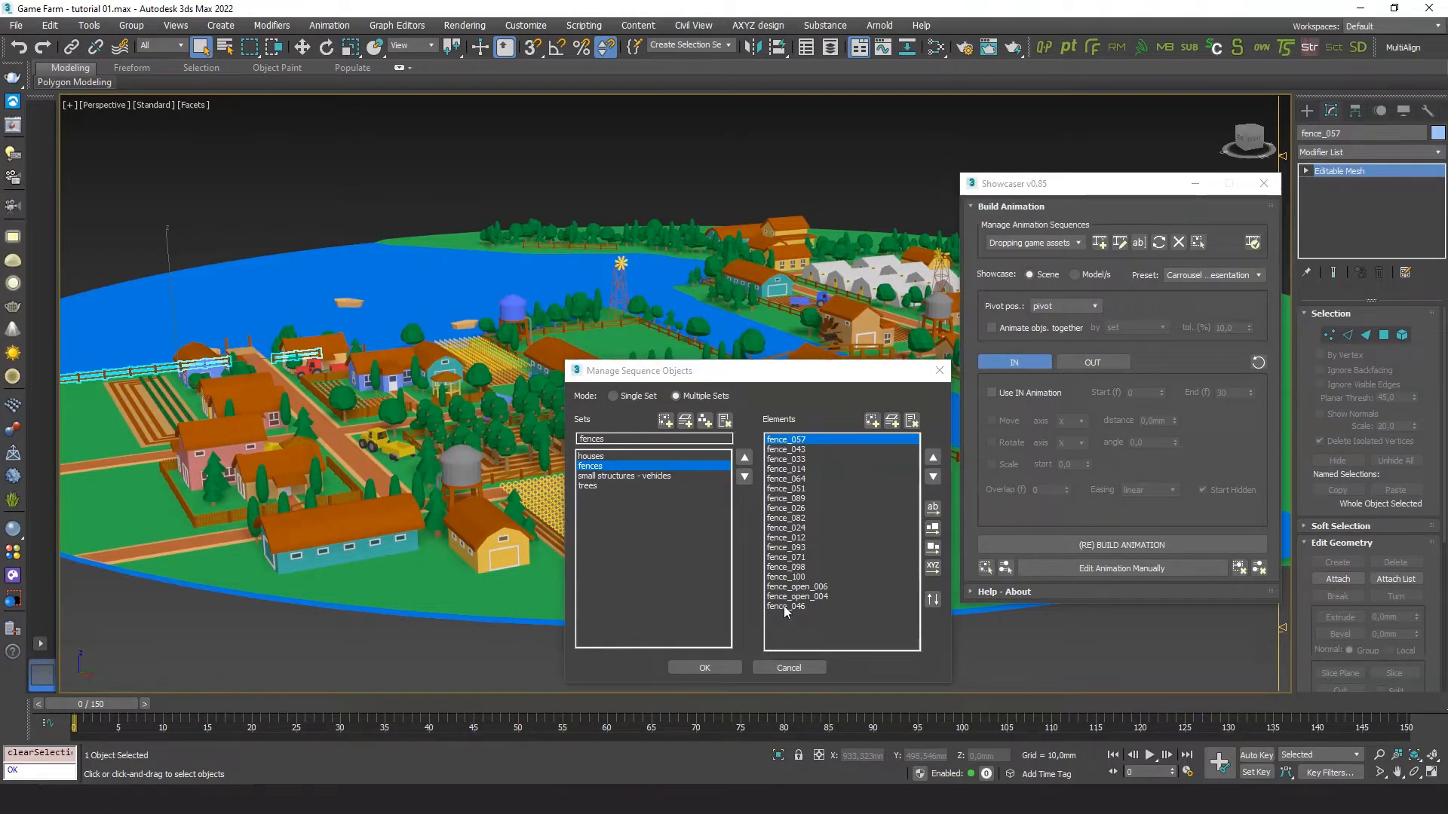
left_click(785, 607)
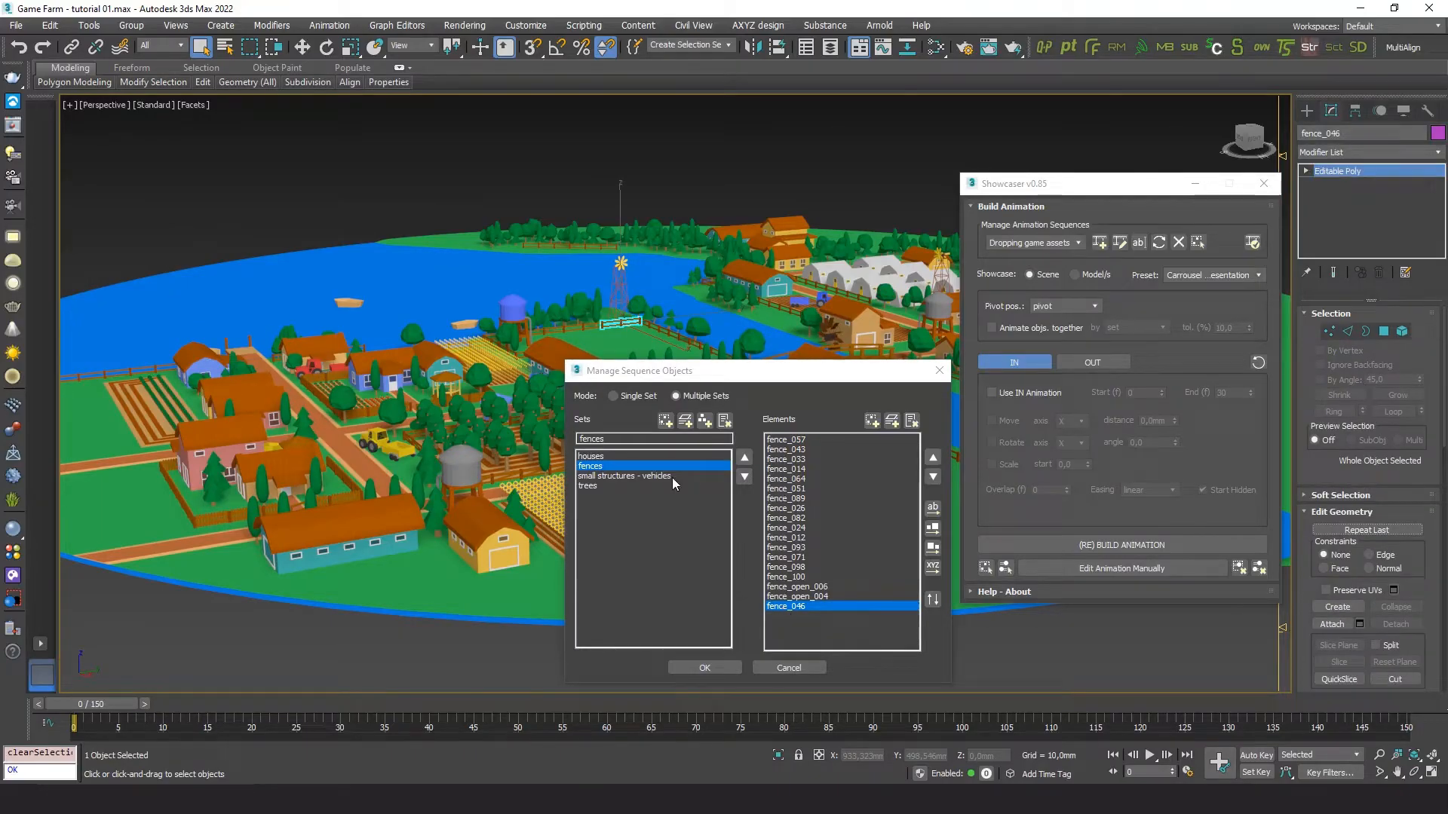
left_click(625, 475)
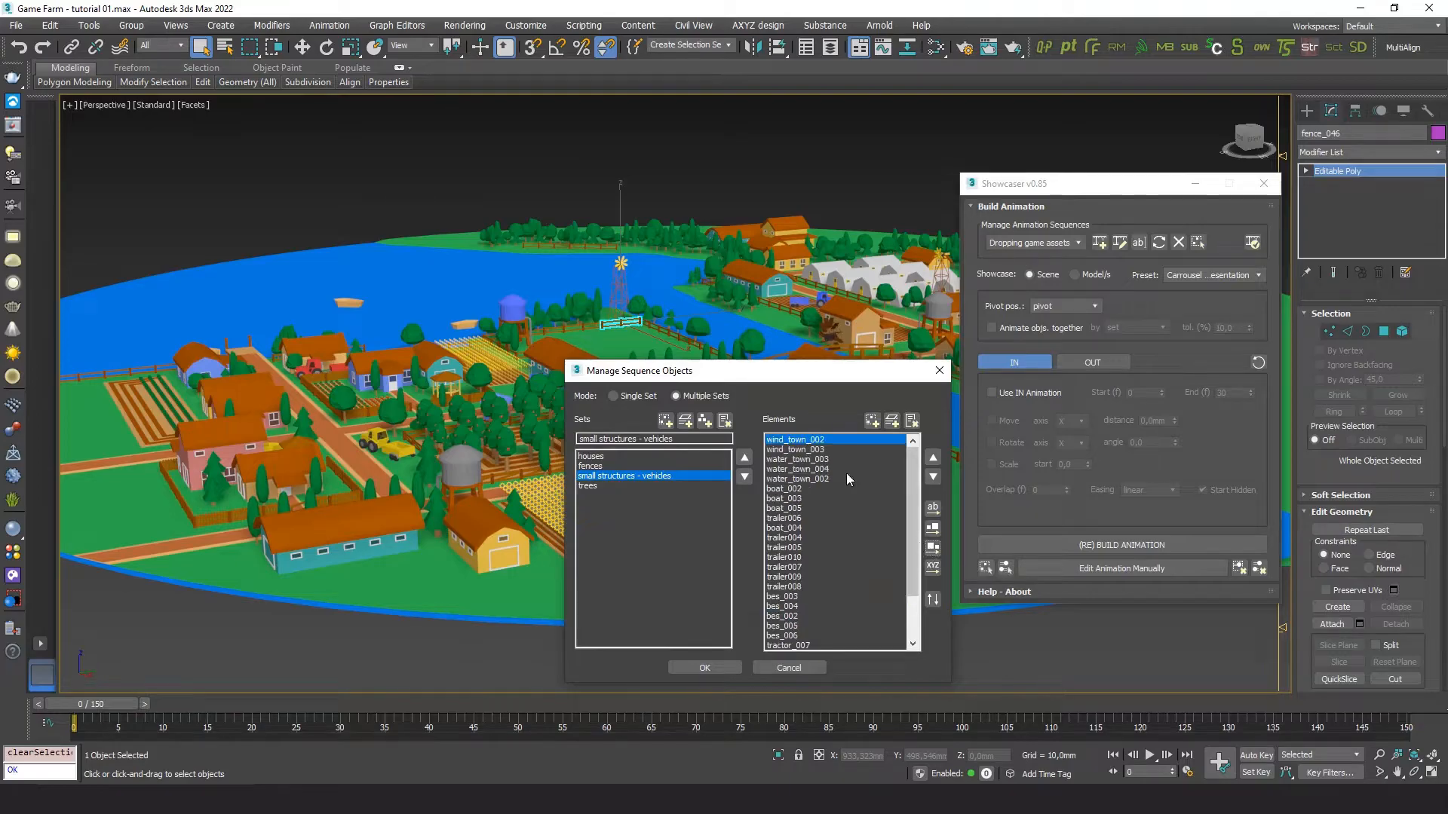
left_click(795, 439)
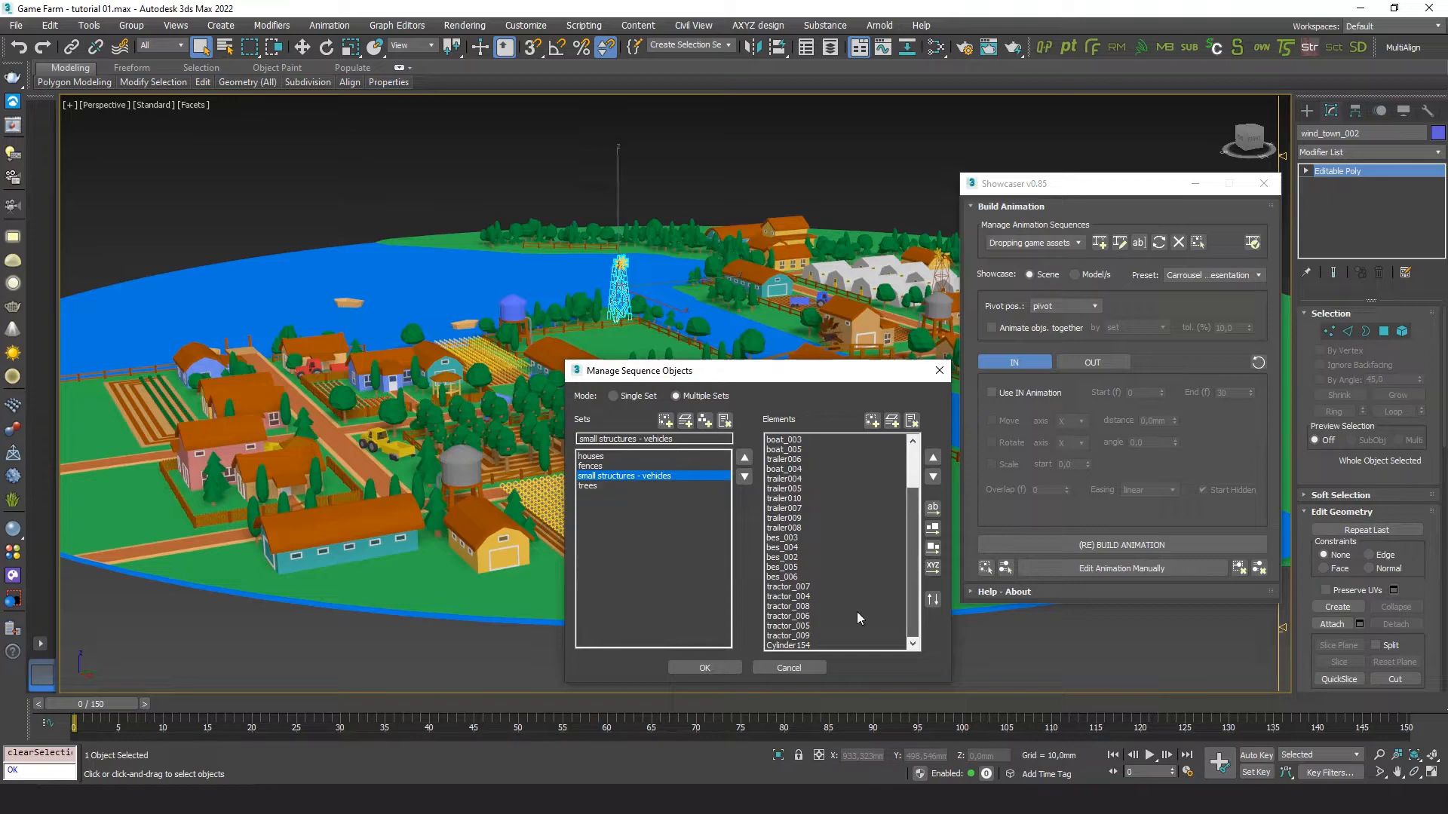
left_click(789, 644)
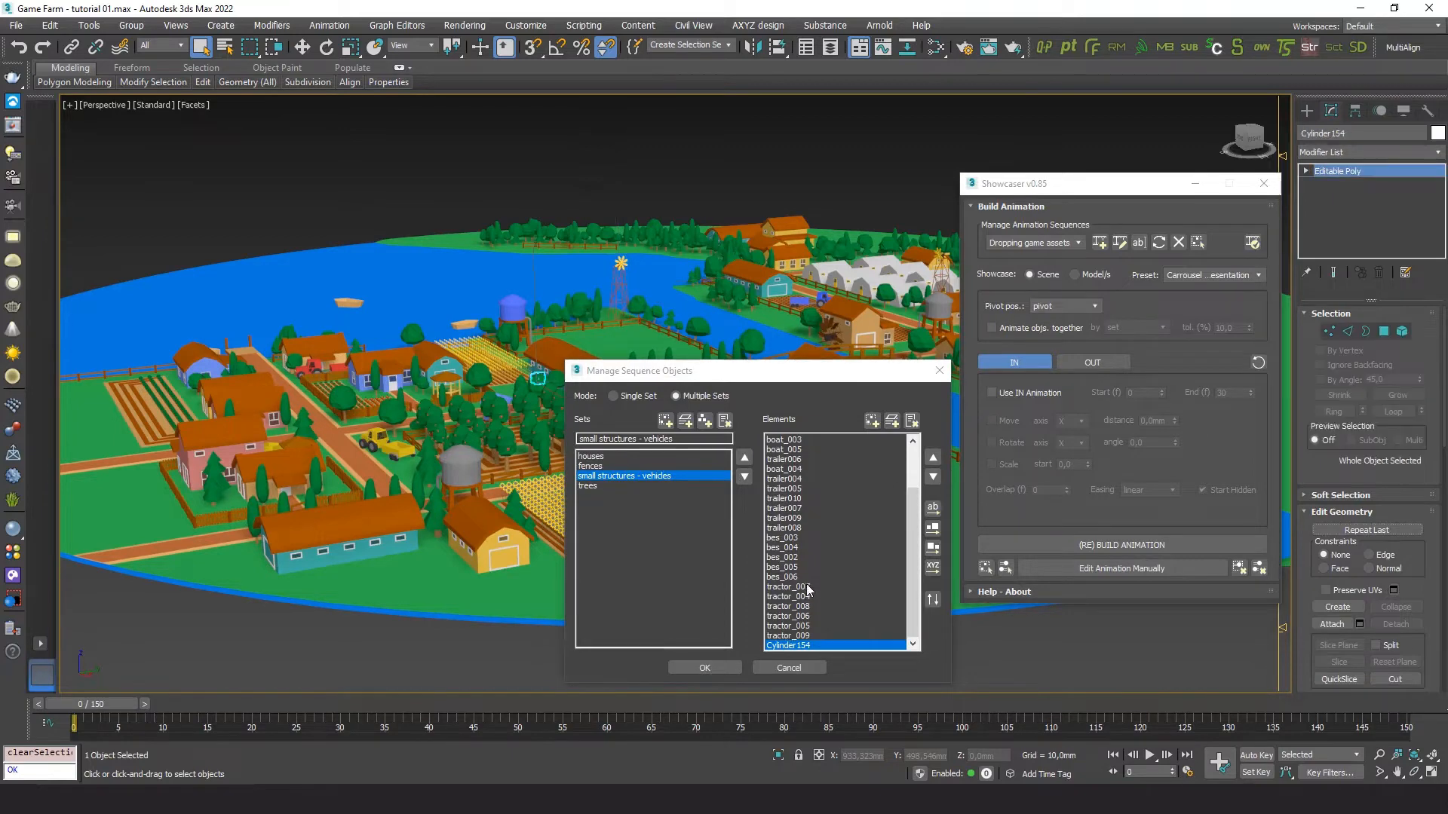
Order the trees set from biggest to smallest and confirm the manager with OK.
left_click(588, 486)
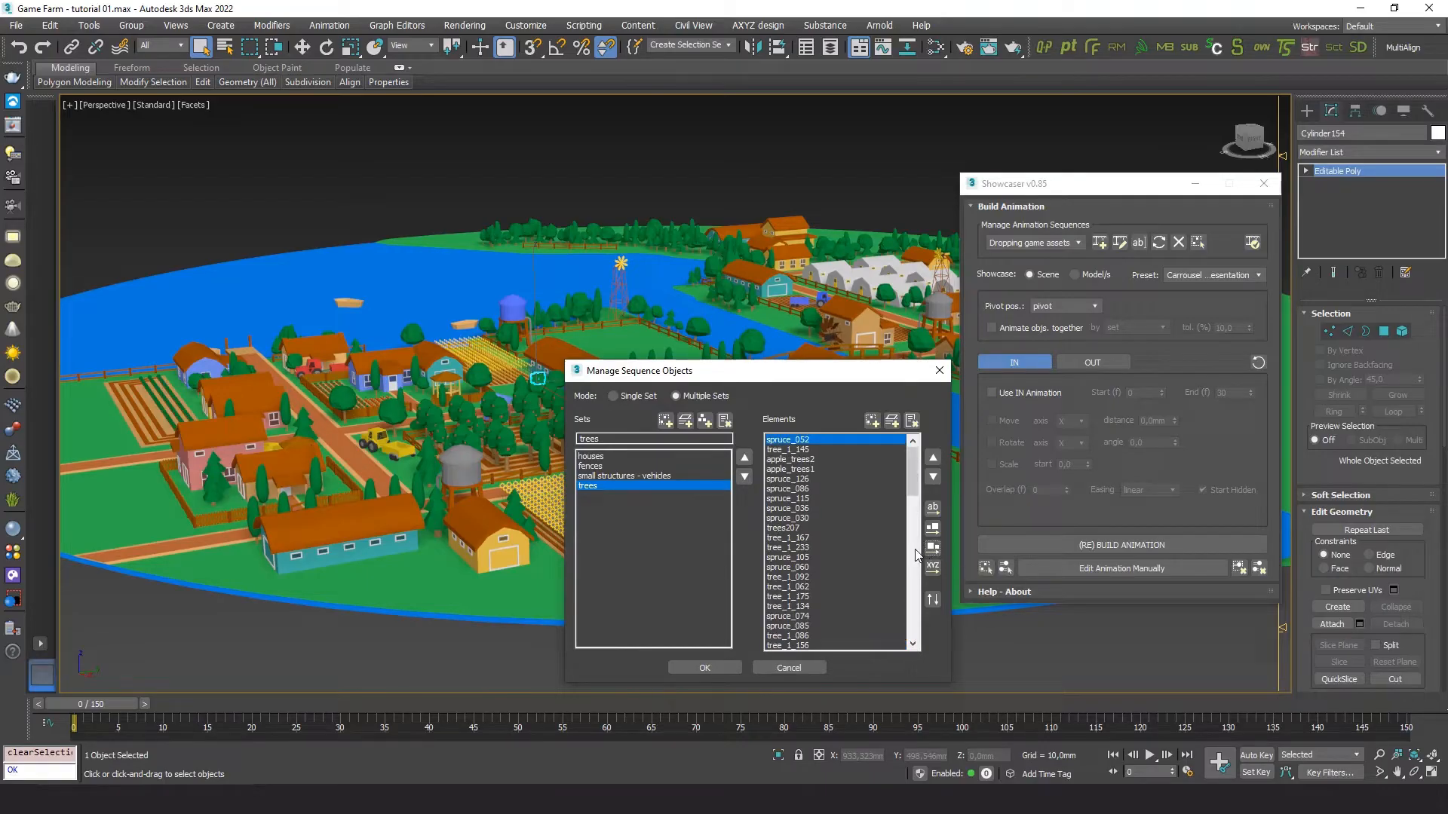
left_click(790, 459)
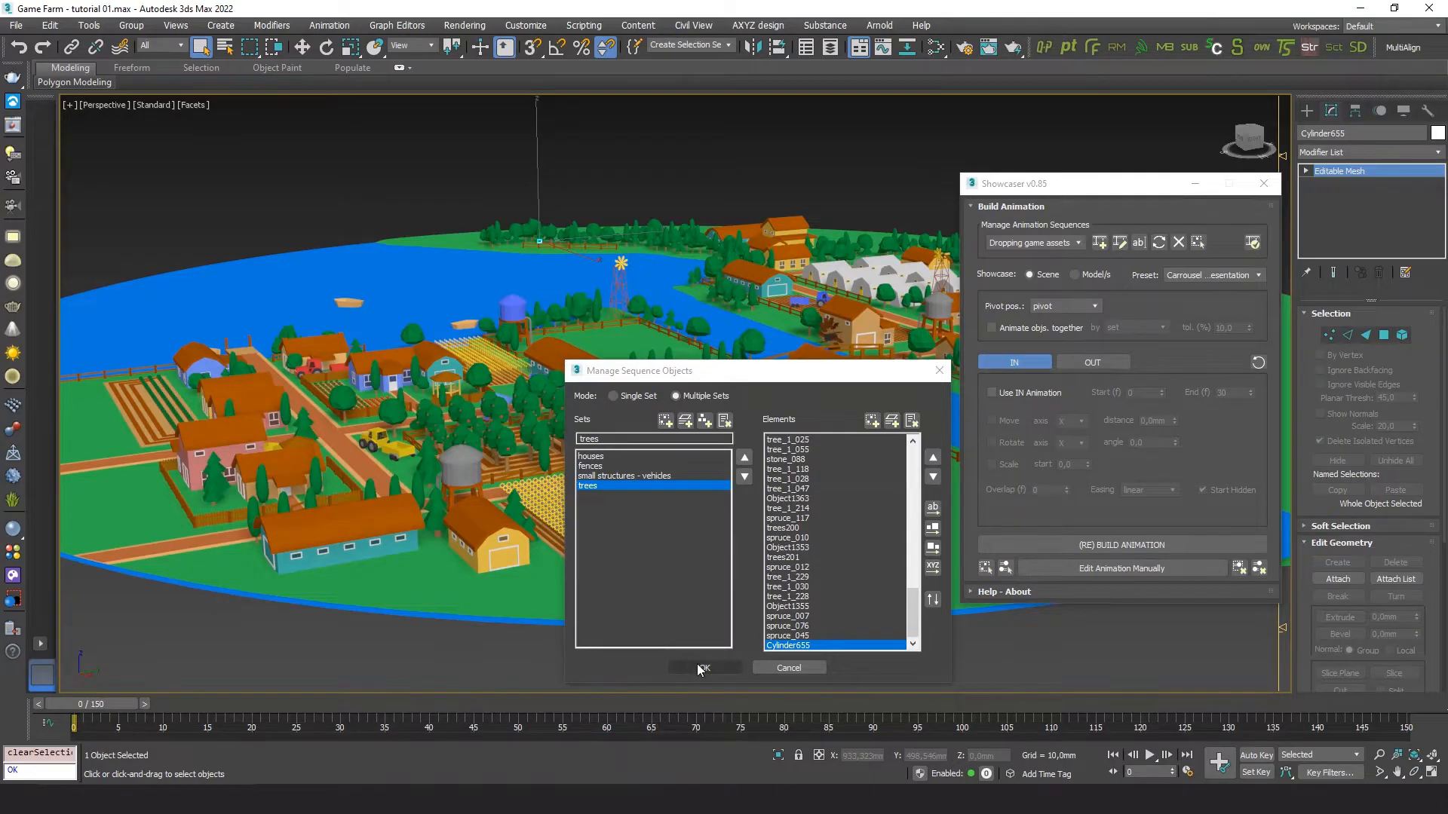
left_click(704, 668)
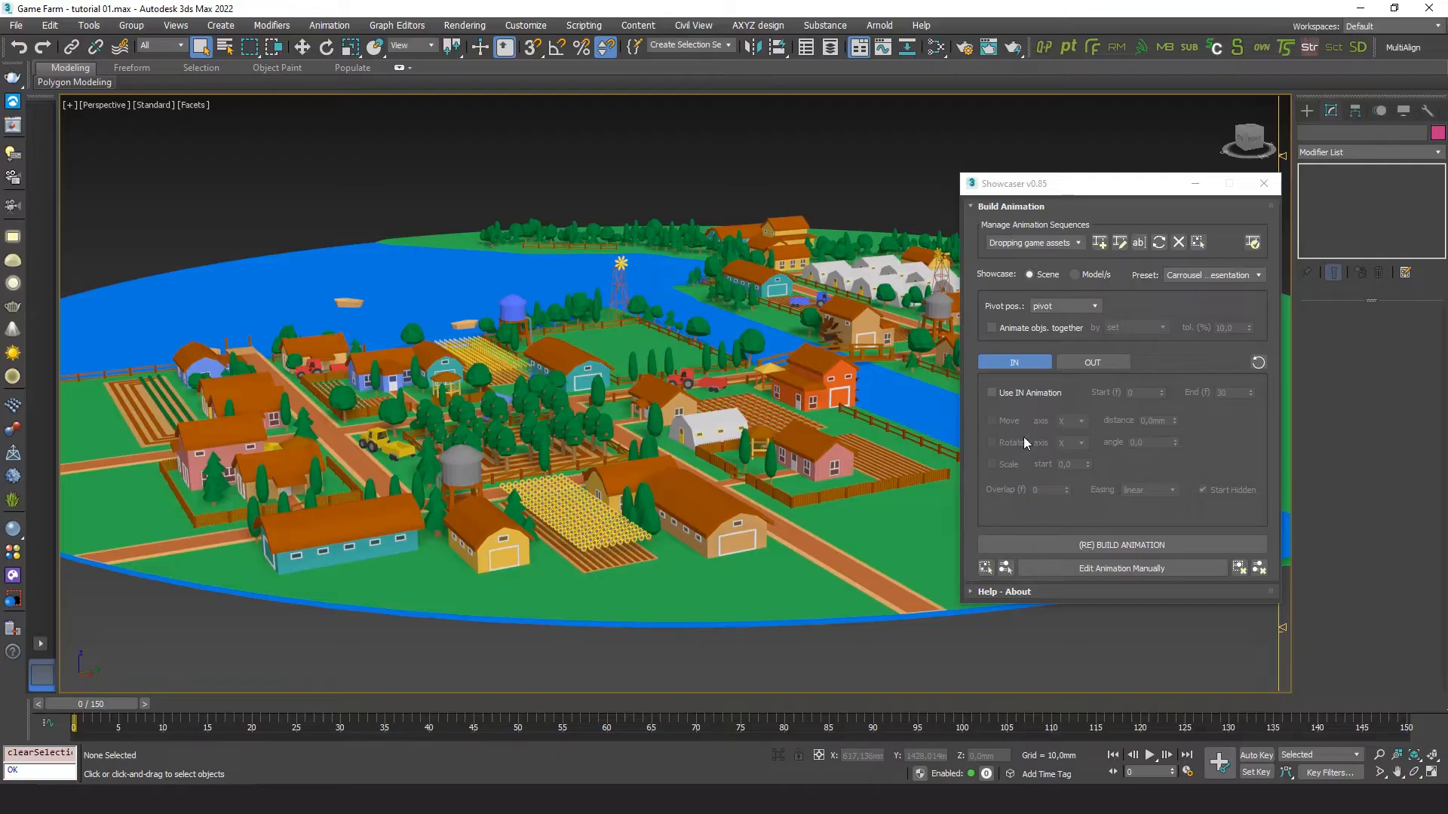
mouse_move(903, 462)
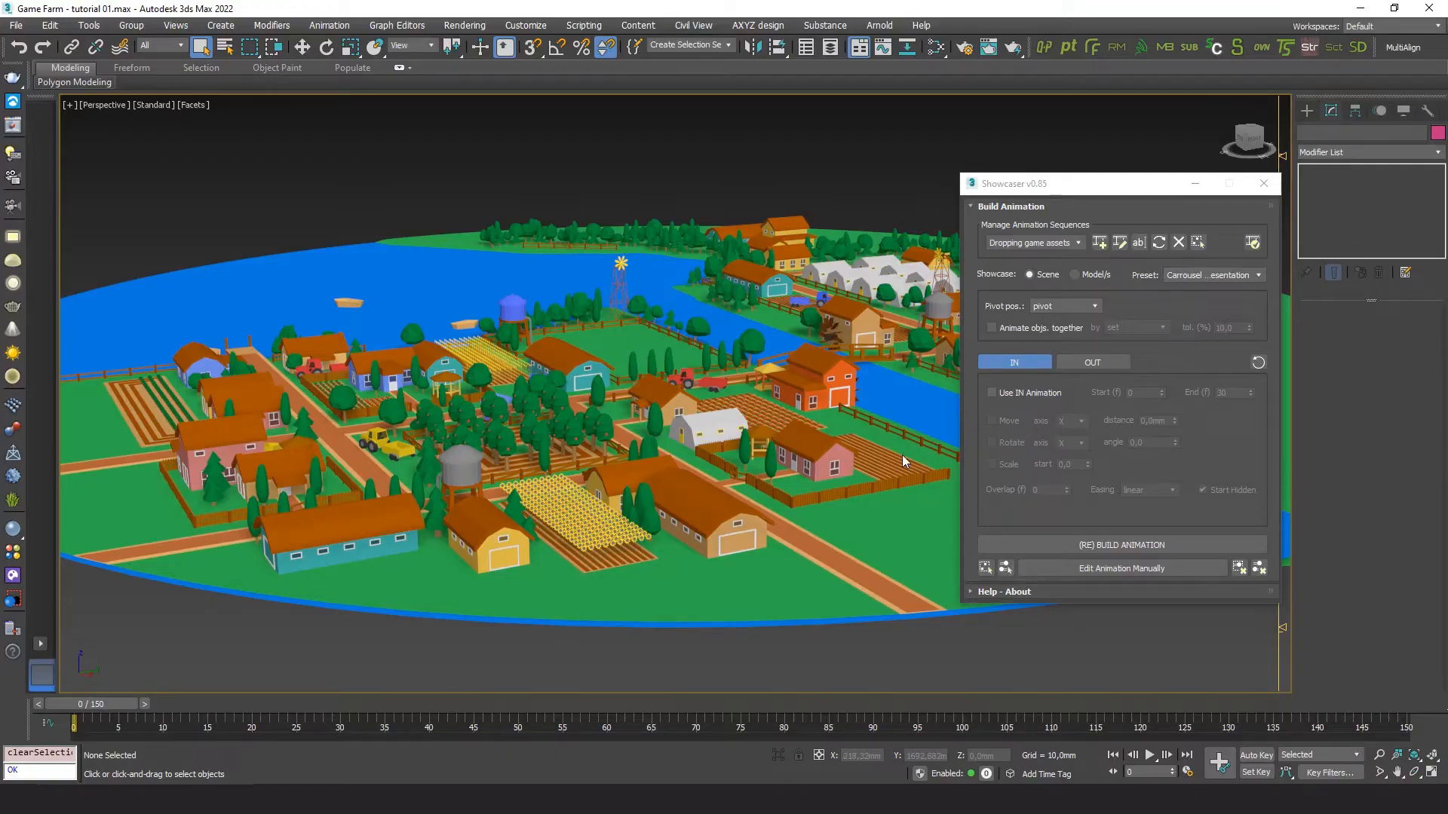
mouse_move(1095, 335)
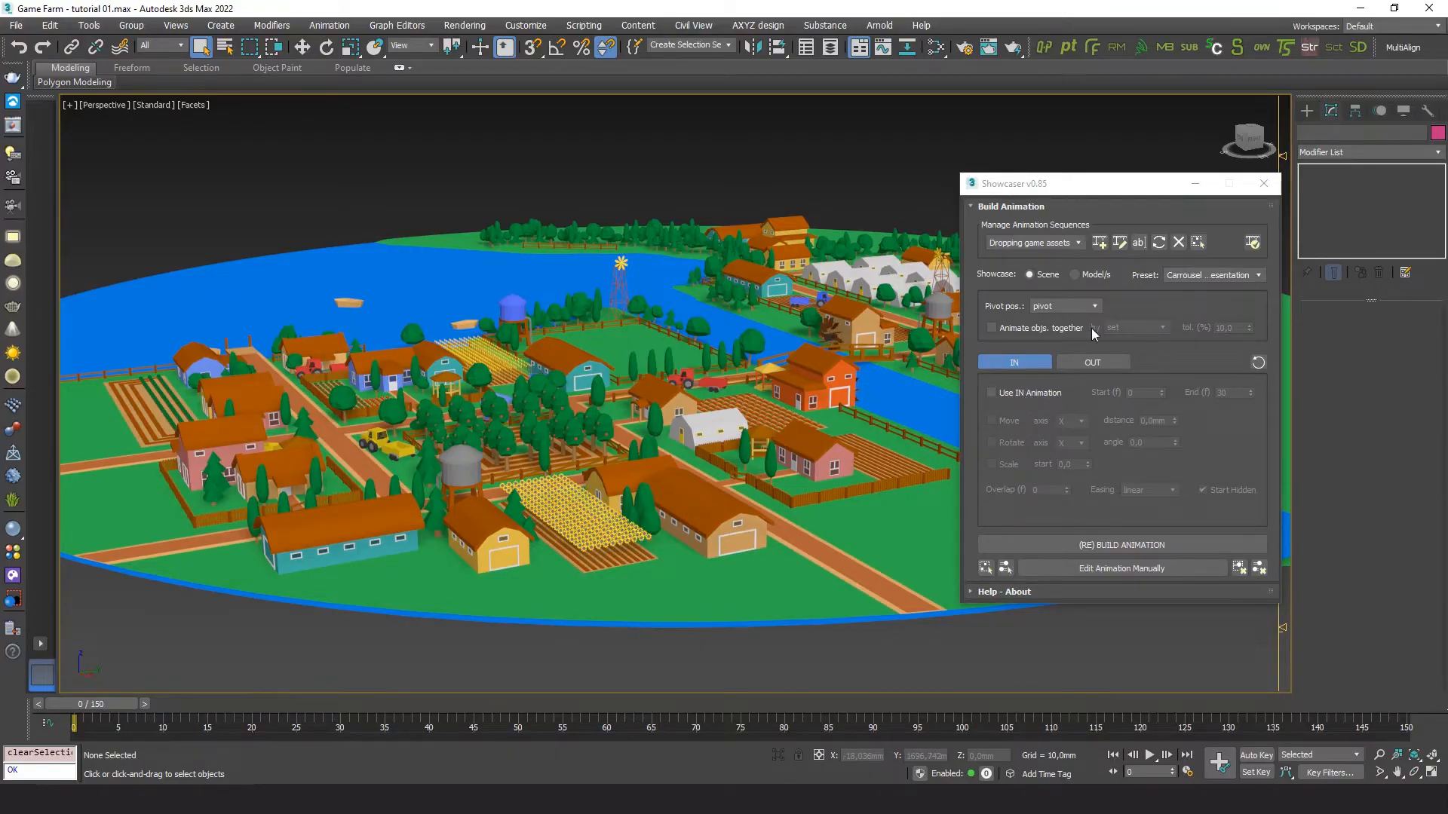
Anchor pivots at base center and enable the IN animation as a move along Z.
left_click(1064, 306)
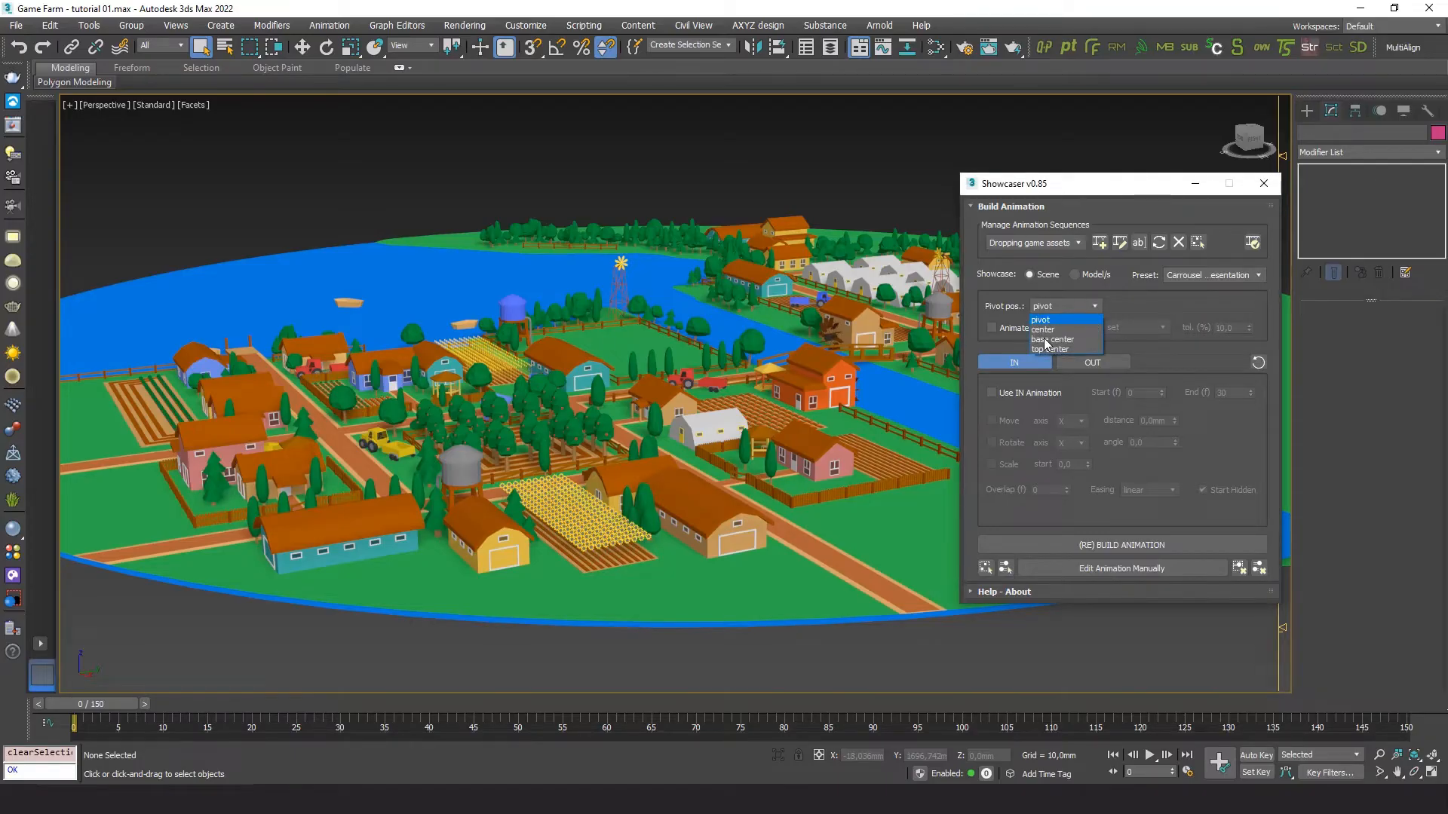
left_click(1052, 339)
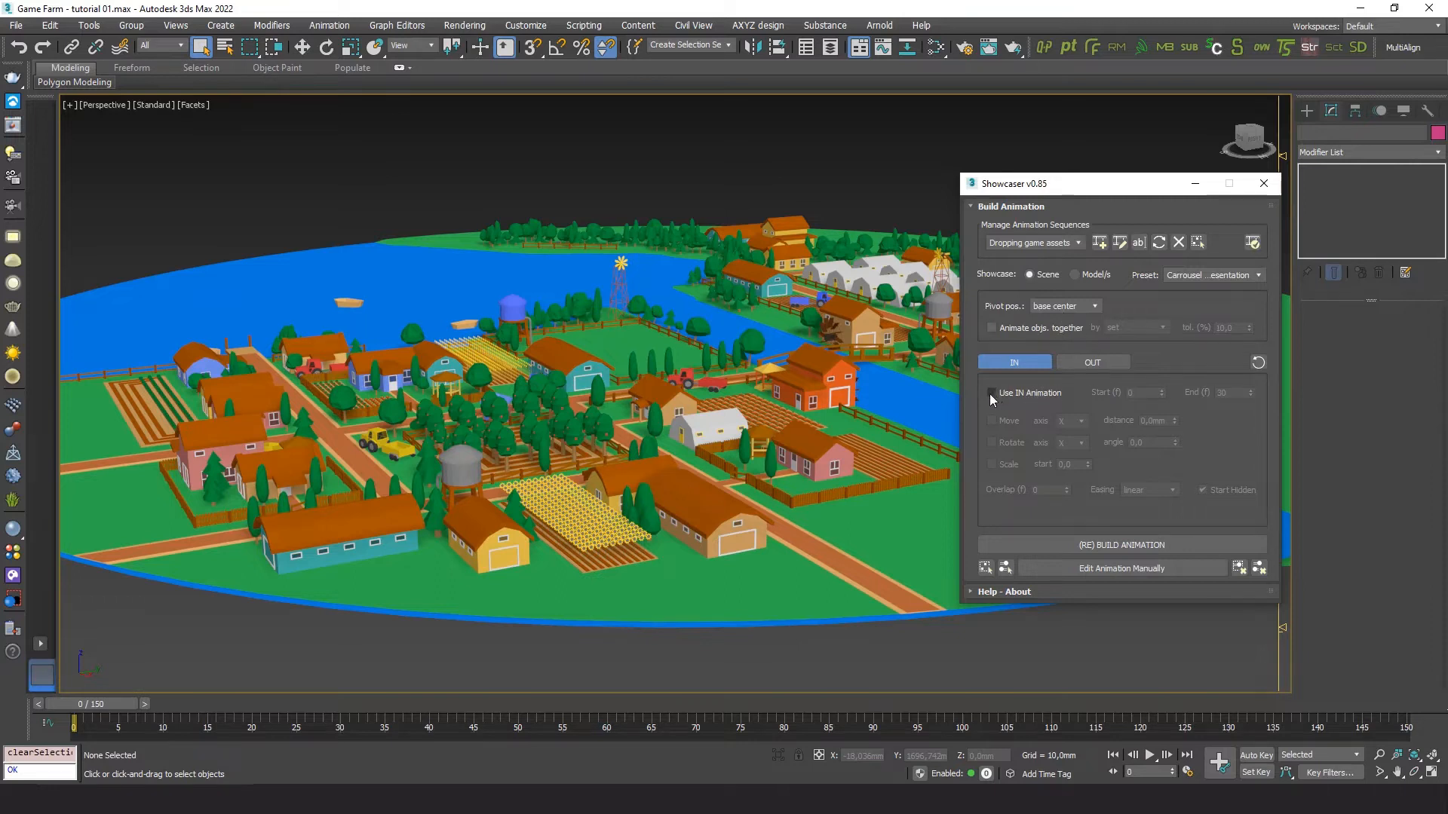
left_click(992, 392)
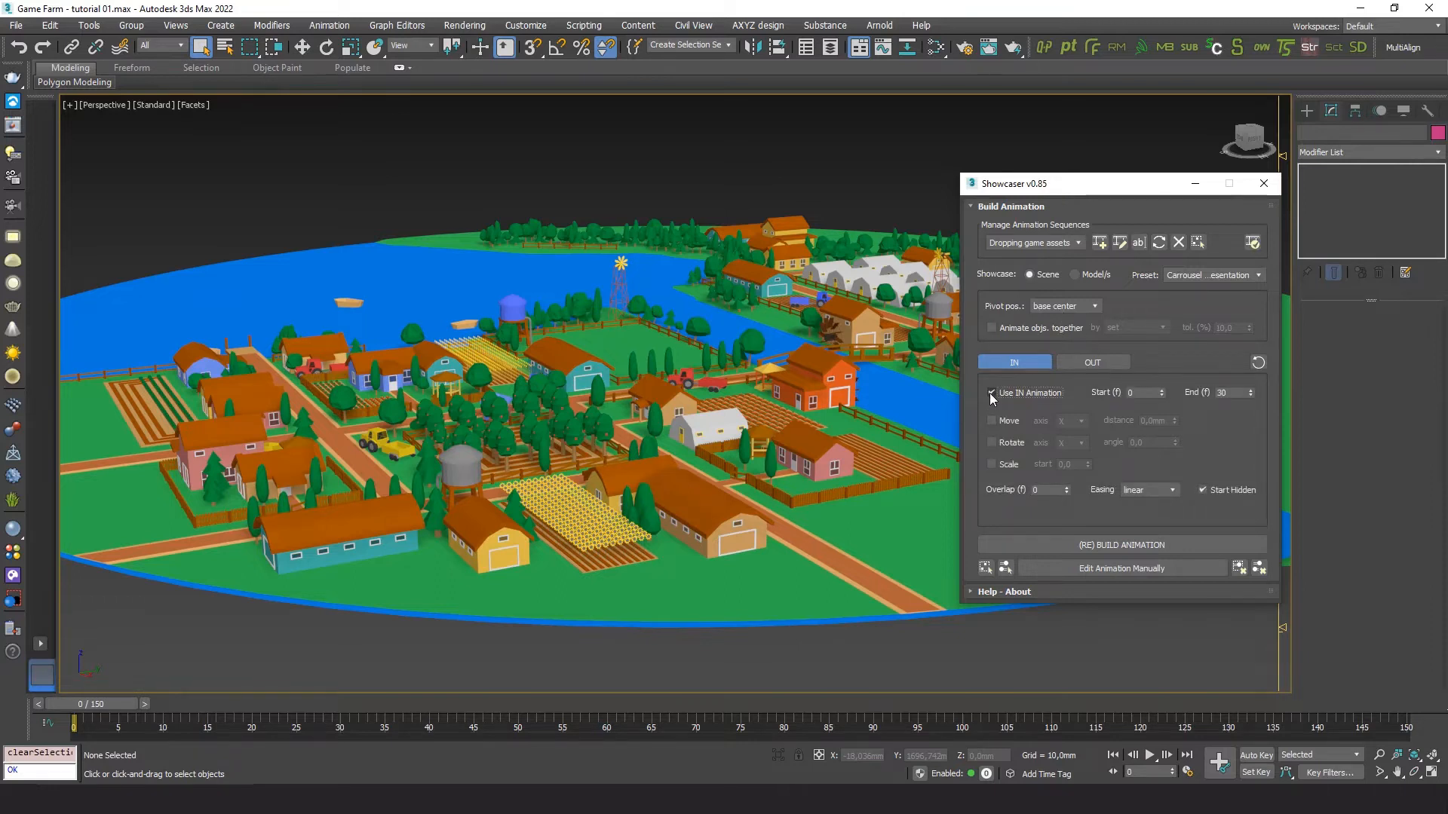
left_click(993, 392)
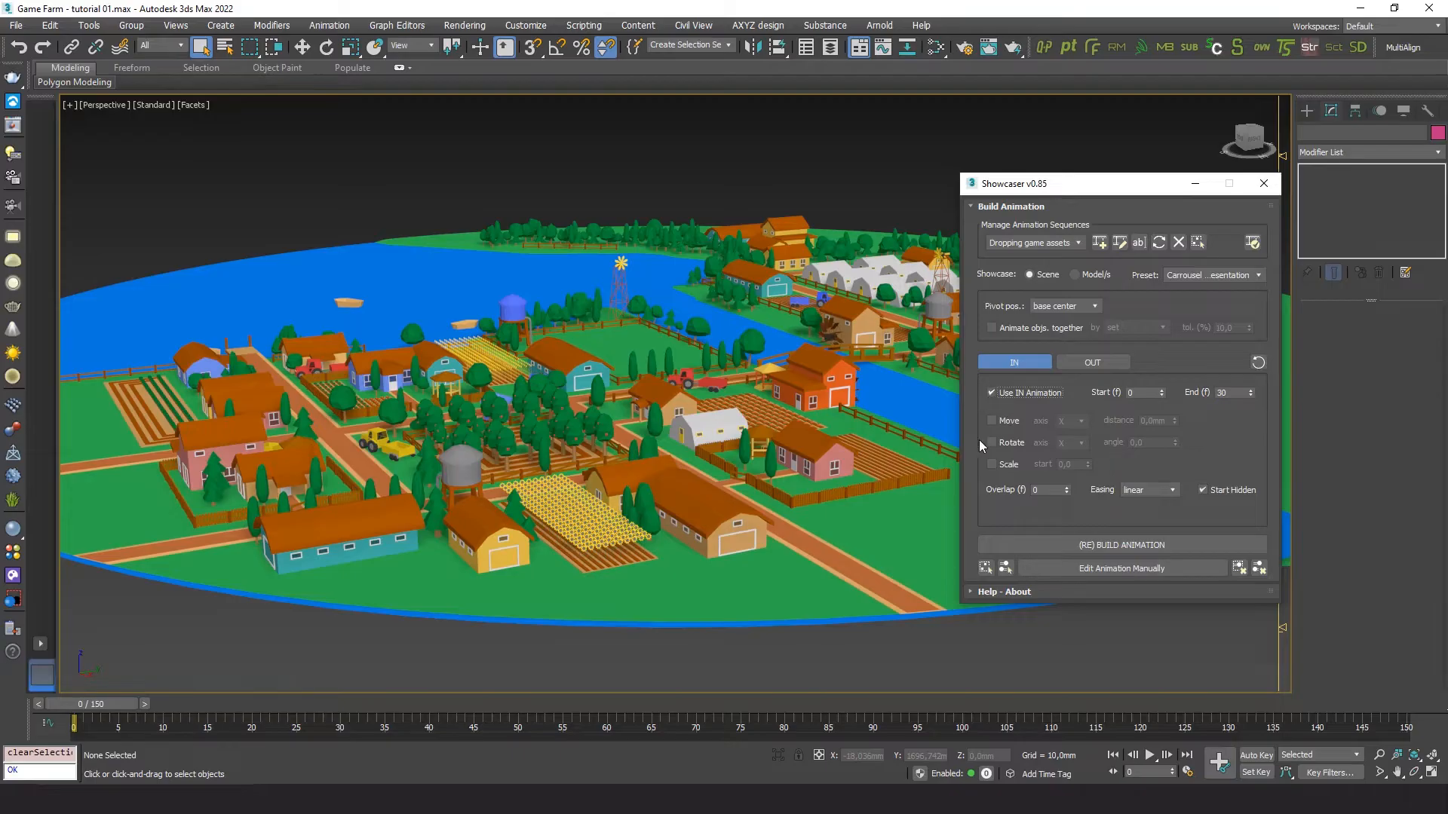
left_click(993, 421)
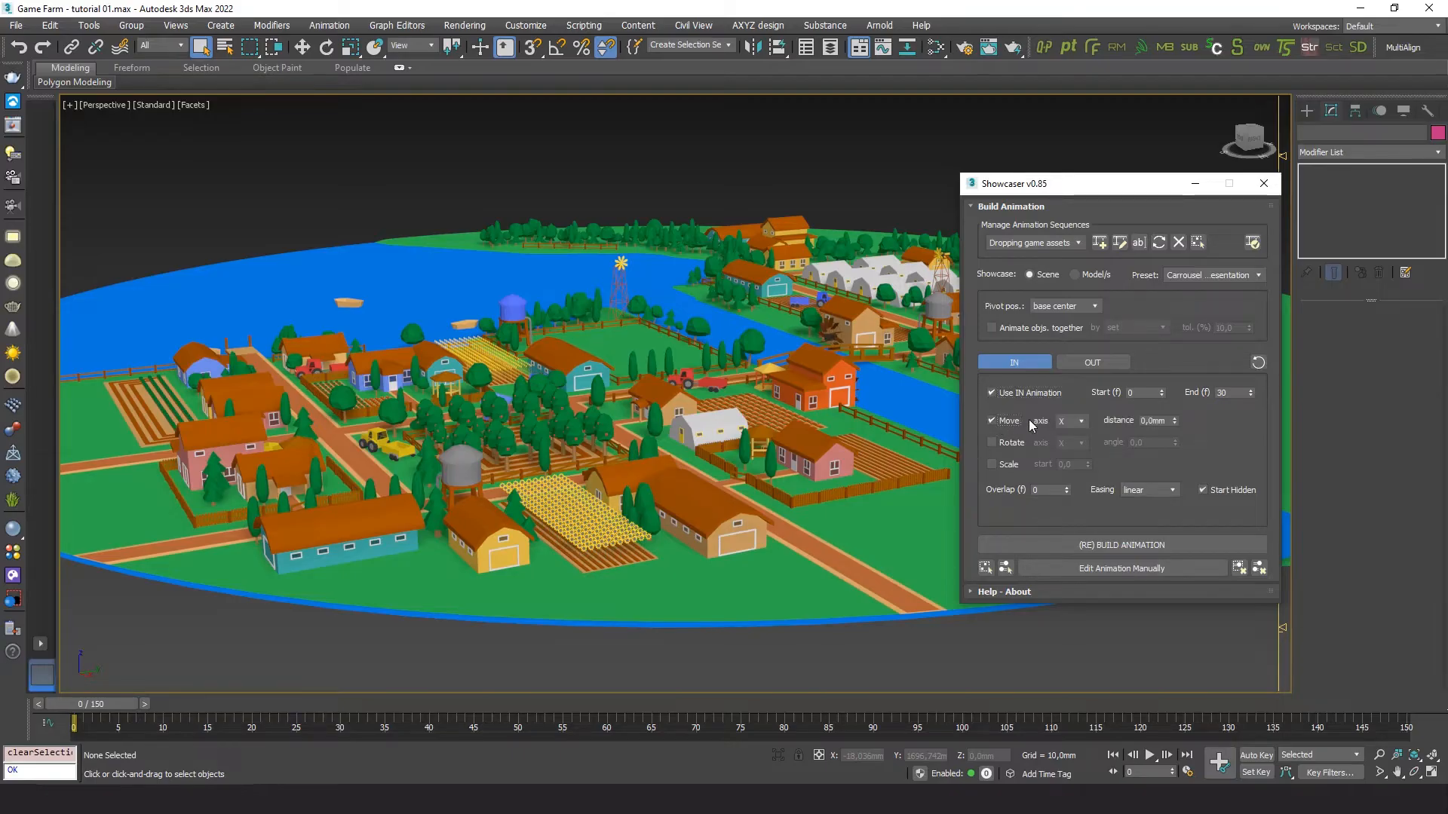
left_click(1071, 421)
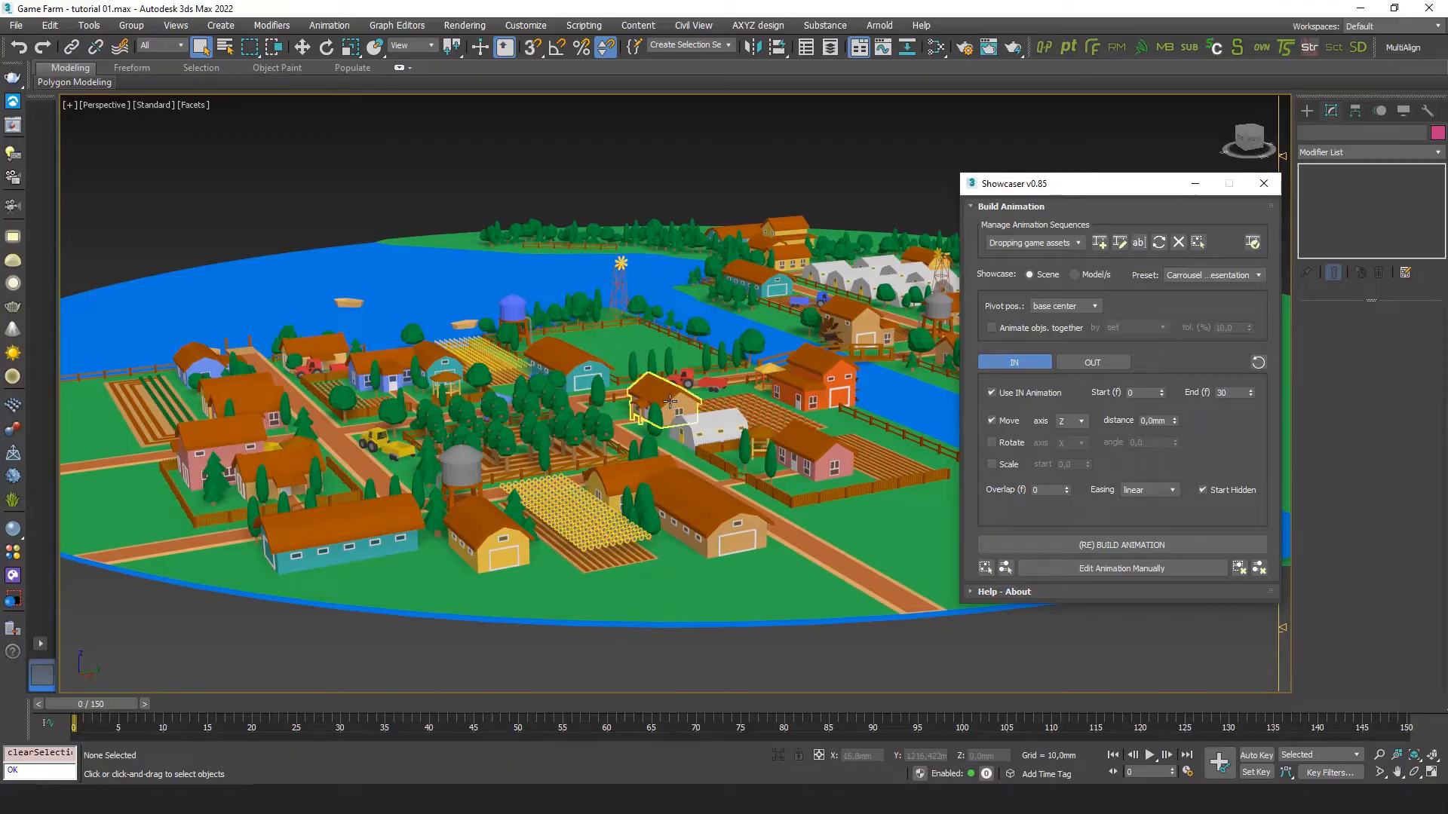
Gauge the drop height on a house and set the move distance to -250.
left_click(664, 401)
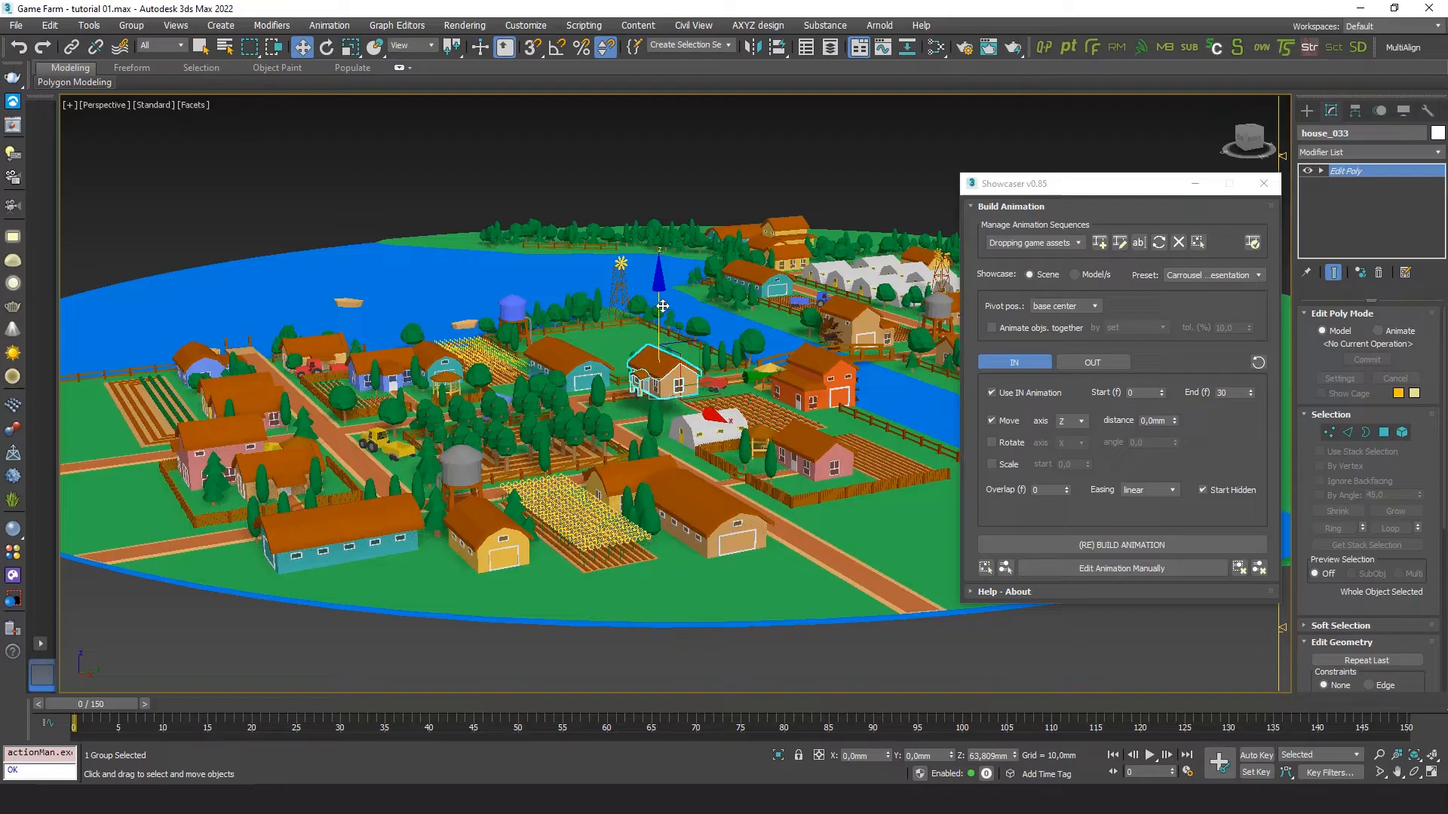
left_click_drag(661, 304, 658, 203)
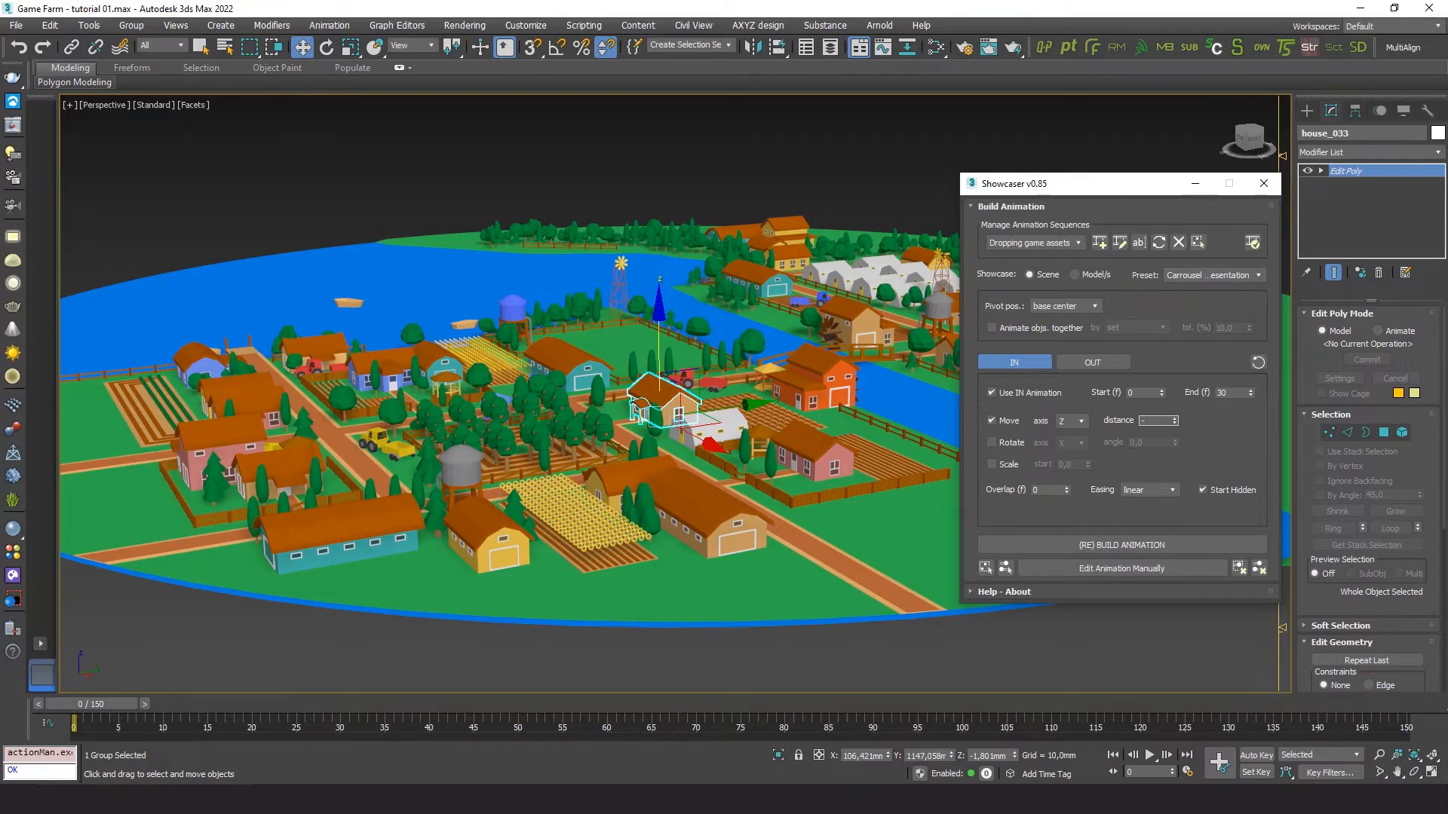
type("-250,0m")
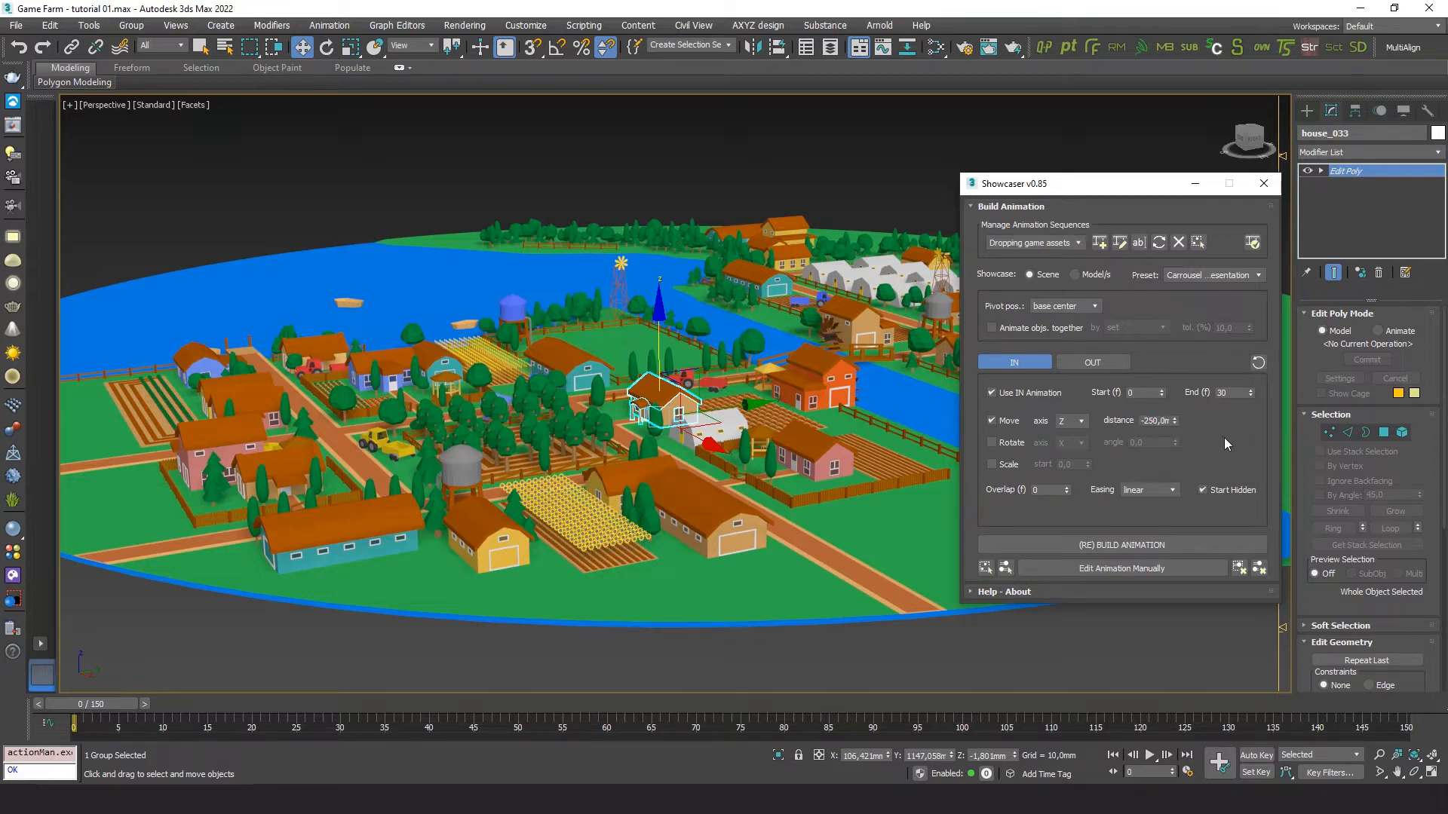
mouse_move(1088, 496)
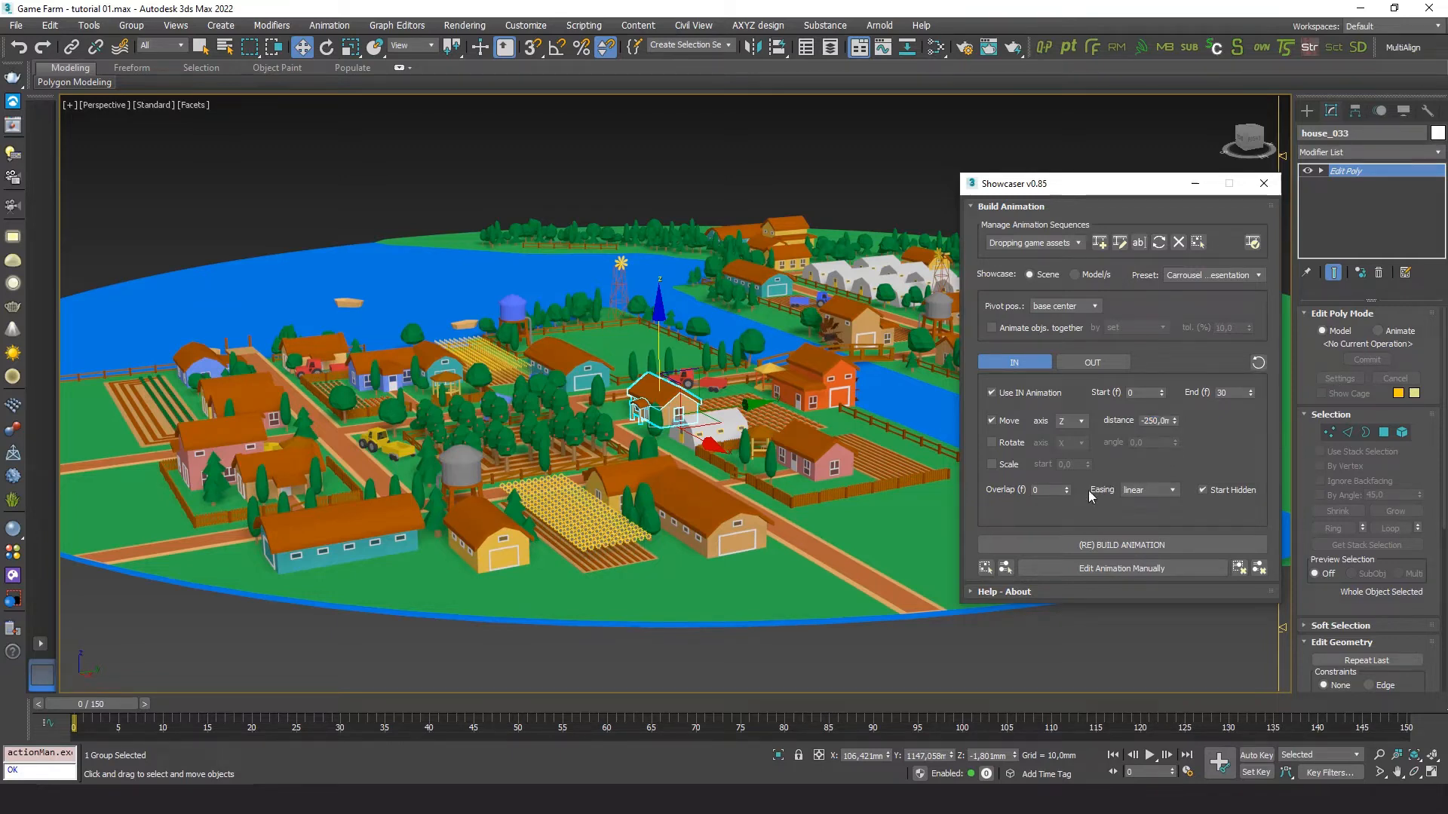
mouse_move(1121, 545)
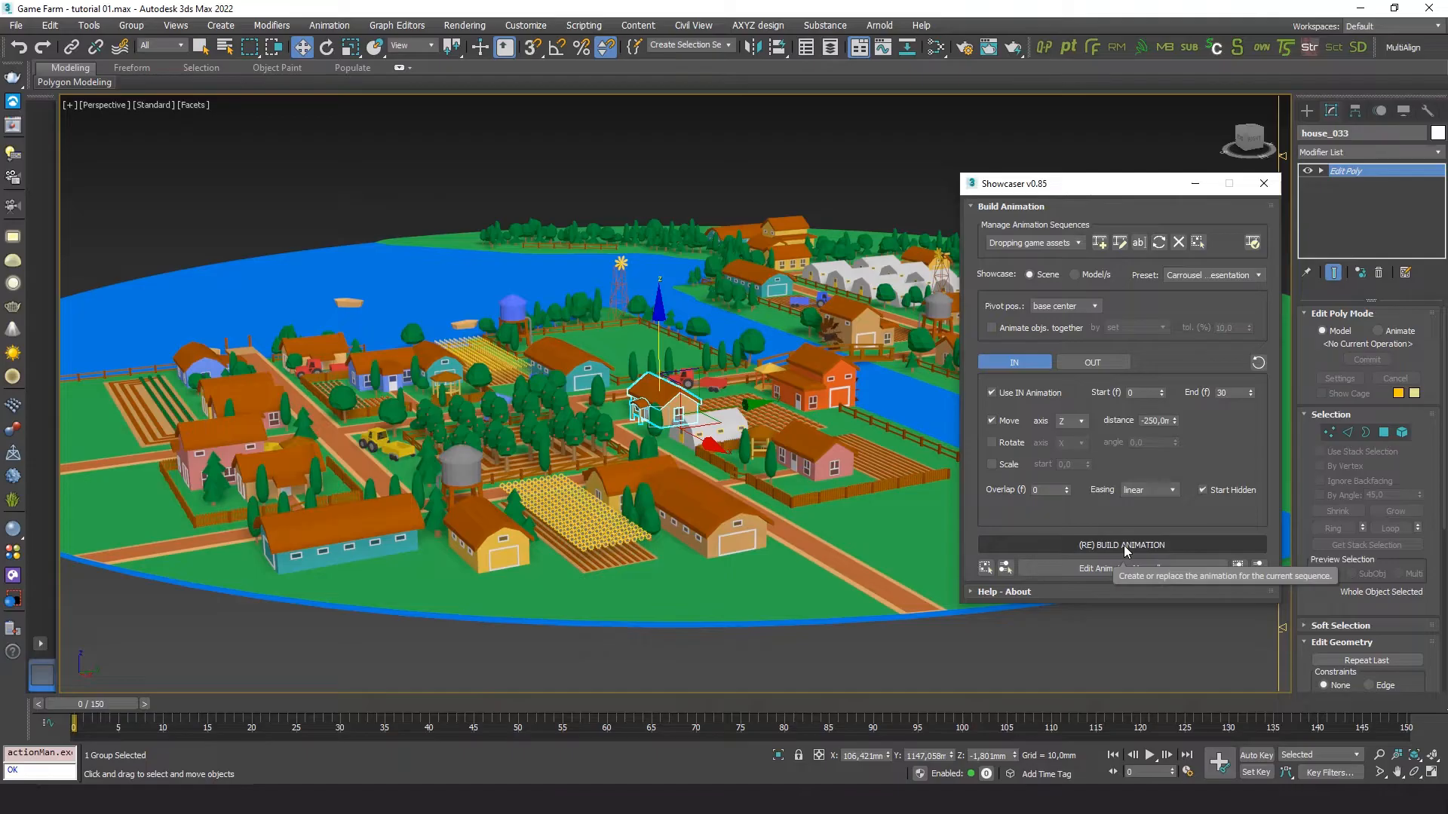
left_click(1121, 545)
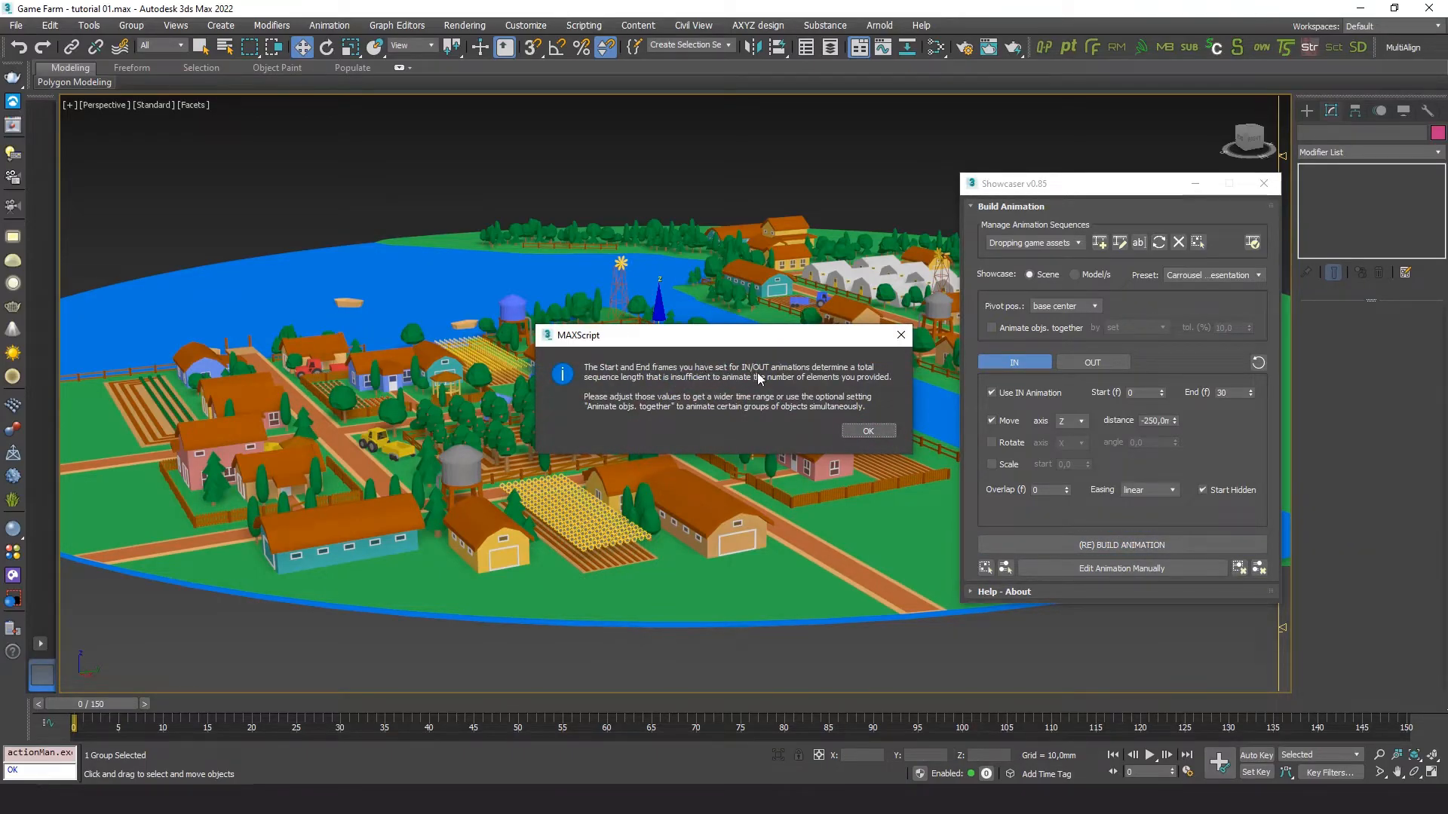
mouse_move(658, 389)
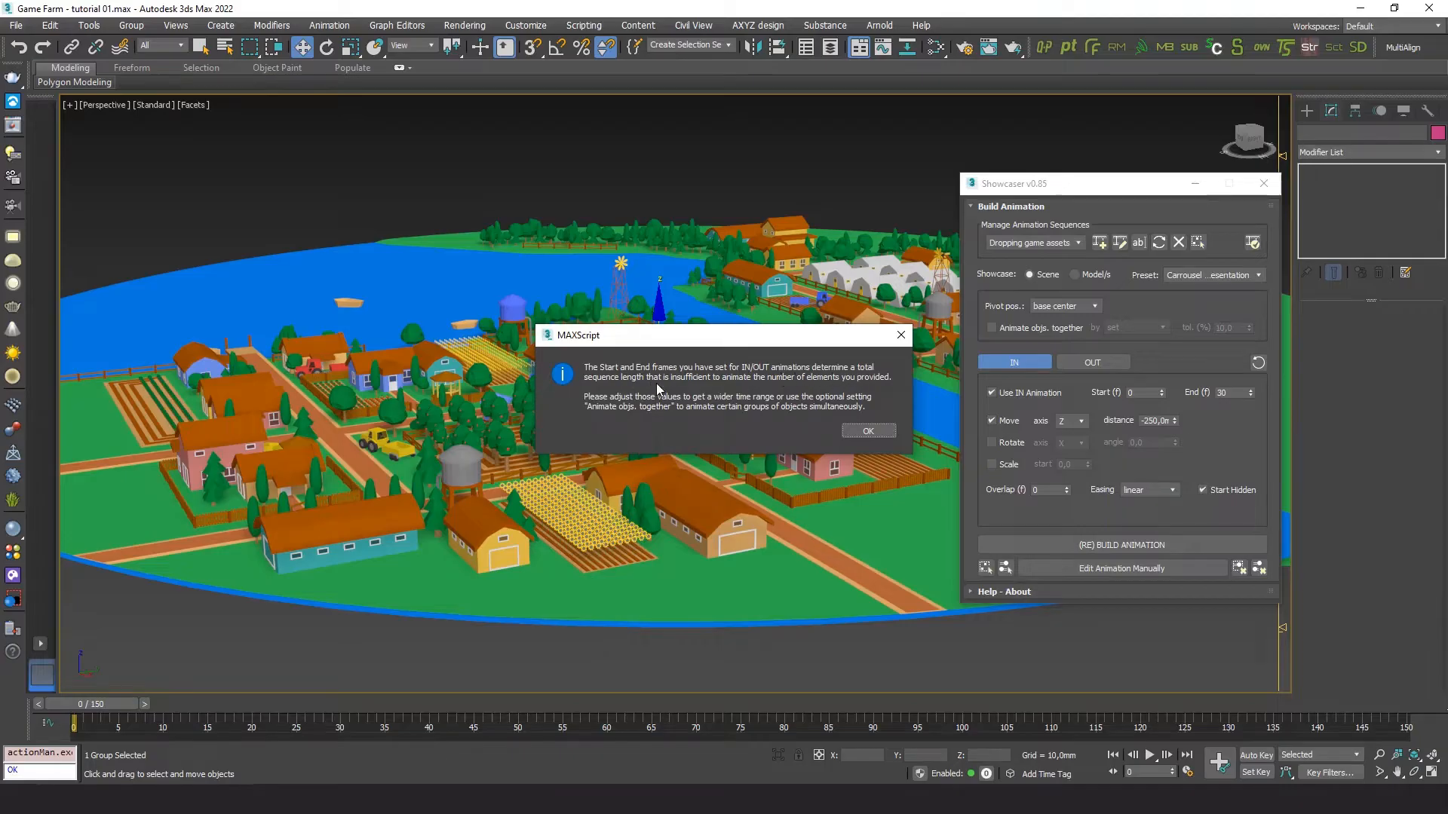
mouse_move(815, 389)
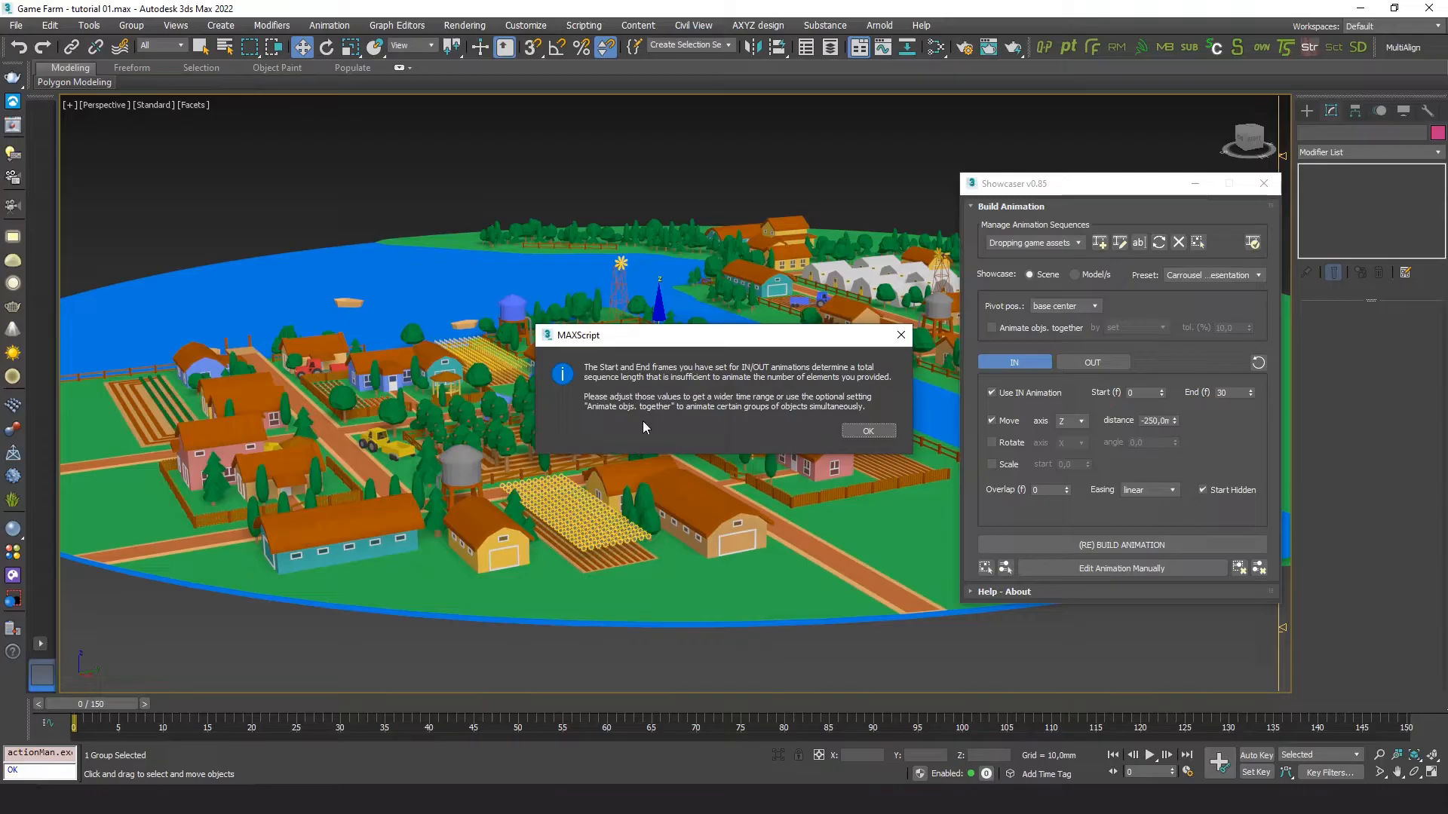
mouse_move(775, 413)
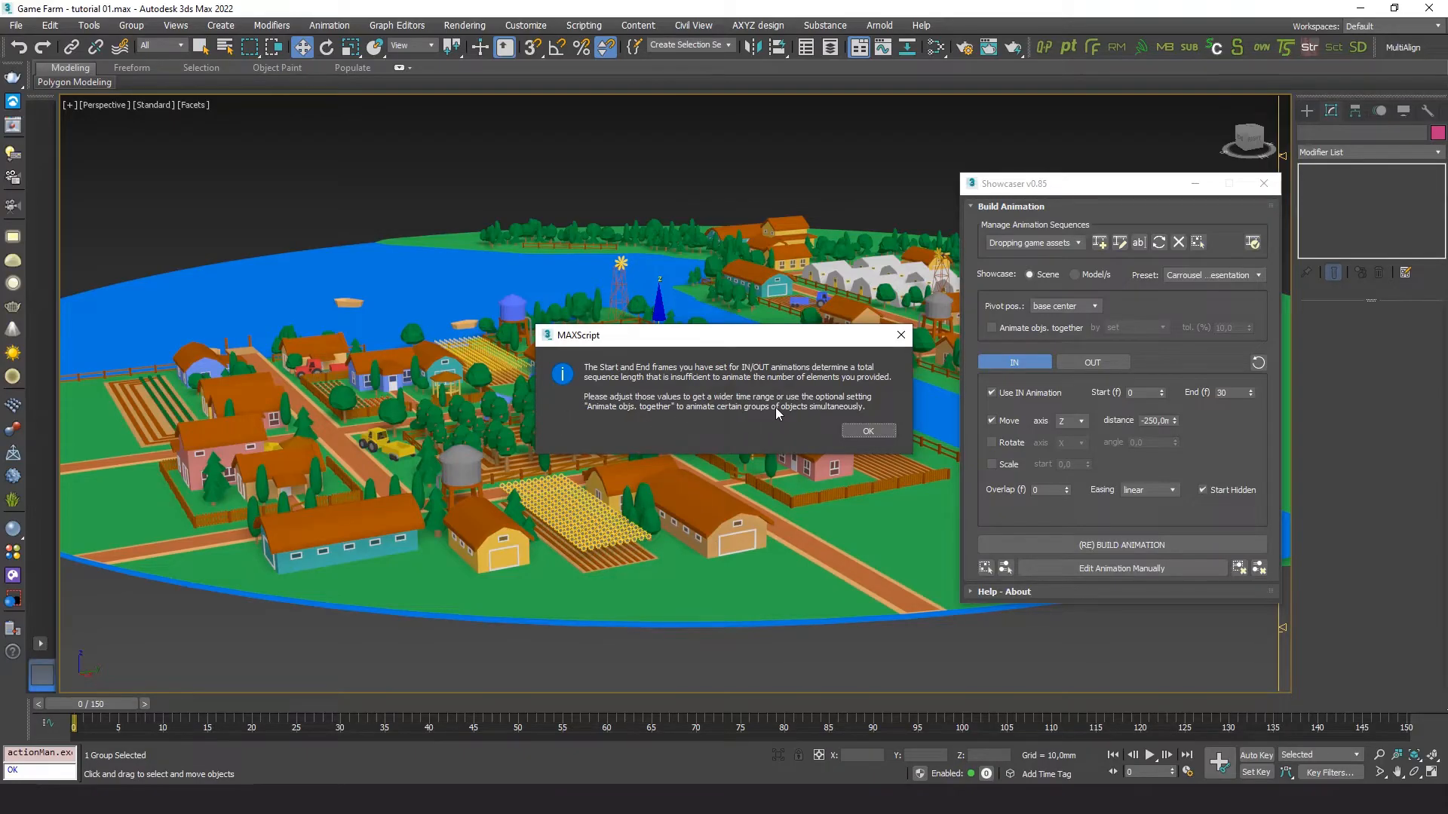
mouse_move(738, 428)
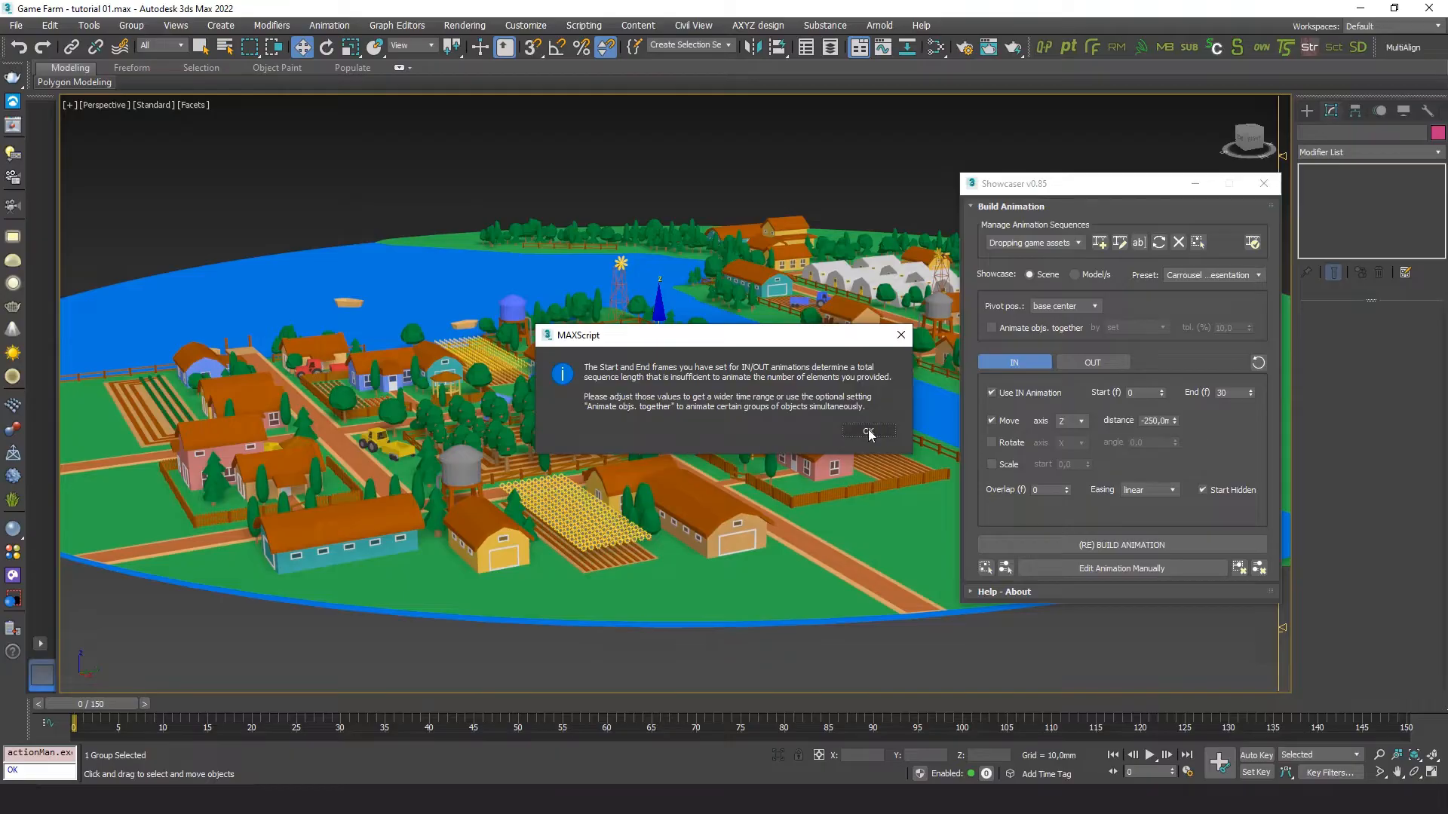
left_click(867, 433)
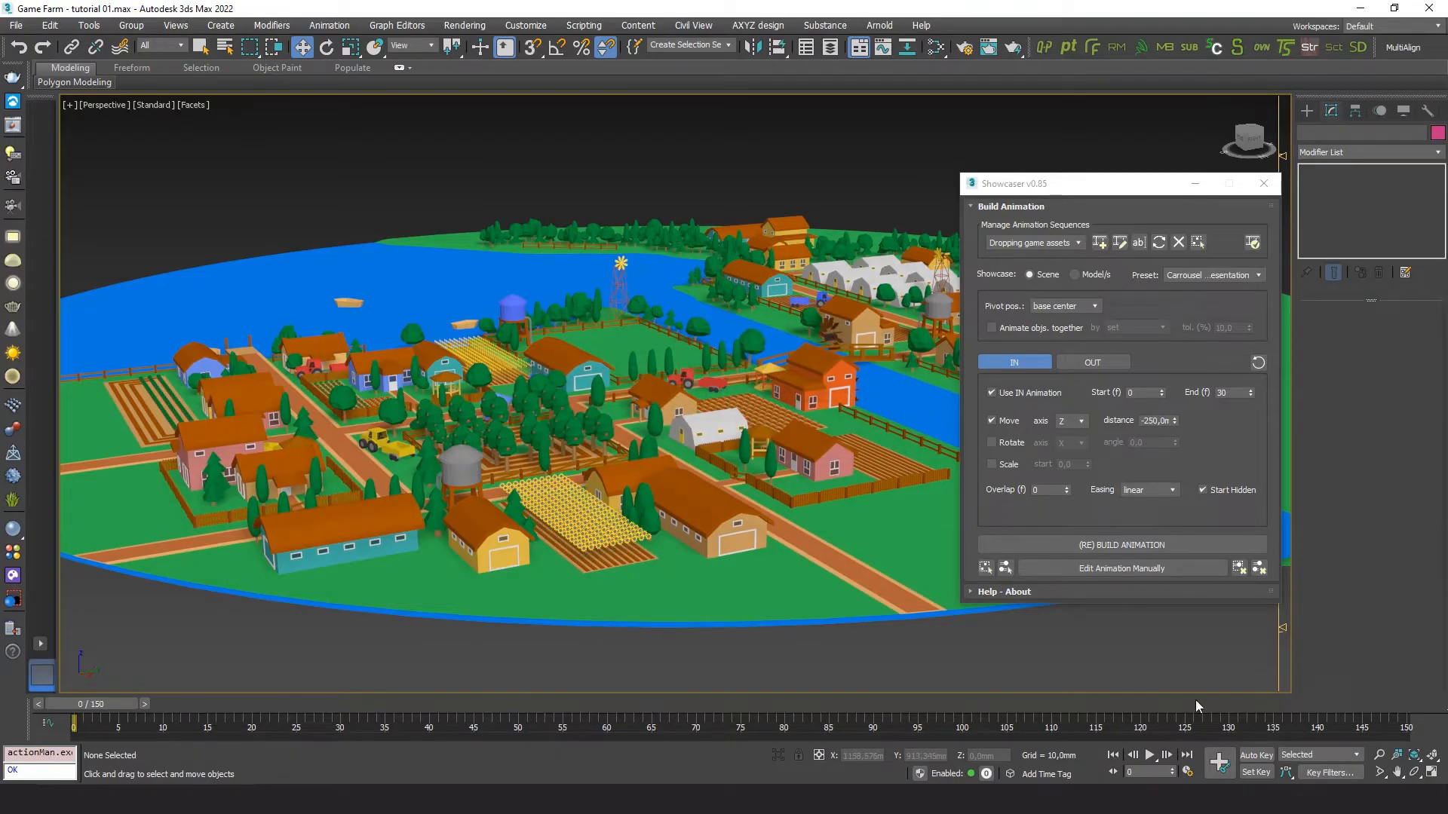
Scrub to the timeline's end, change the animate-in End frame to 130 and rebuild the animation.
left_click_drag(73, 721, 1006, 721)
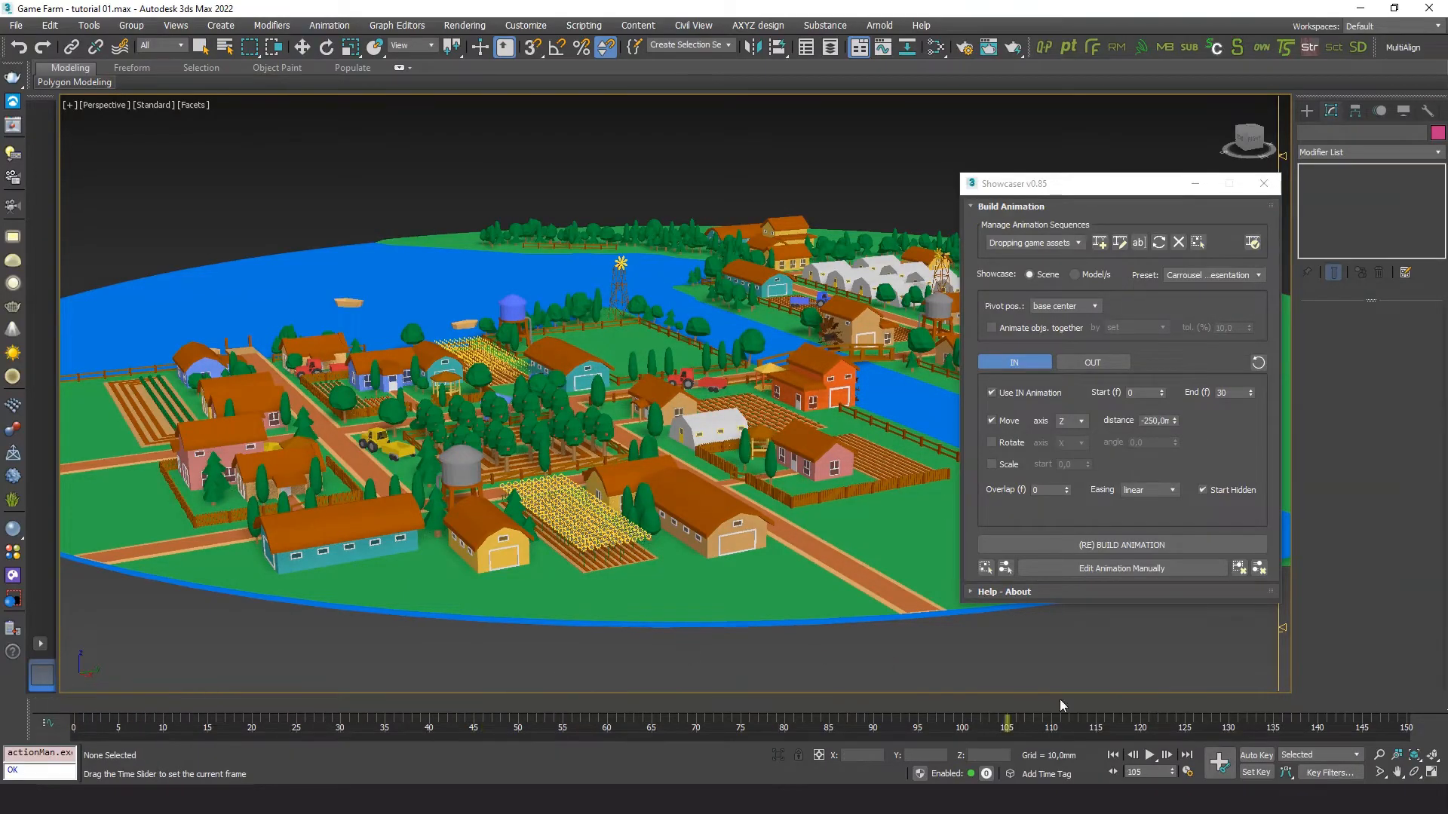
left_click(1187, 755)
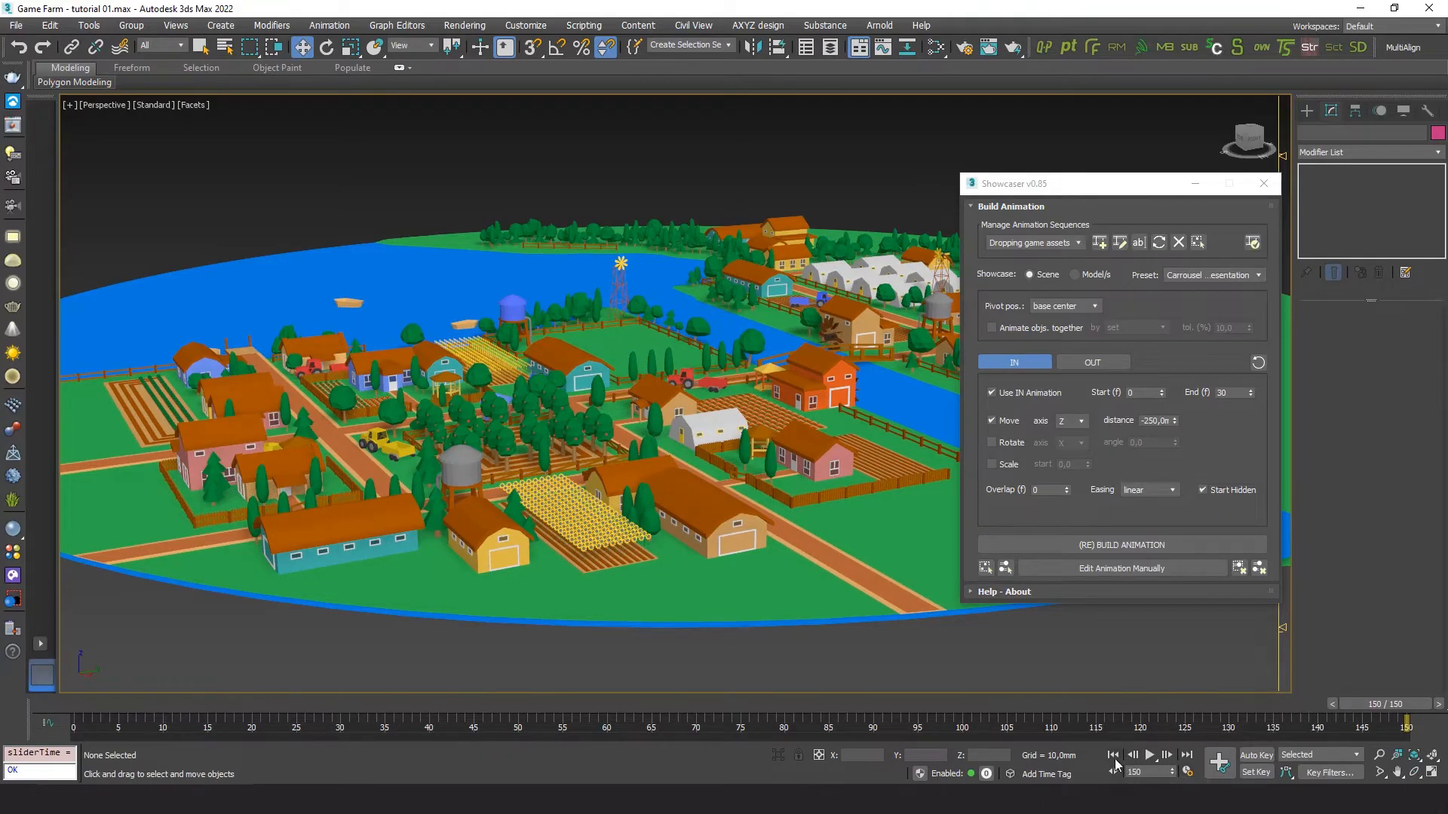
left_click(1112, 755)
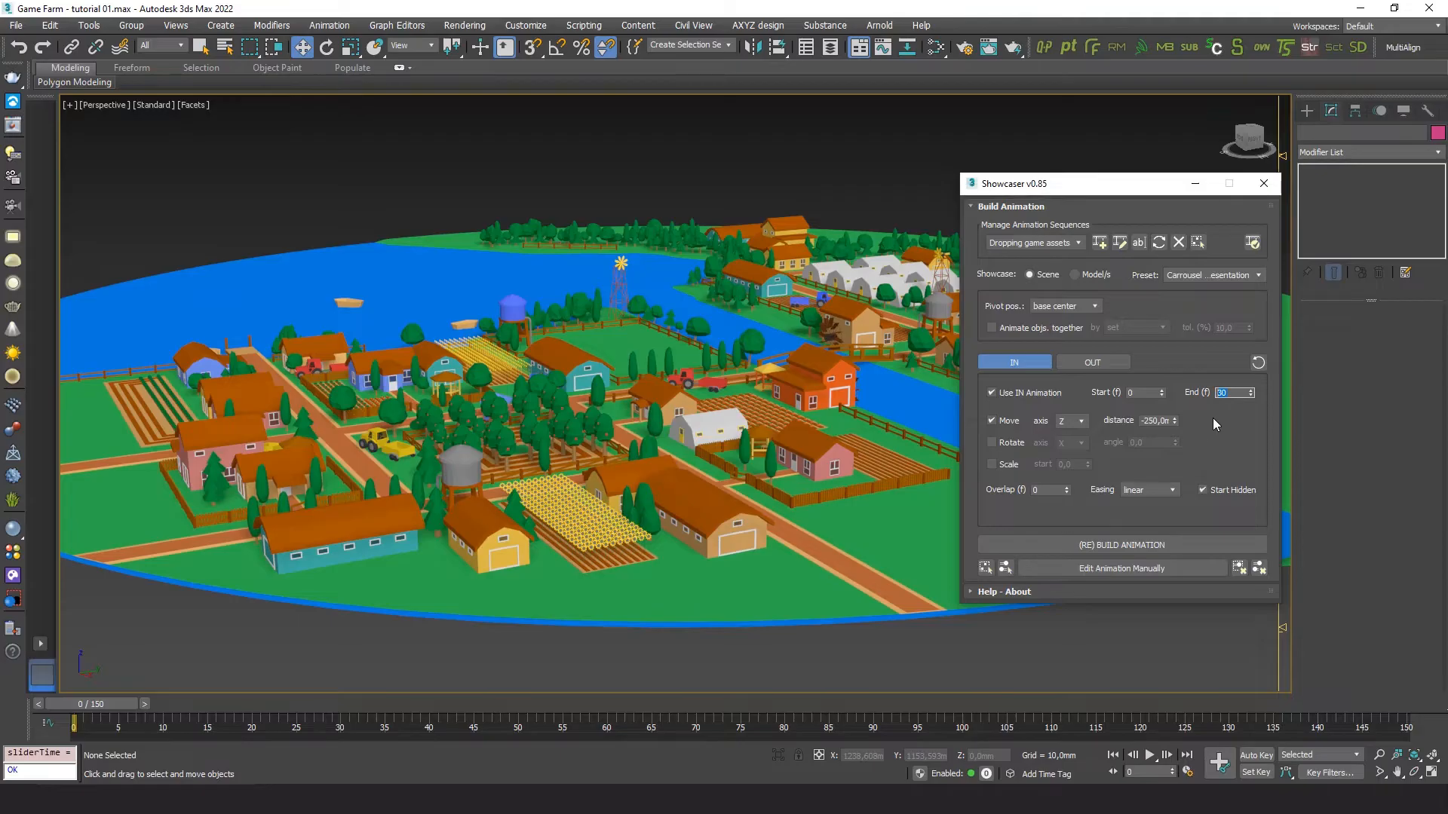
type("130")
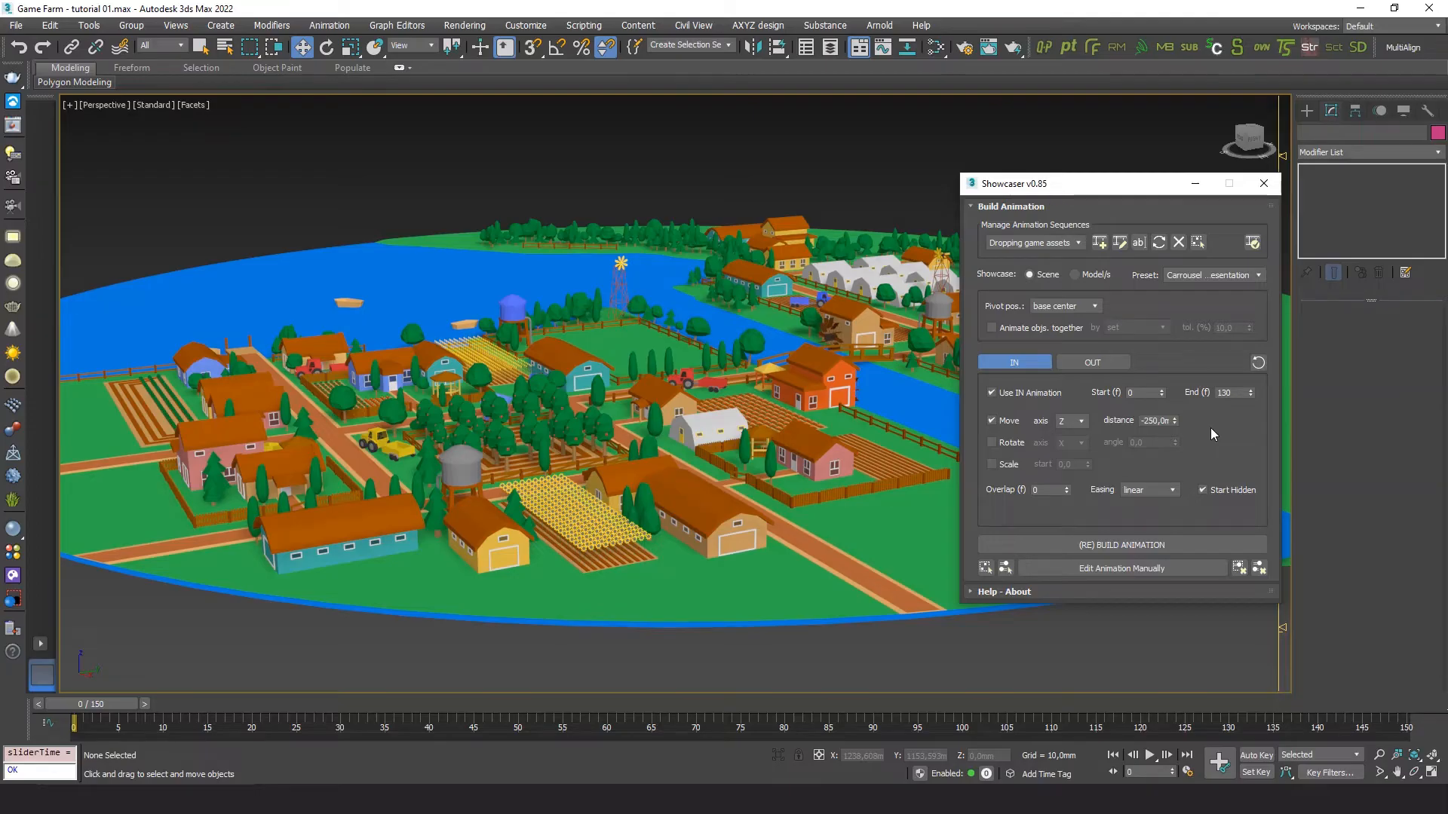
key("ctrl+a")
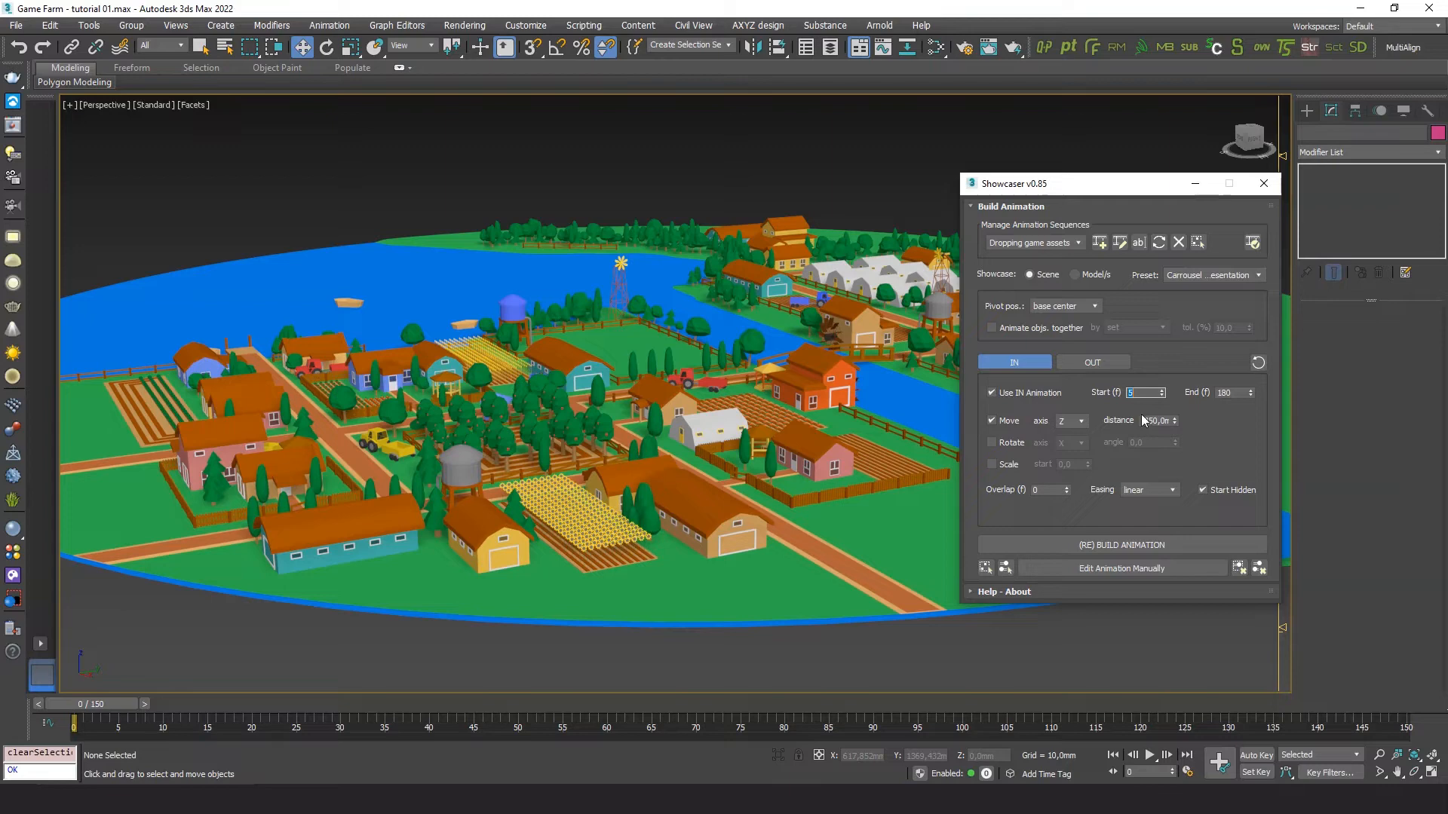
left_click(1120, 545)
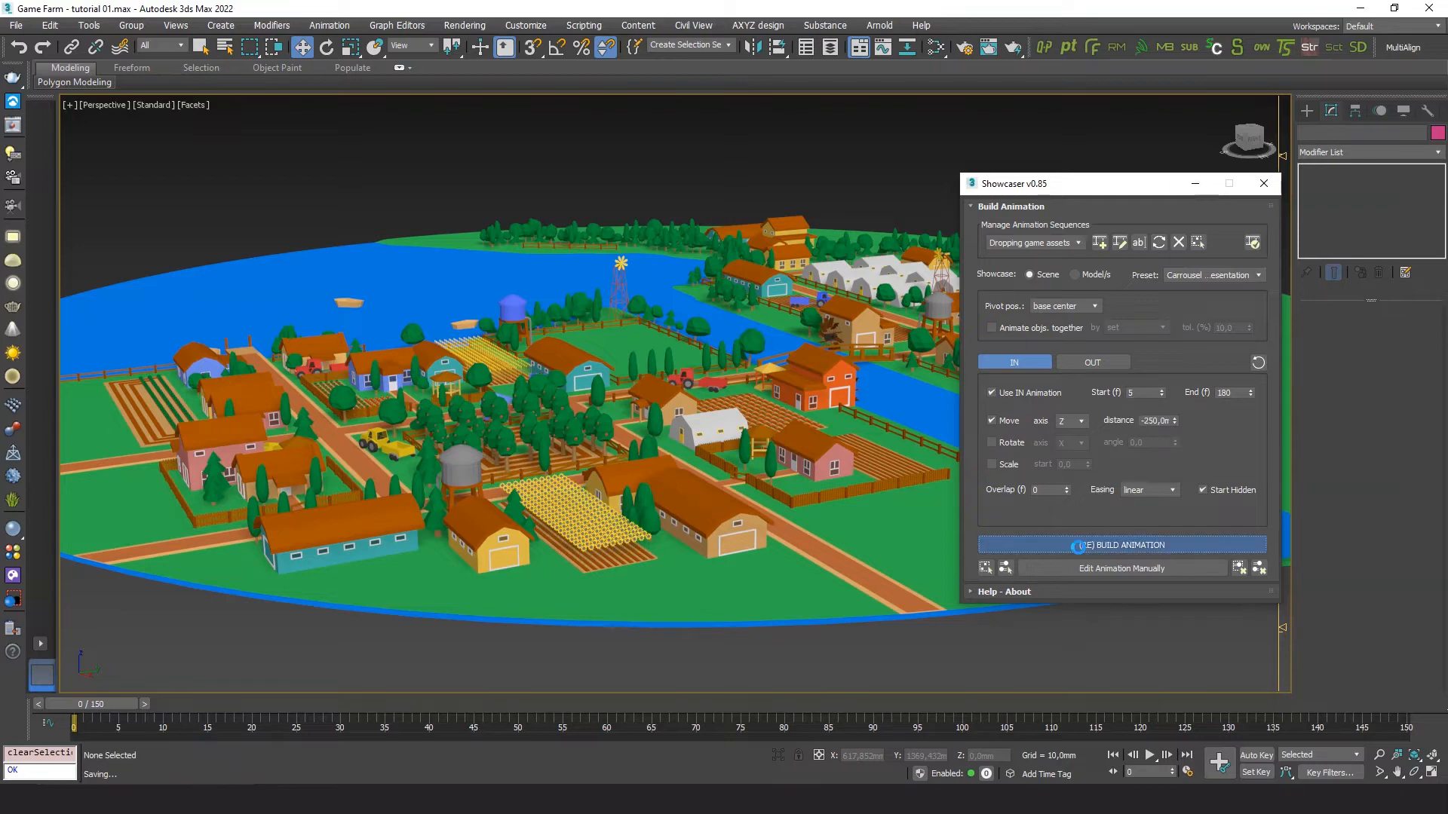
Minimize the Showcaser window and play back the drop animation.
left_click(1121, 544)
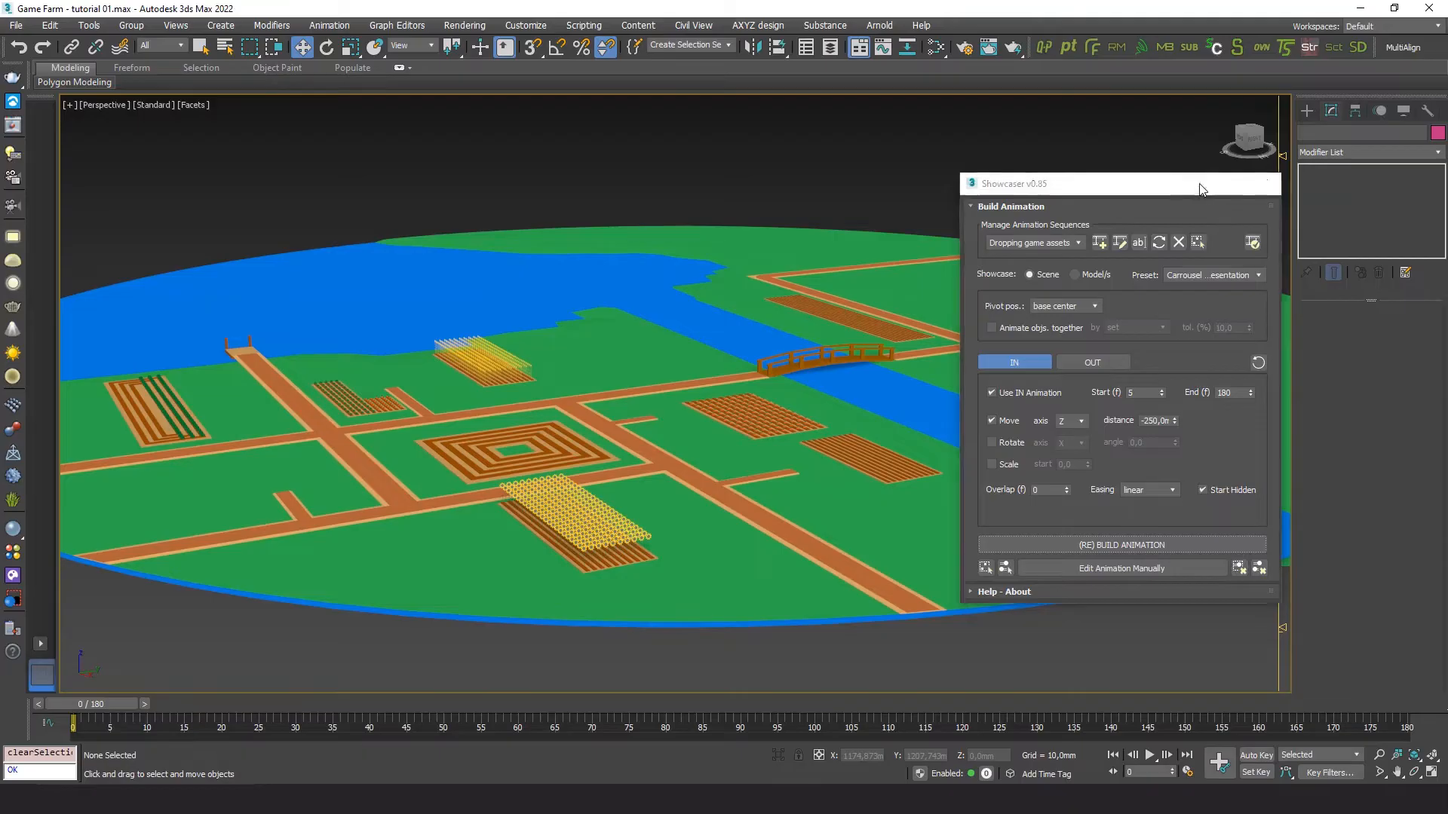
left_click(1150, 756)
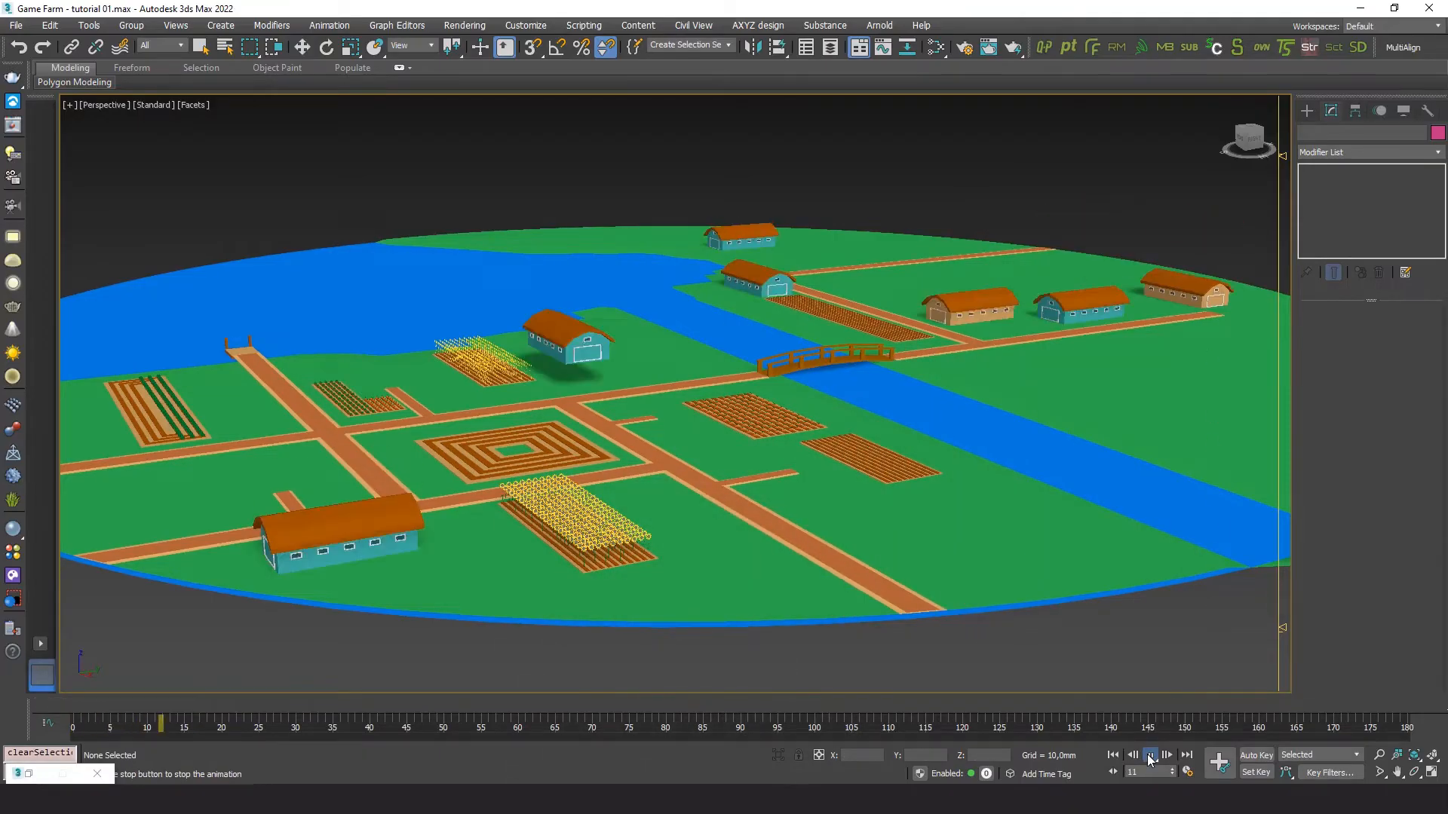
left_click(1166, 755)
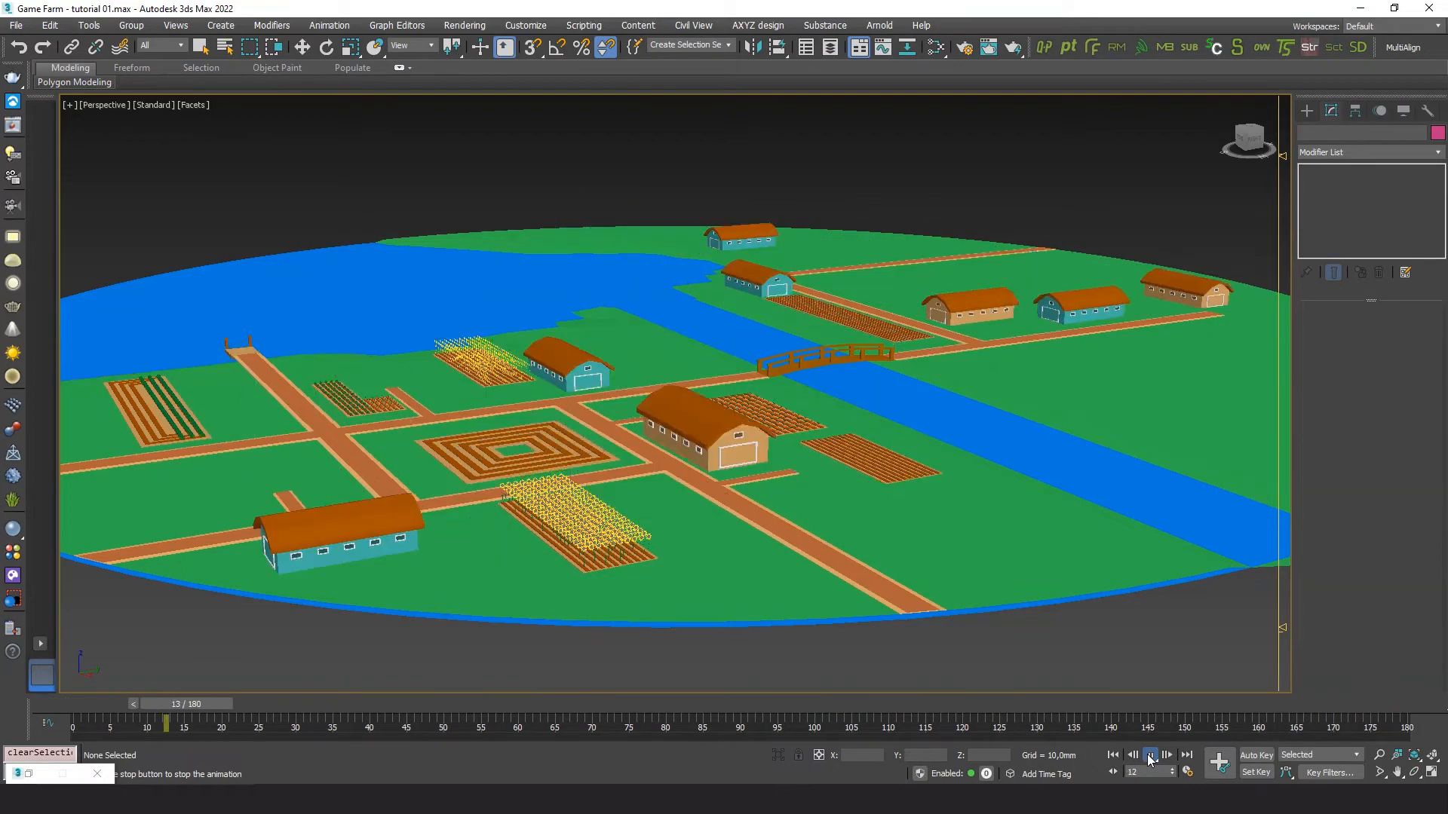
left_click(1151, 755)
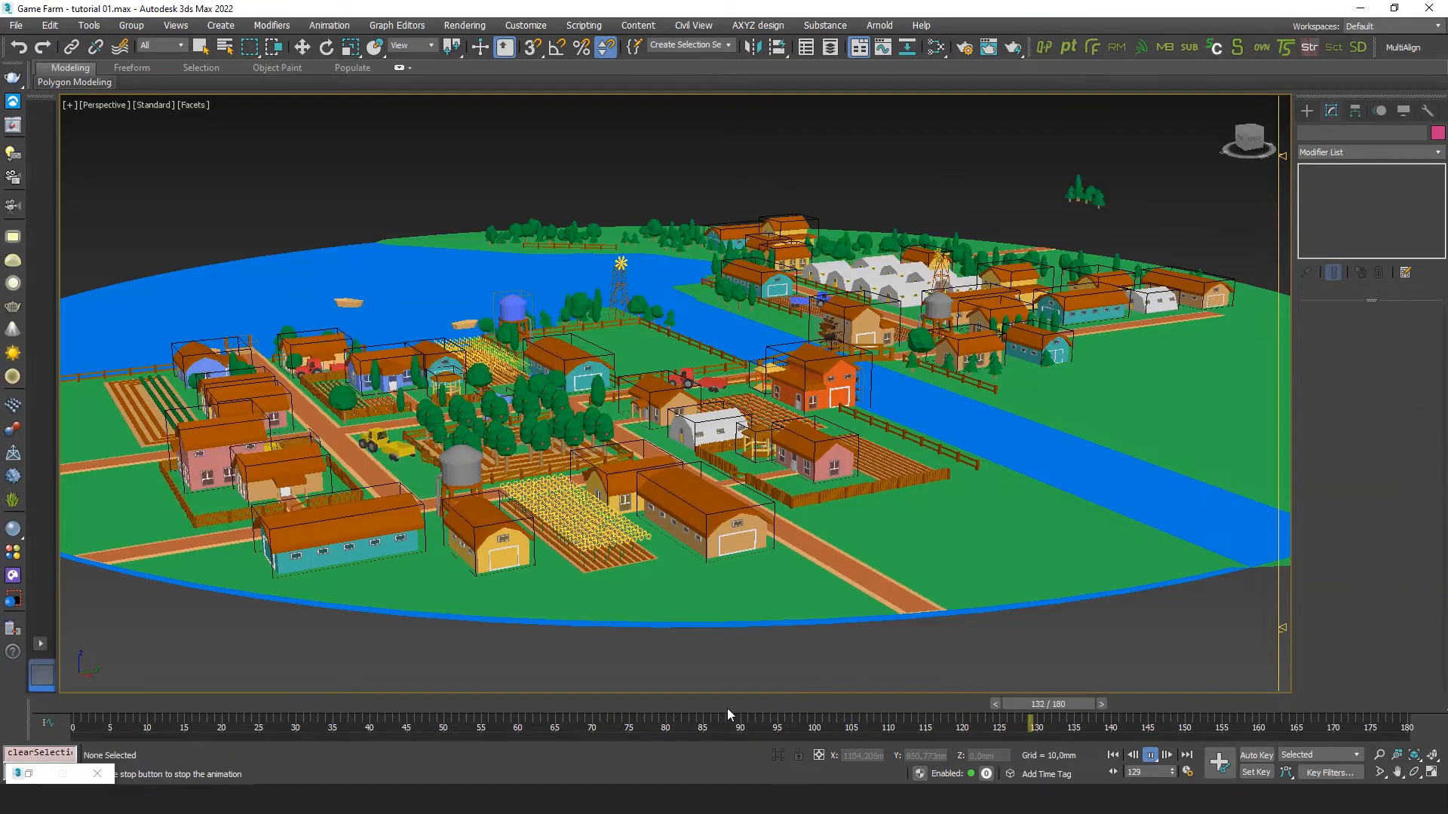
Scrub the timeline back and forth, selecting the house dropping near the river to follow it.
left_click_drag(1027, 725, 718, 725)
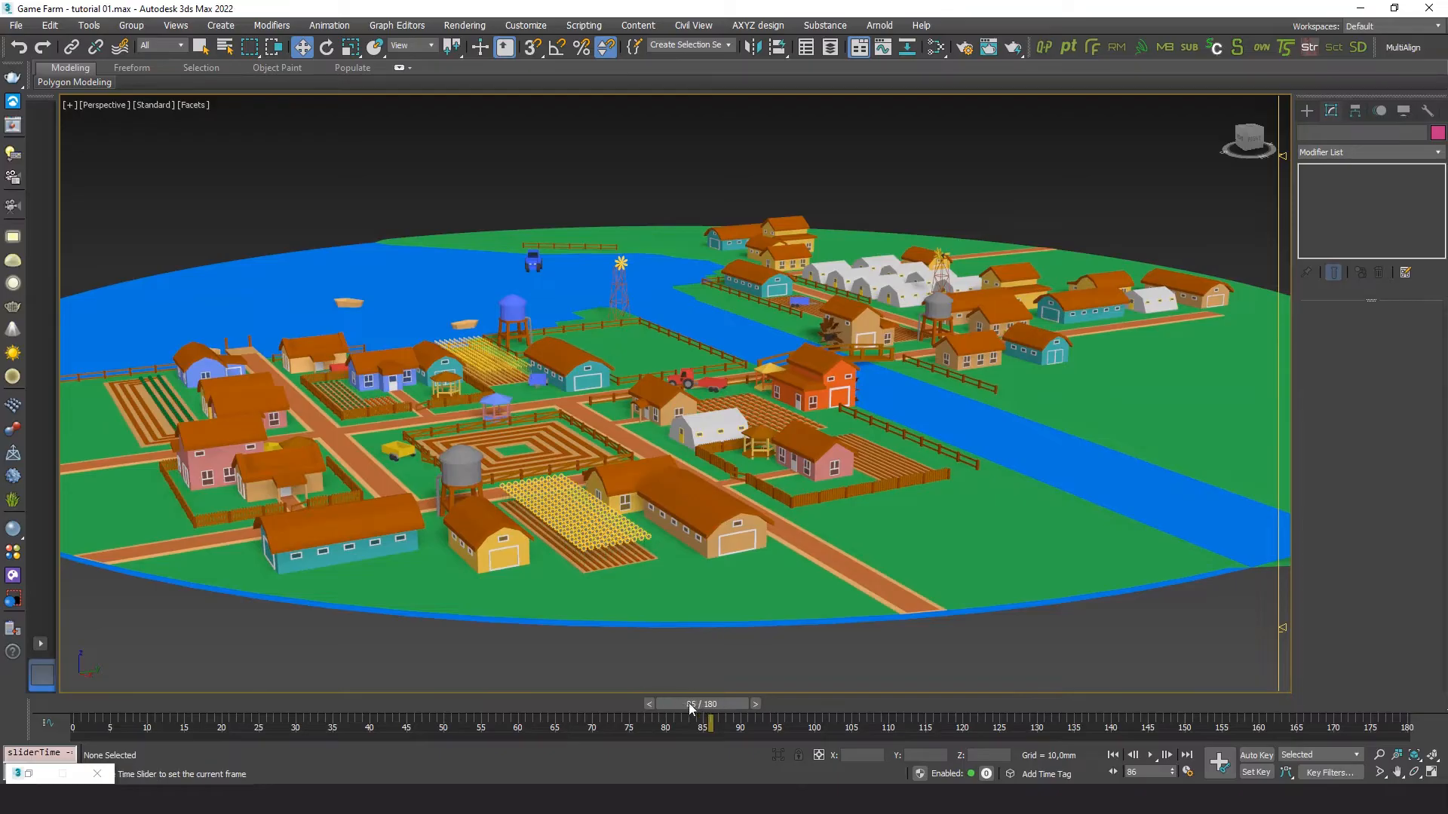
left_click_drag(710, 704, 353, 704)
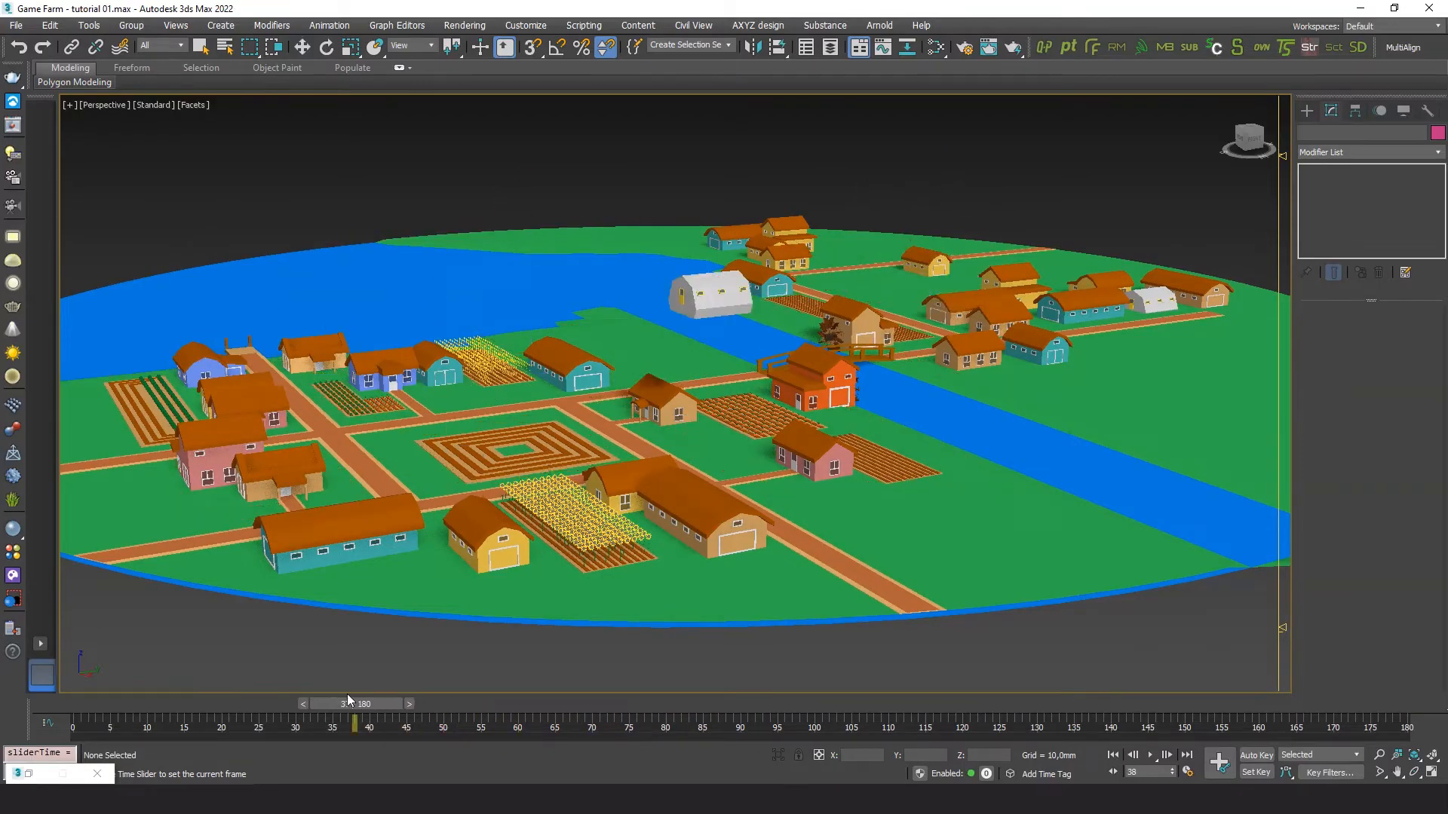
left_click_drag(353, 727, 175, 727)
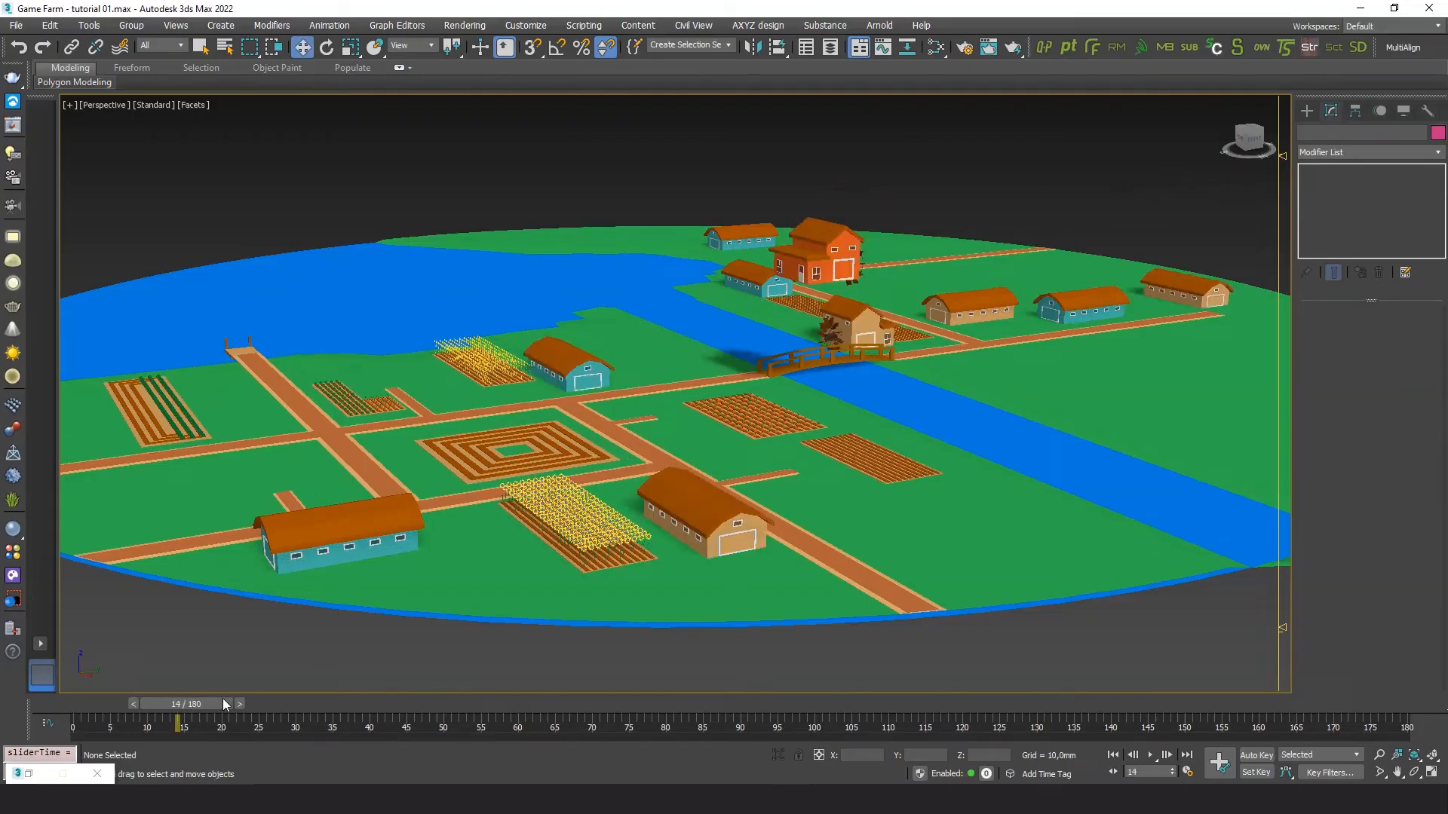
left_click(701, 513)
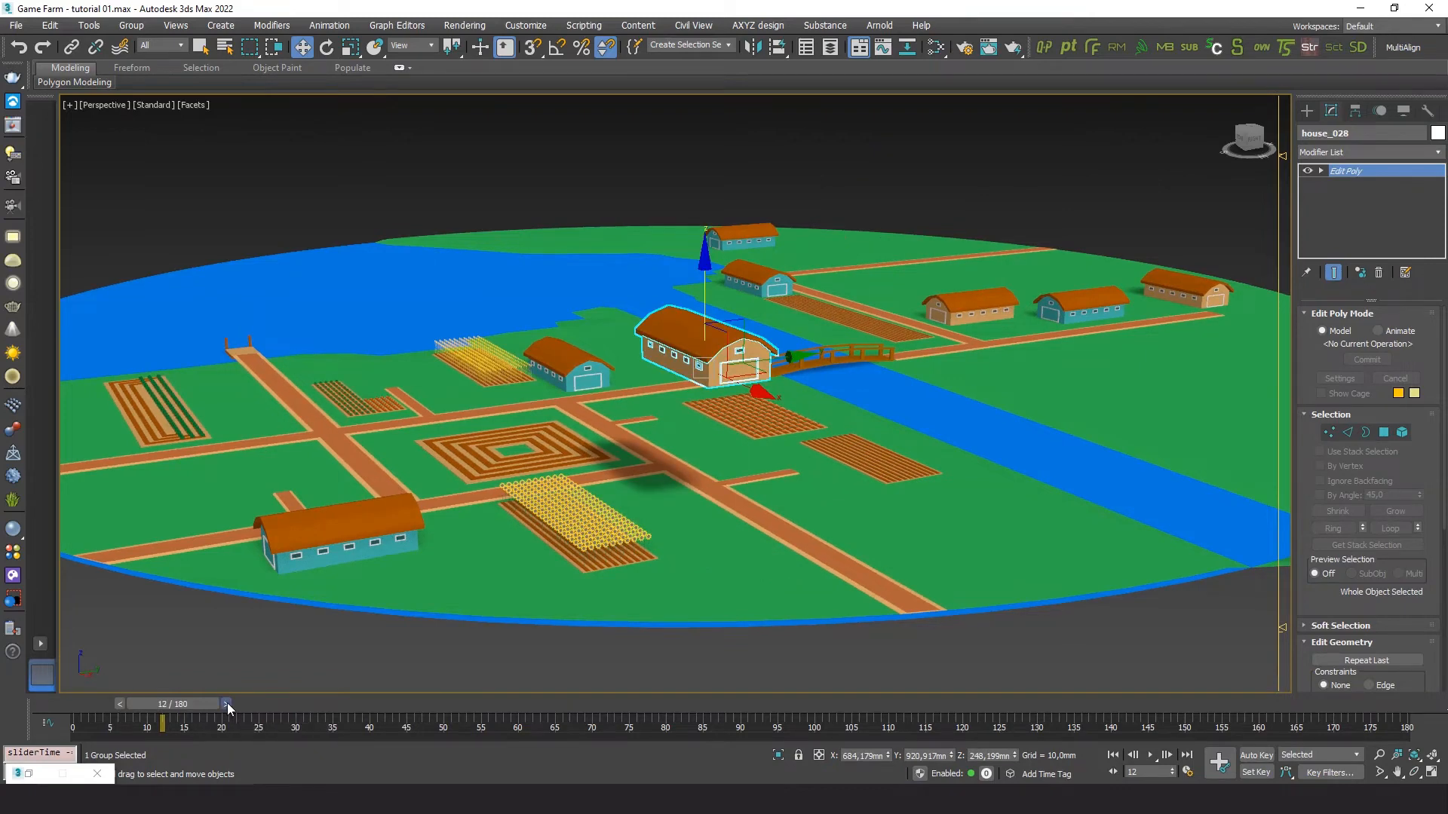
left_click_drag(162, 723, 762, 704)
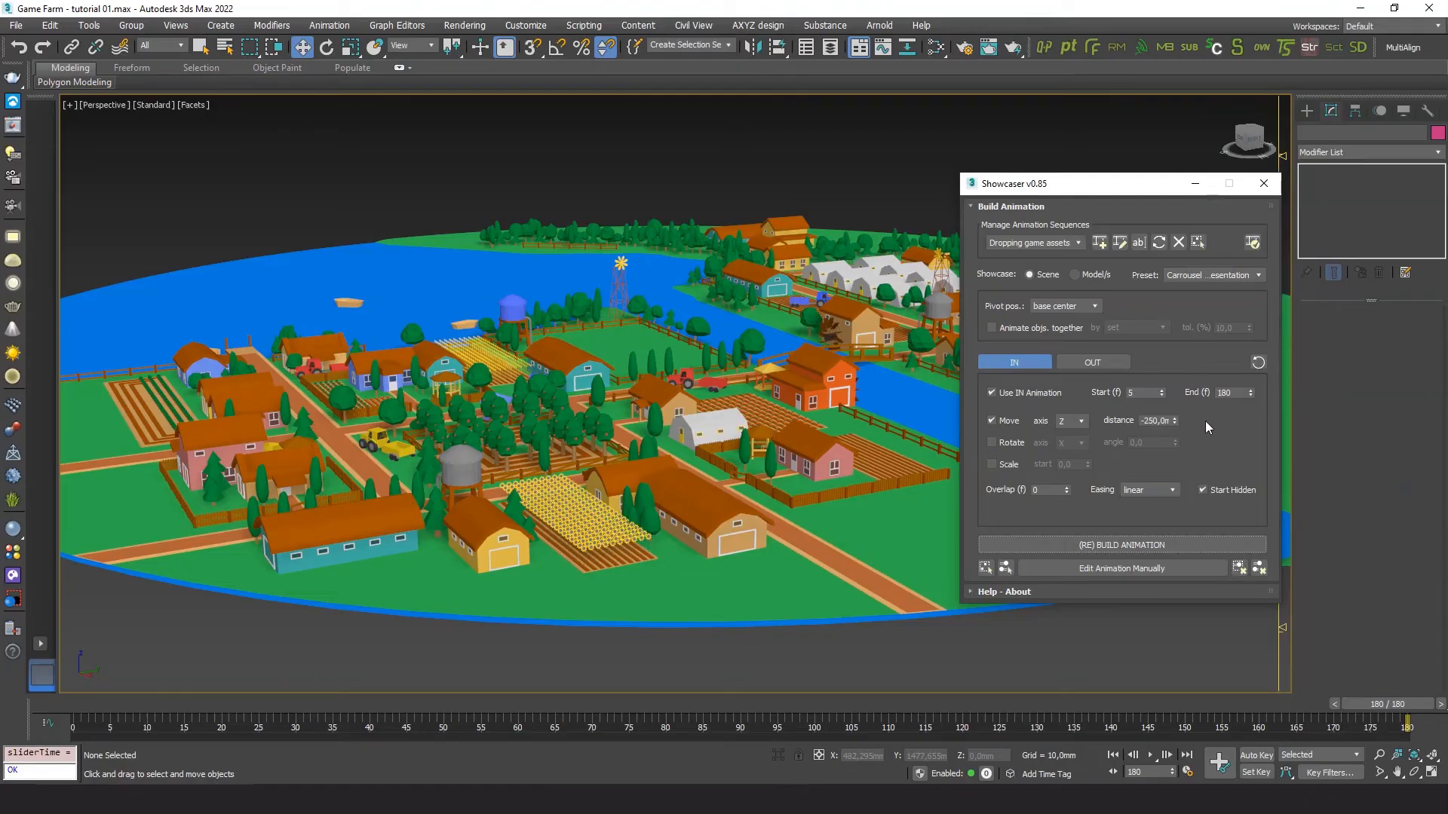
Enable animating objects together and rebuild, replacing the existing animation.
left_click(993, 328)
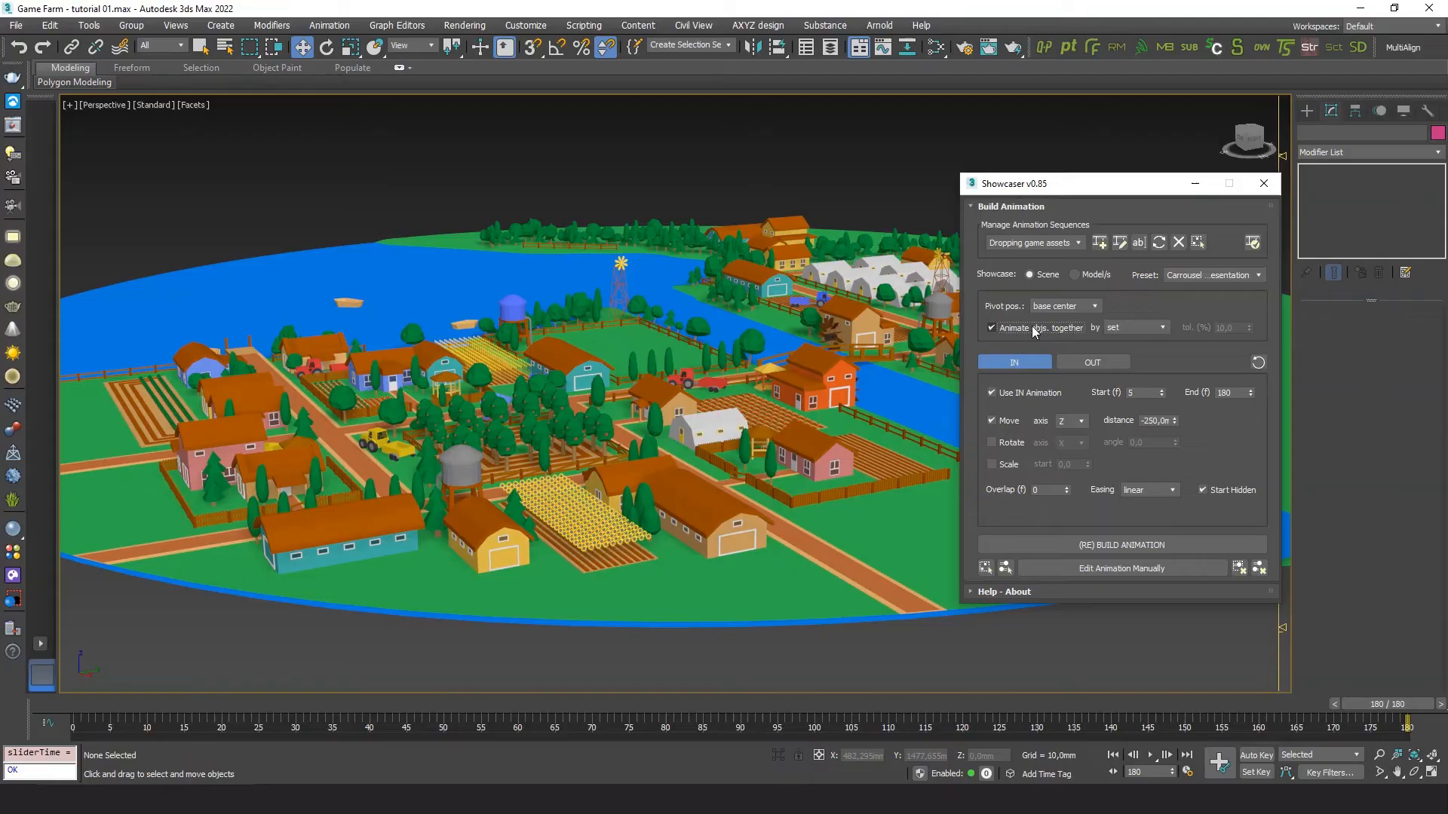
mouse_move(1134, 332)
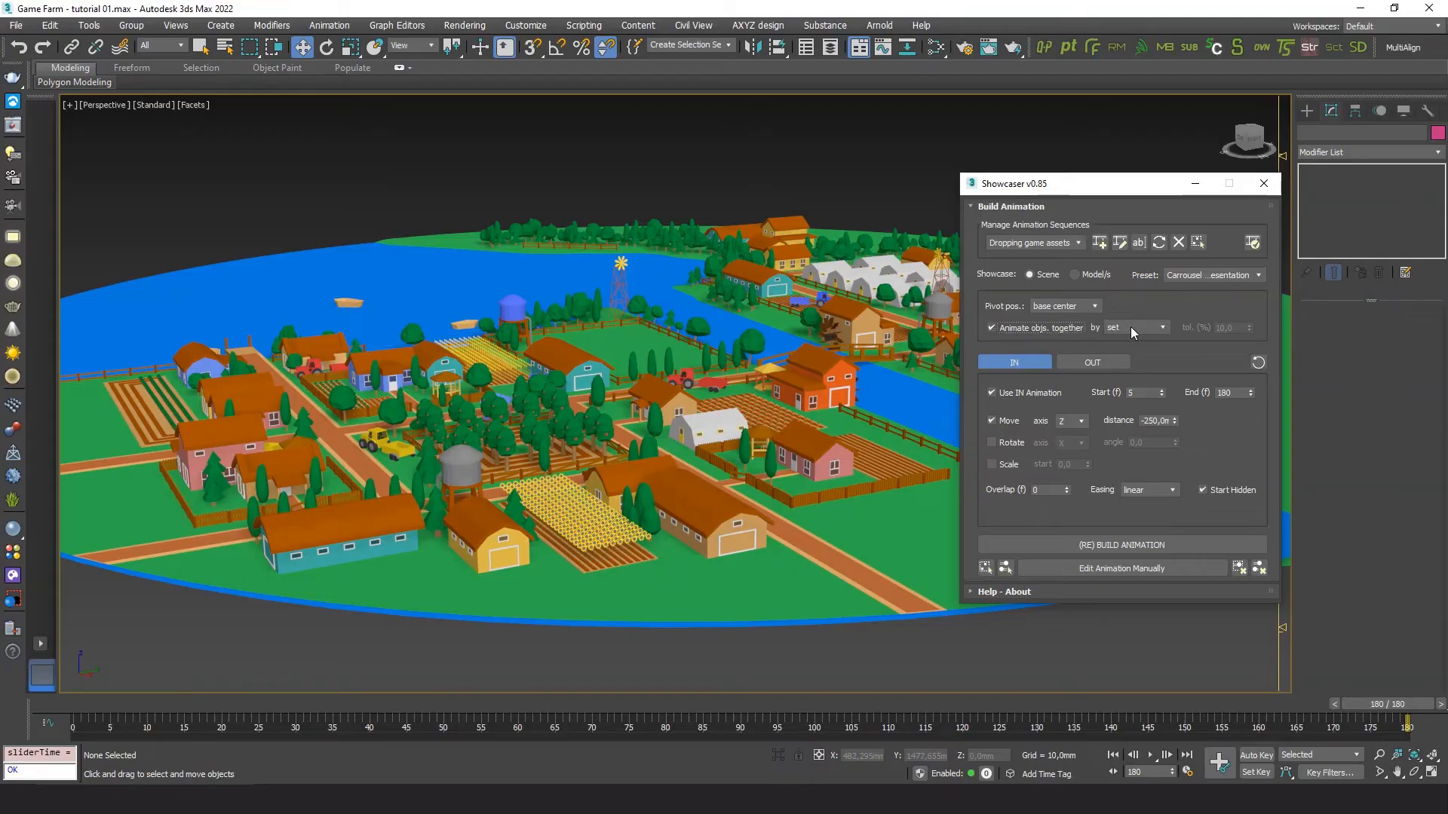
mouse_move(1136, 328)
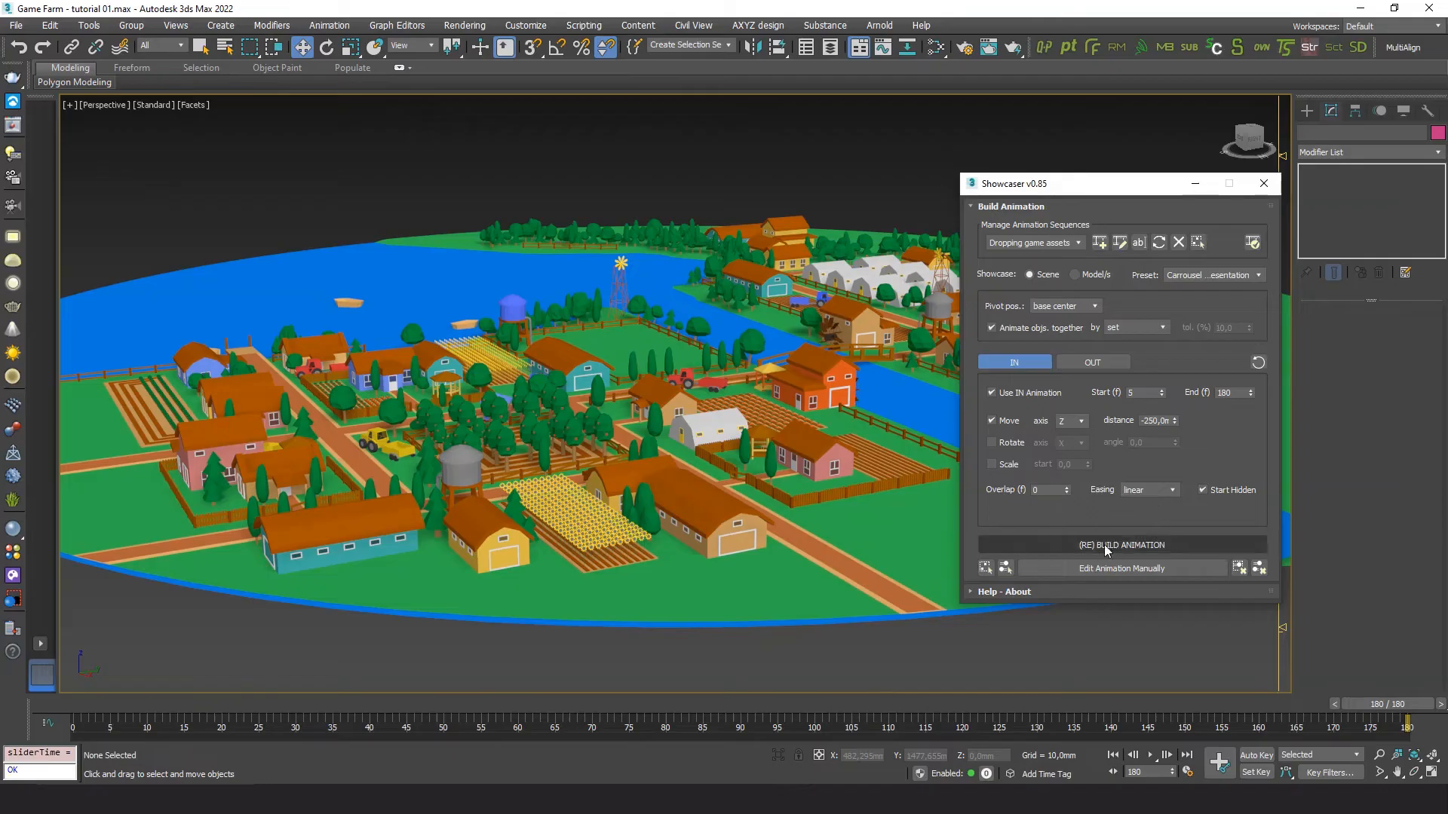
left_click(1121, 545)
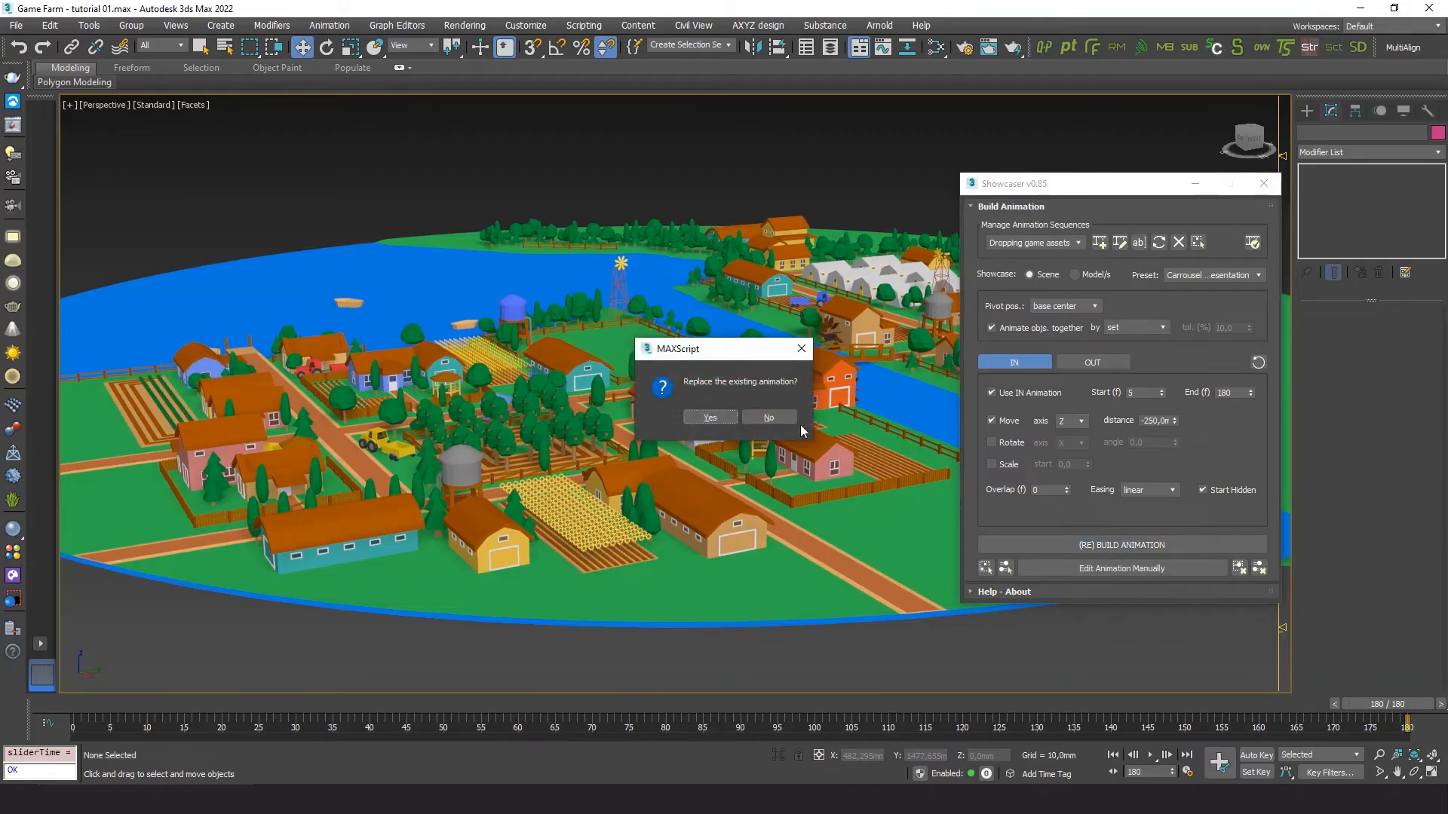
left_click(709, 418)
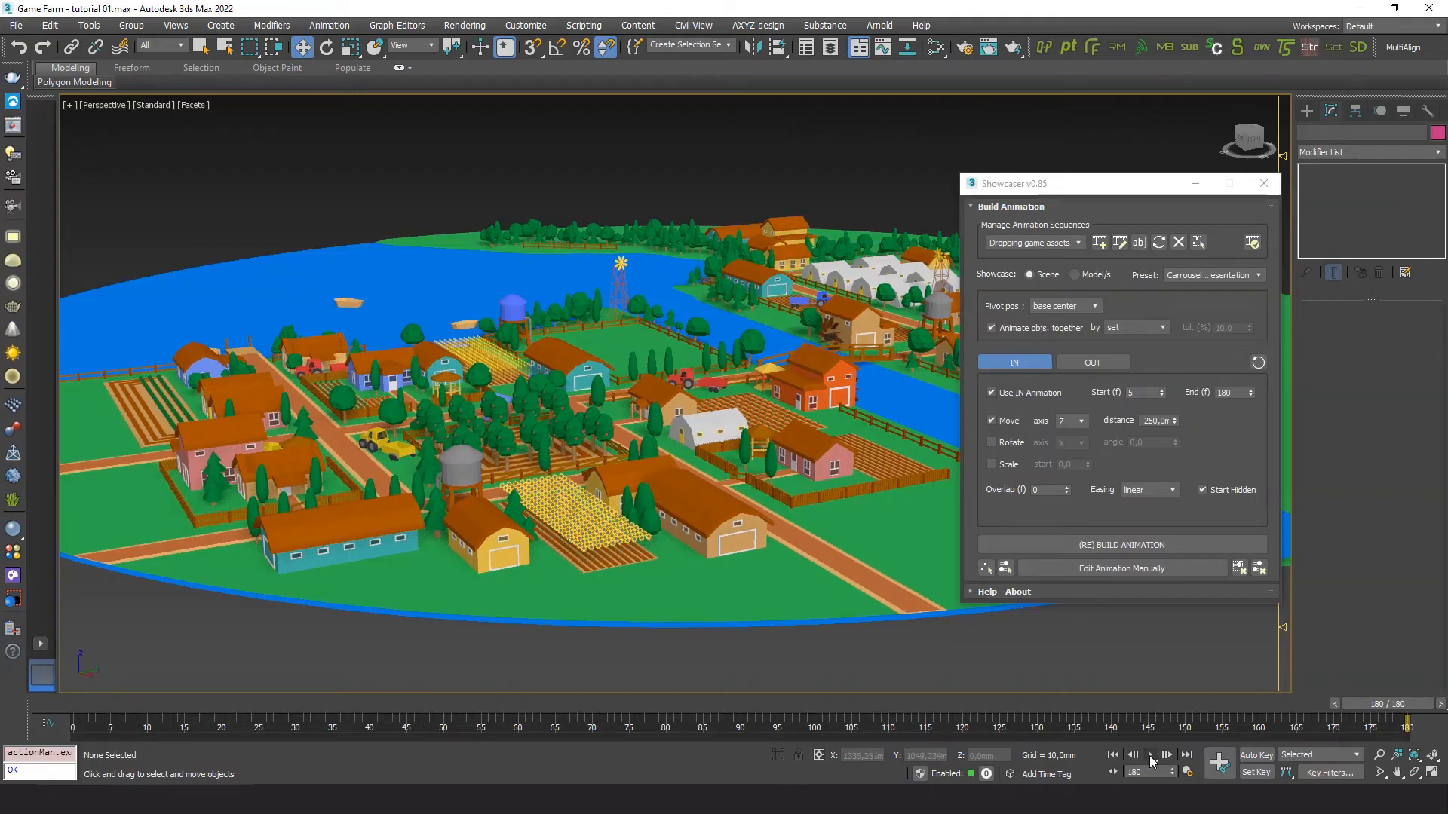
Play the rebuilt animation and scrub from early to final frames.
left_click(1150, 756)
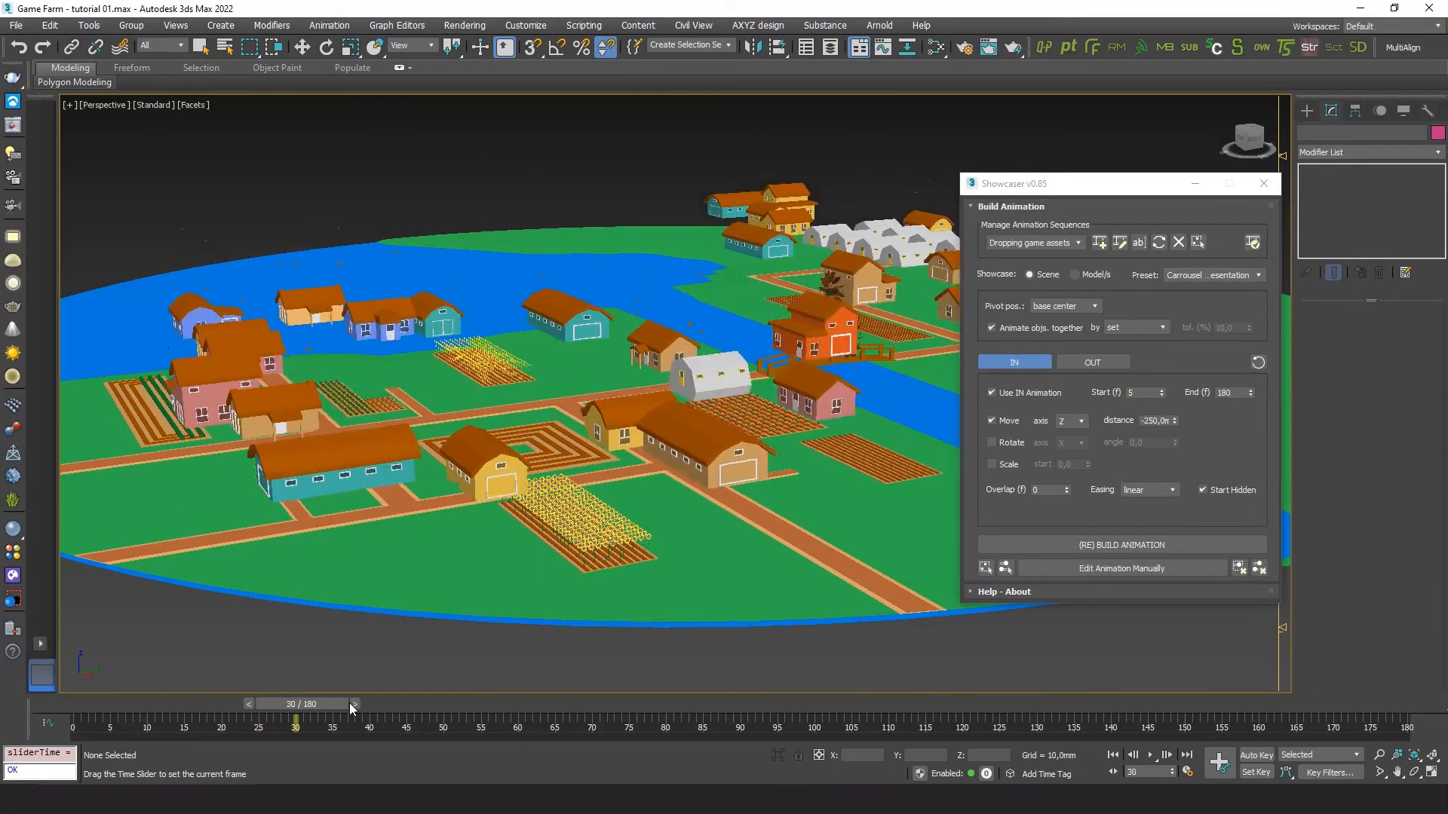
left_click_drag(296, 704, 1326, 704)
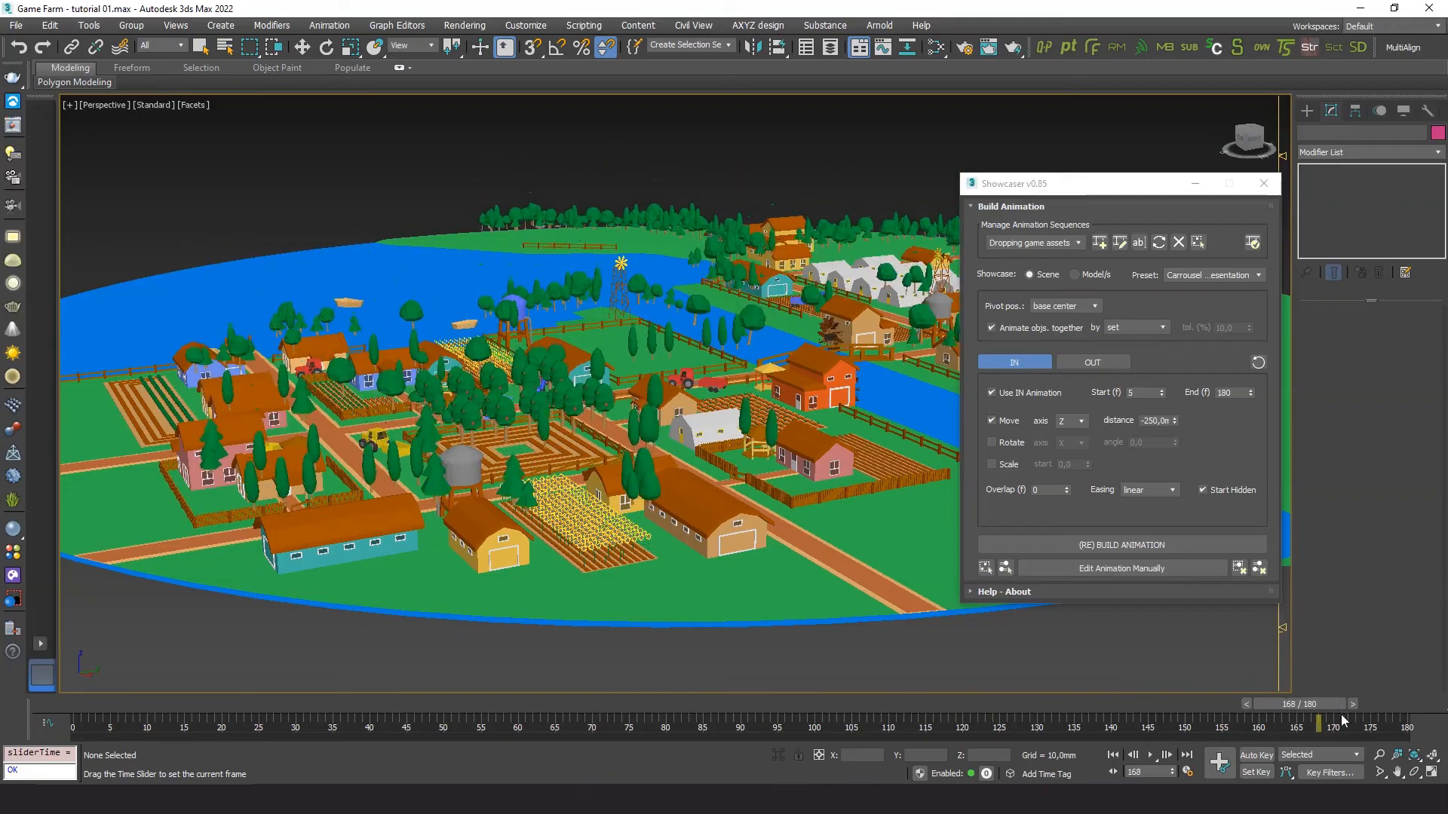
left_click_drag(1339, 719, 327, 719)
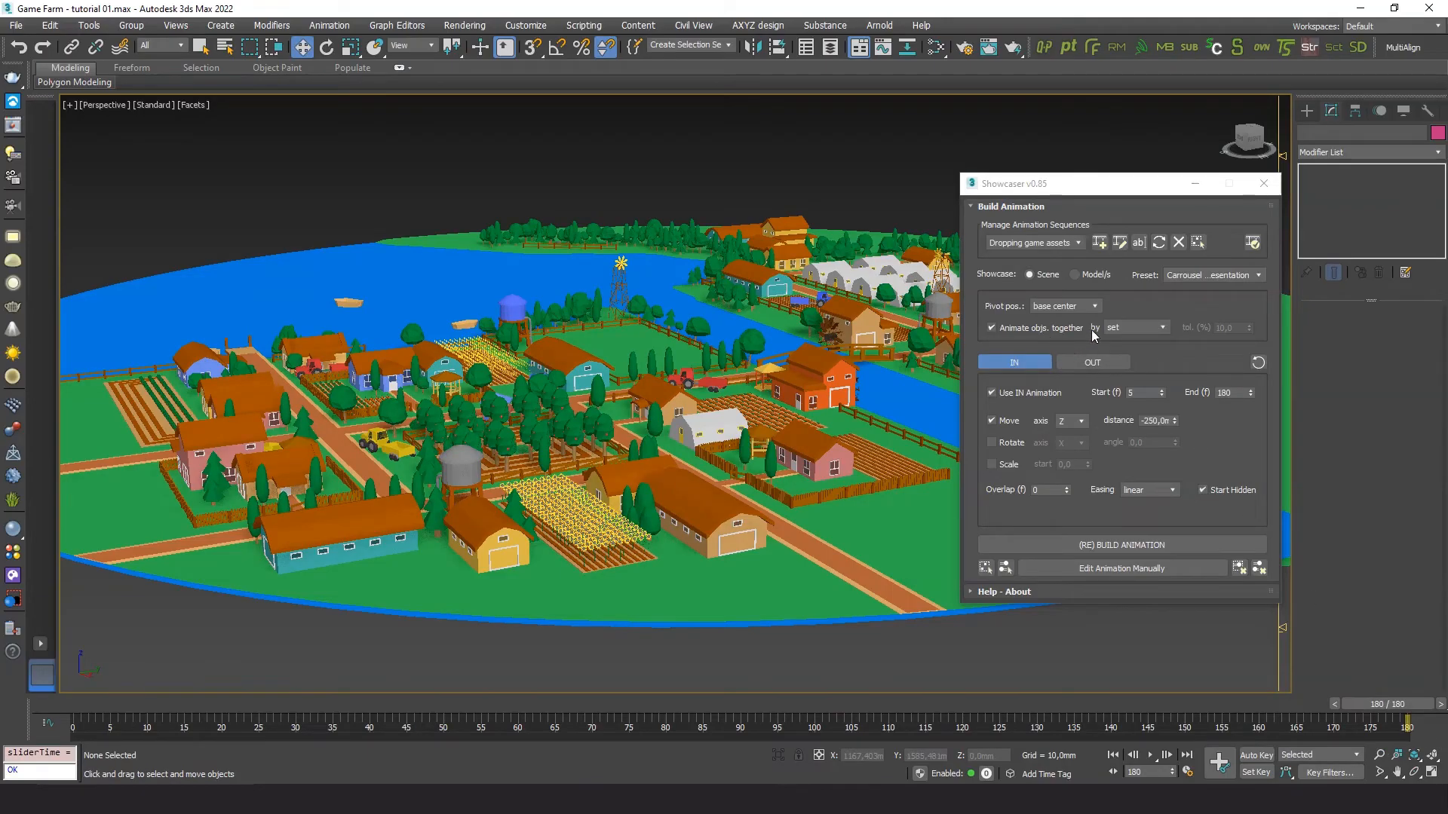
Group objects by similar size with 30 tolerance, End 130, rebuild replacing the old animation and play it.
left_click(1158, 327)
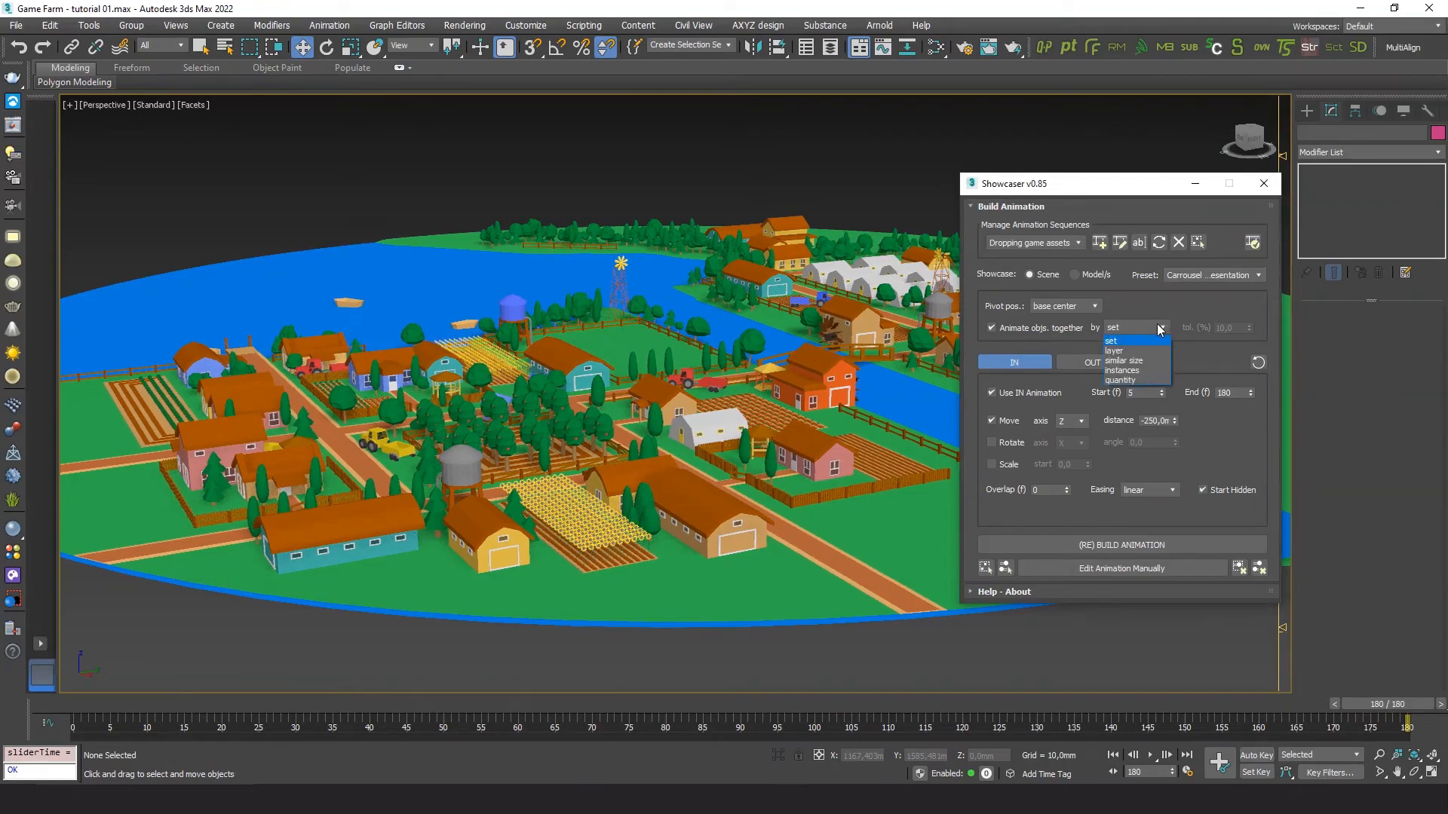
mouse_move(1140, 360)
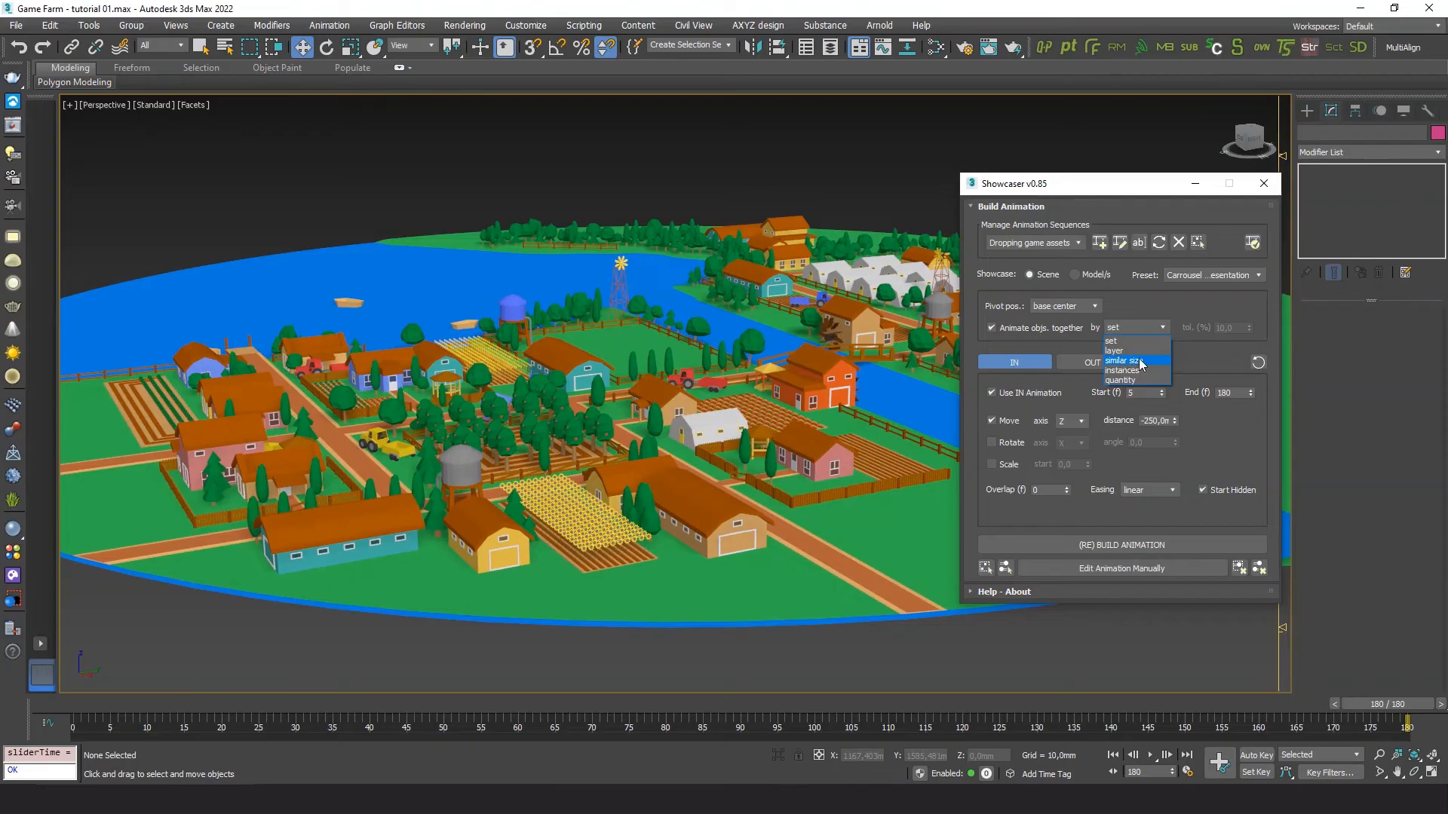
left_click(1122, 360)
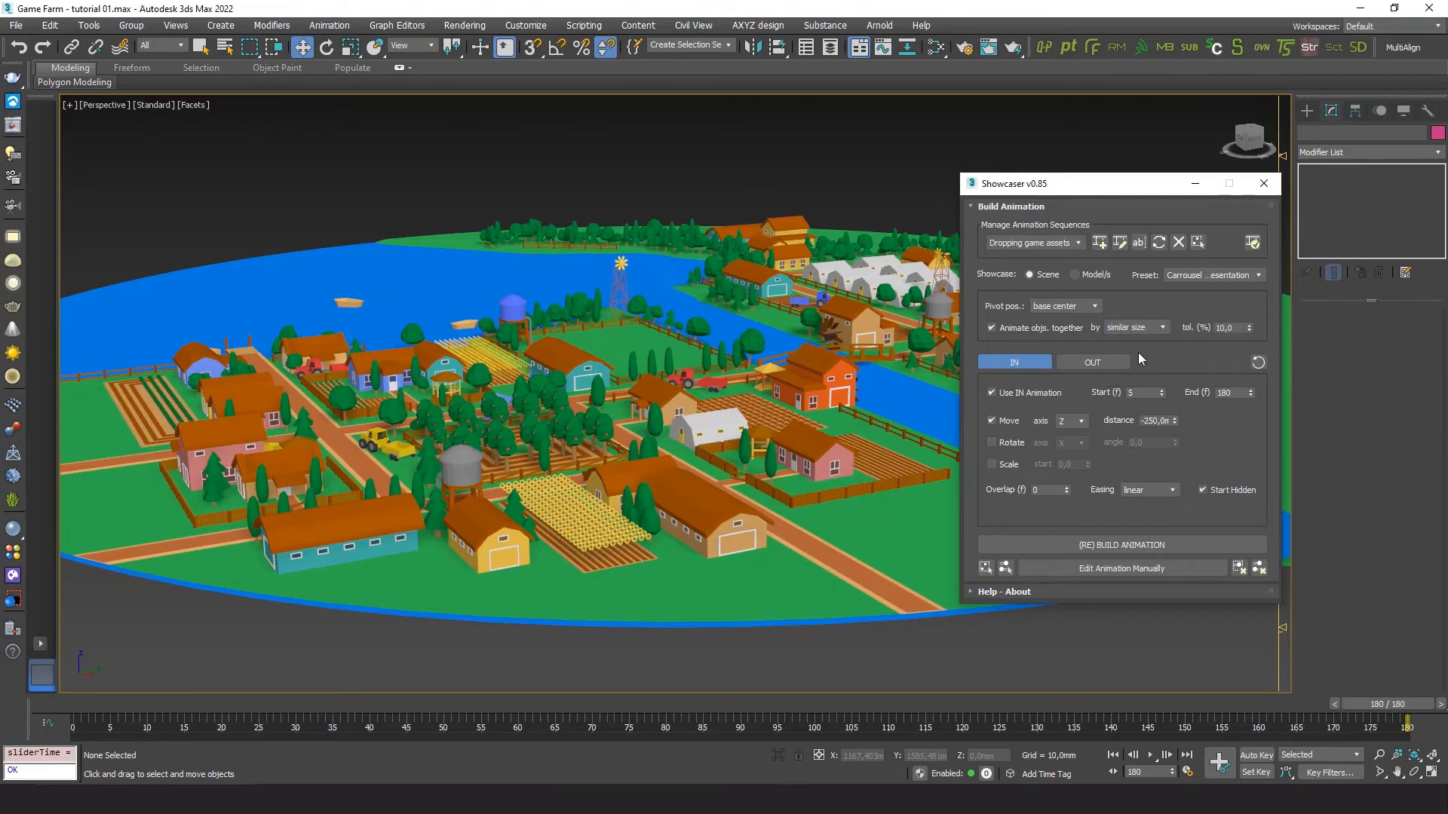
mouse_move(1196, 334)
type("30")
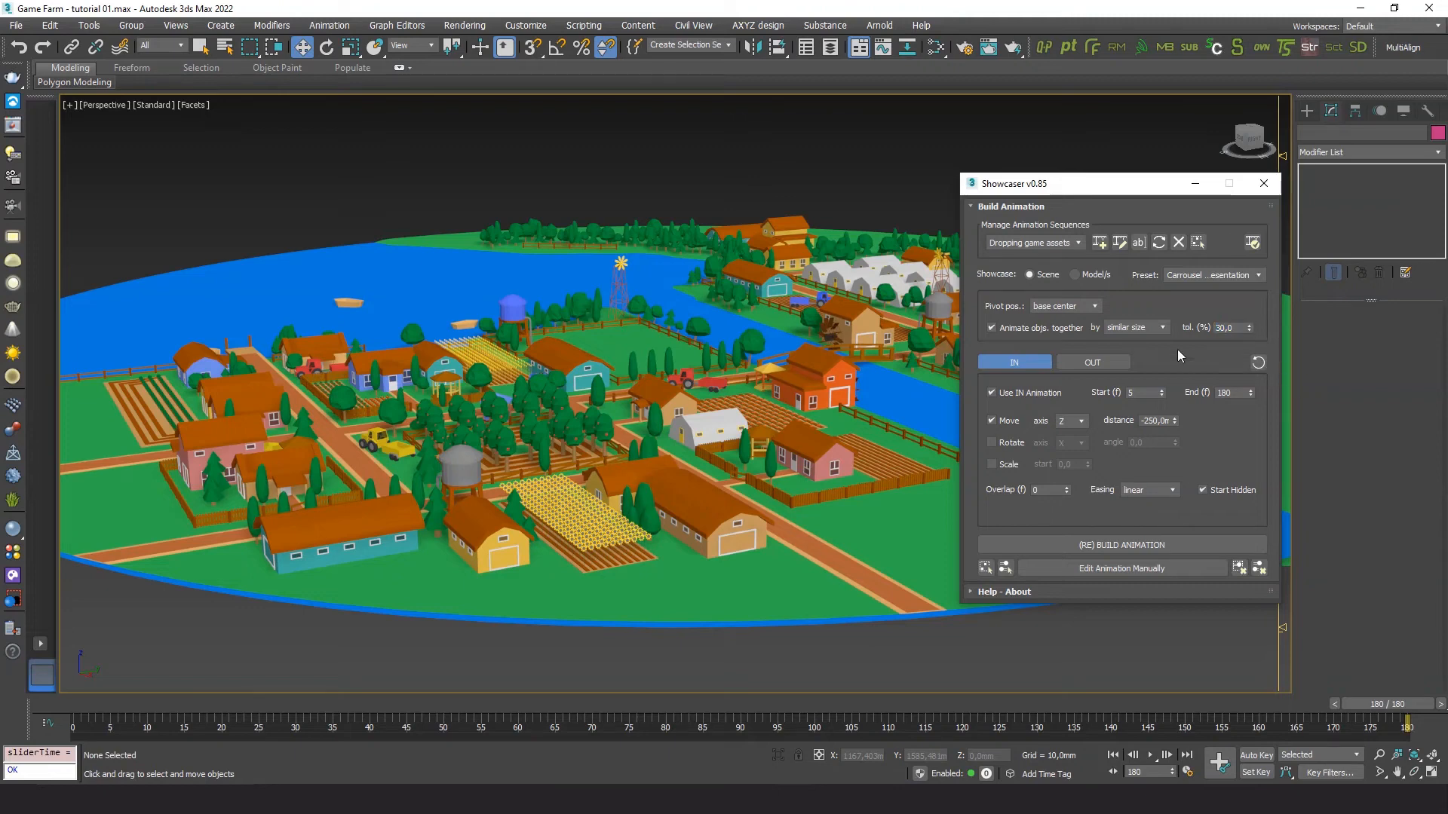
triple_click(1223, 392)
type("130")
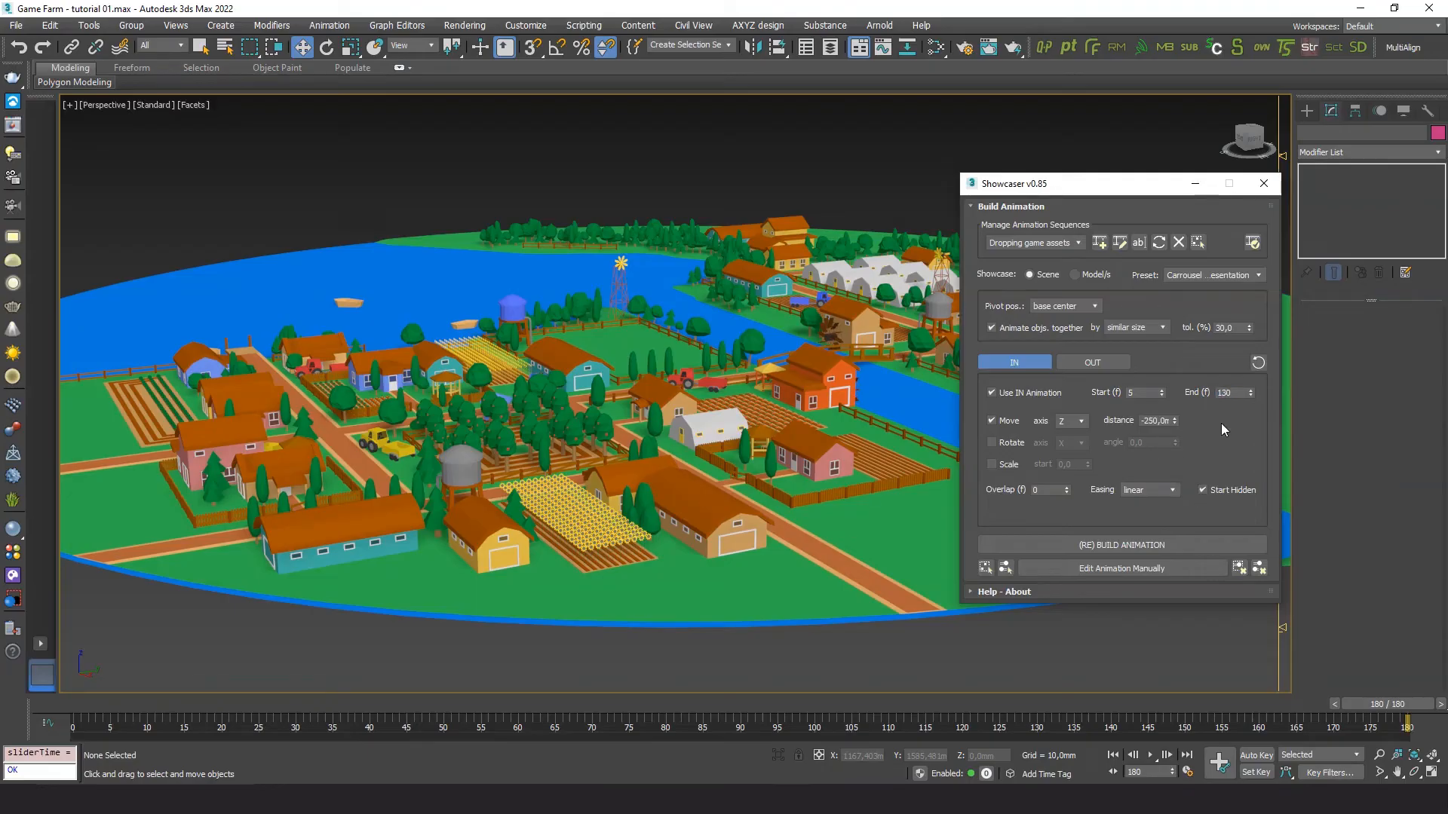
left_click(1120, 544)
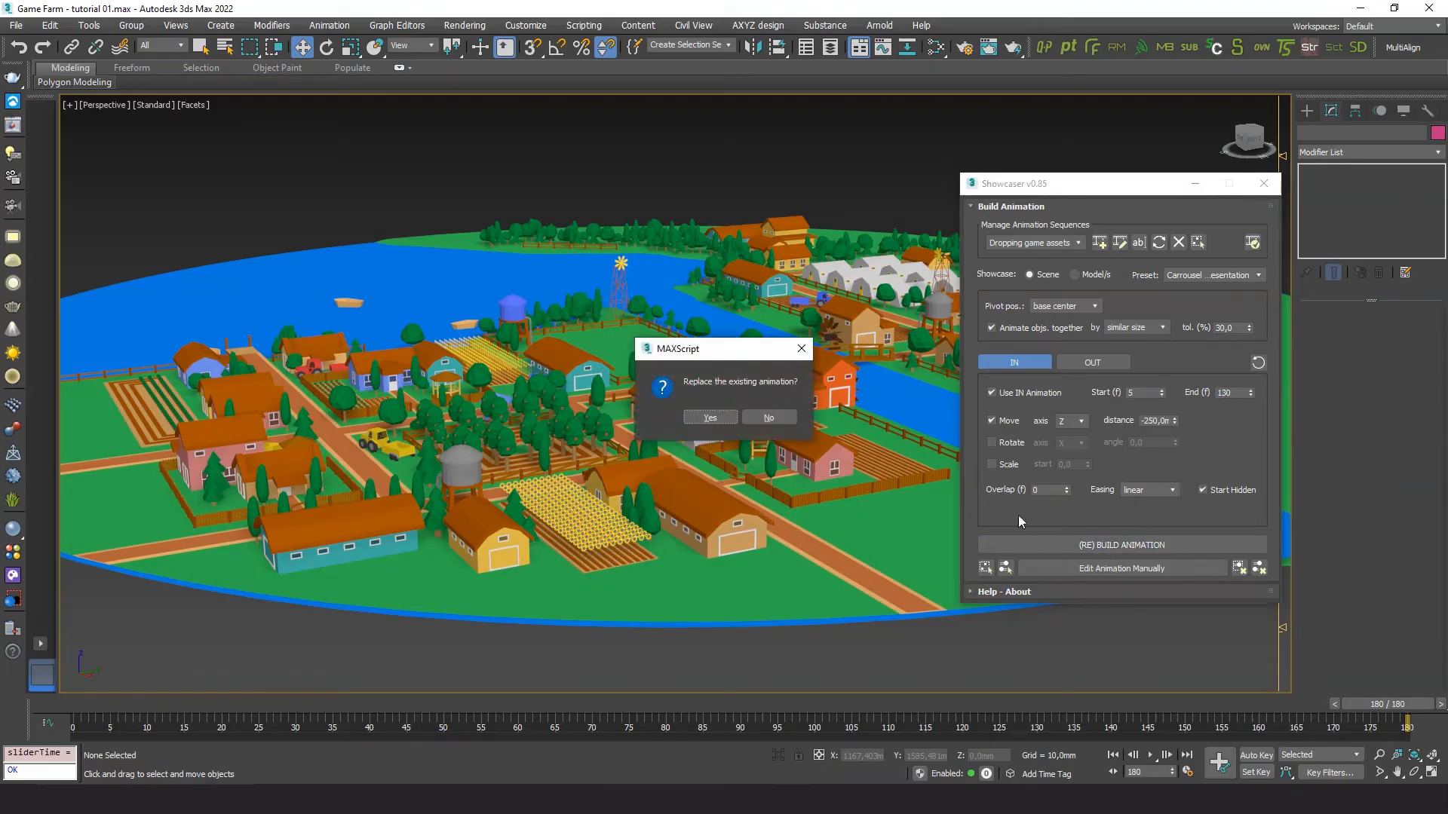
left_click(709, 418)
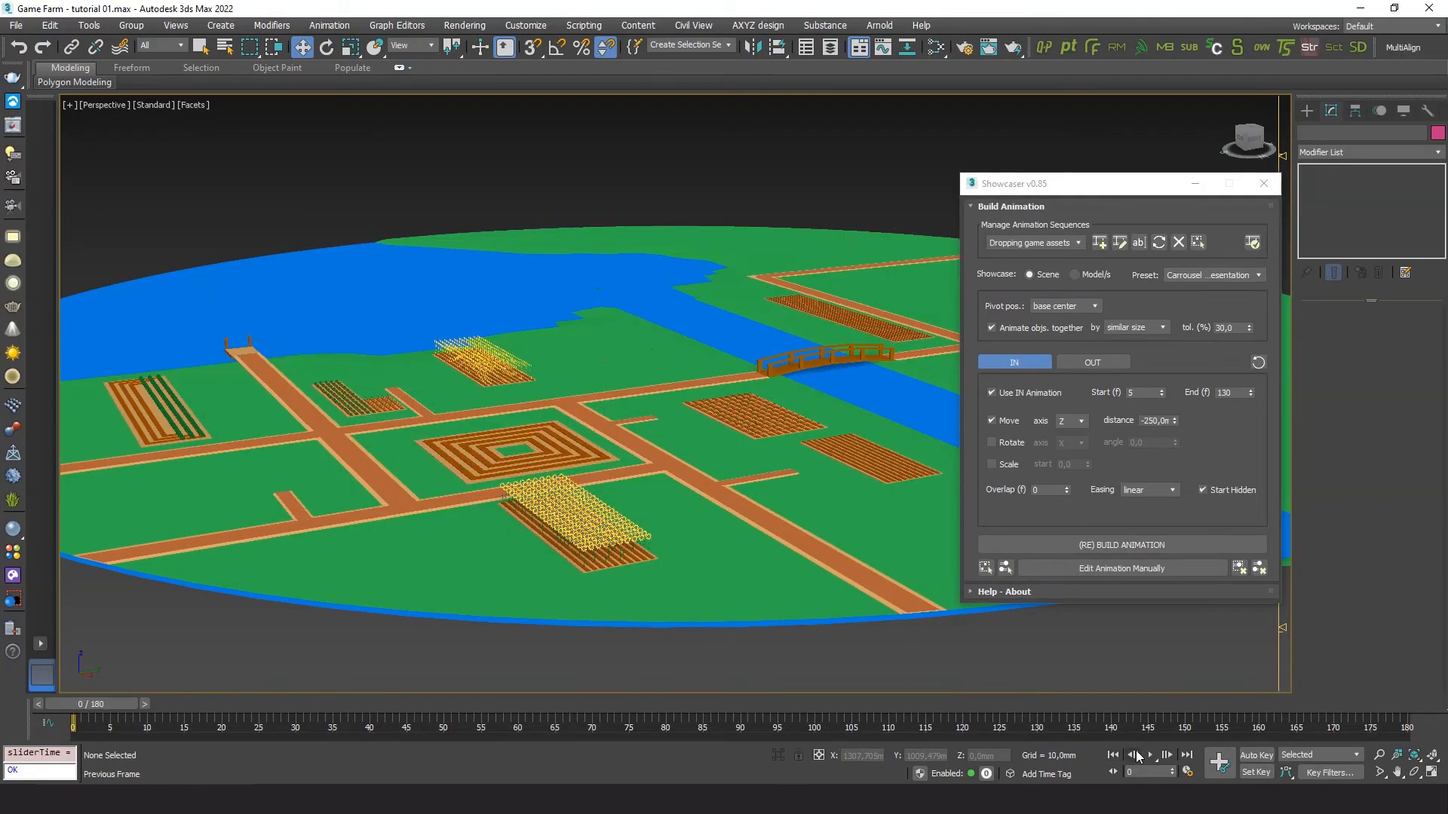
left_click(1149, 756)
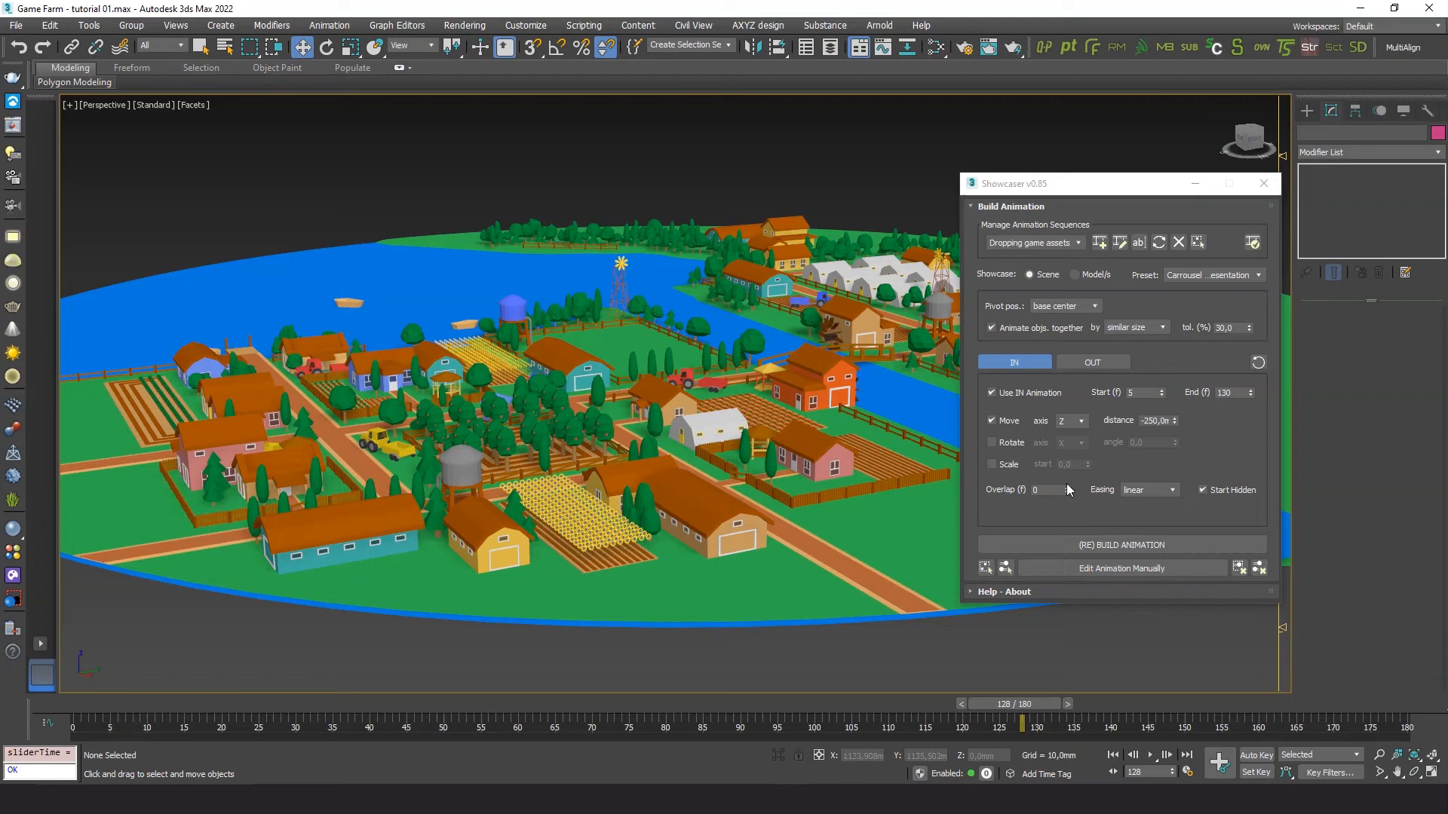
Set Overlap to 2 frames and Easing to ease out, then rebuild replacing the existing animation.
left_click(1066, 488)
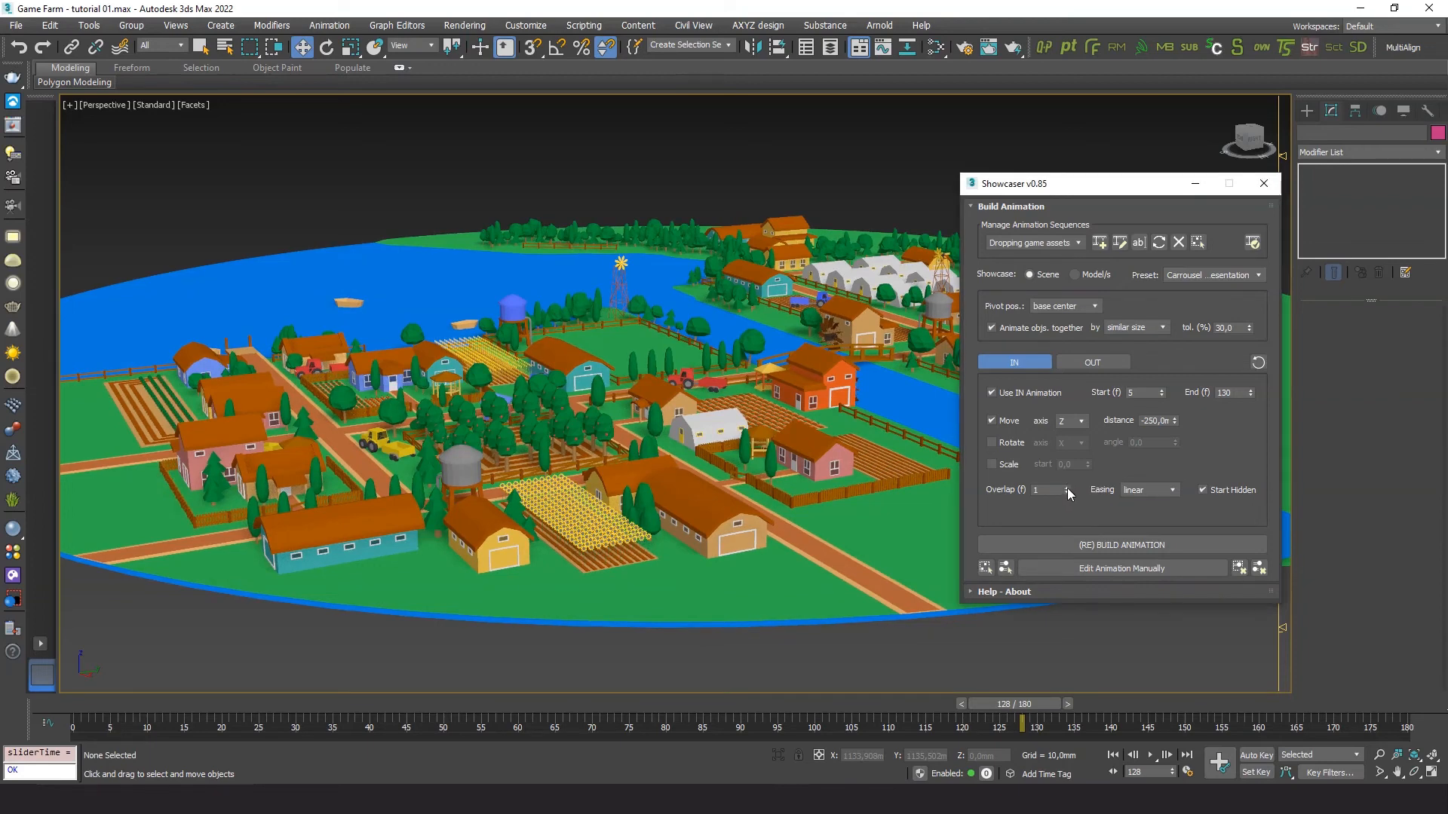
left_click(1173, 489)
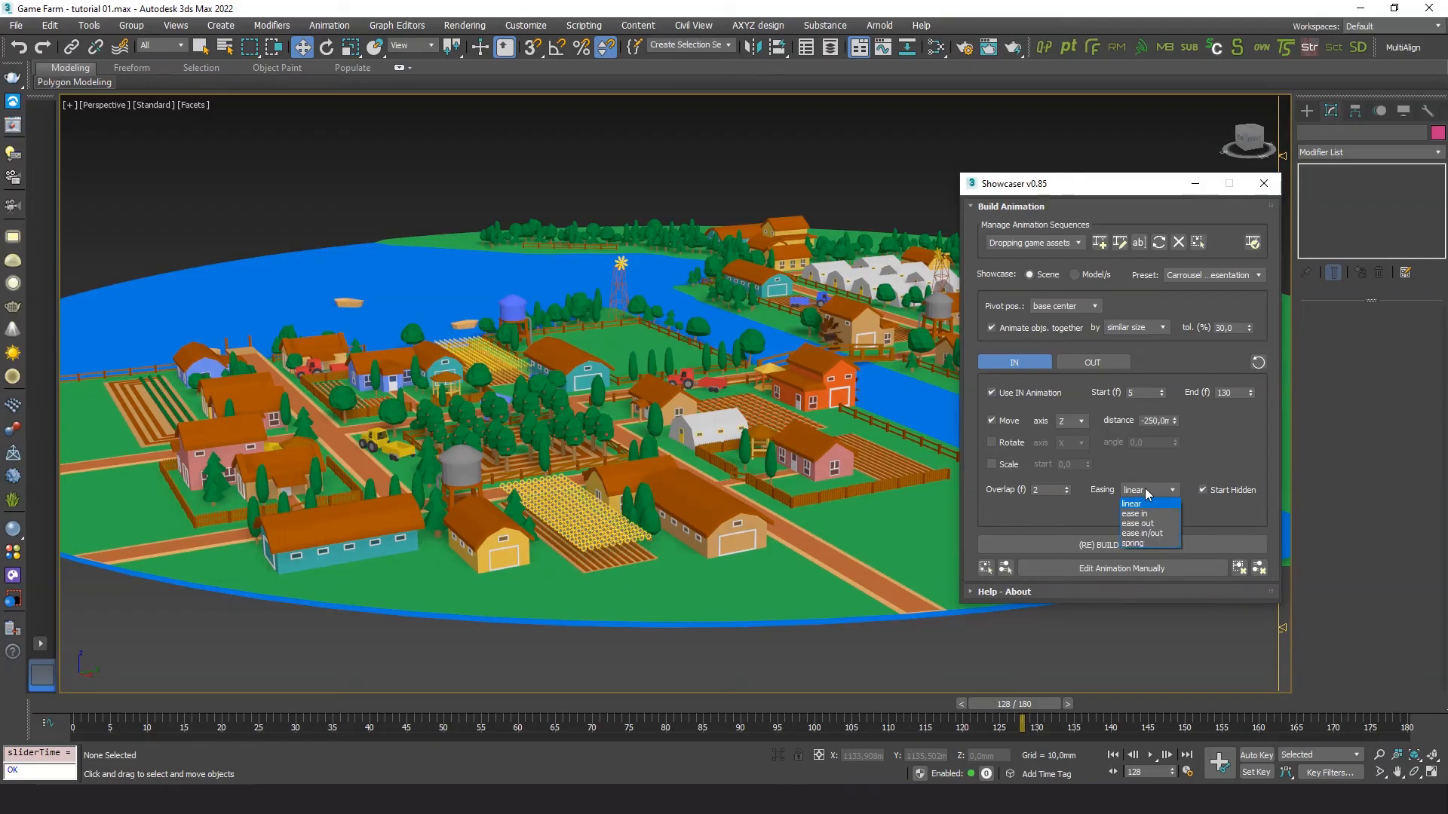
left_click(1137, 523)
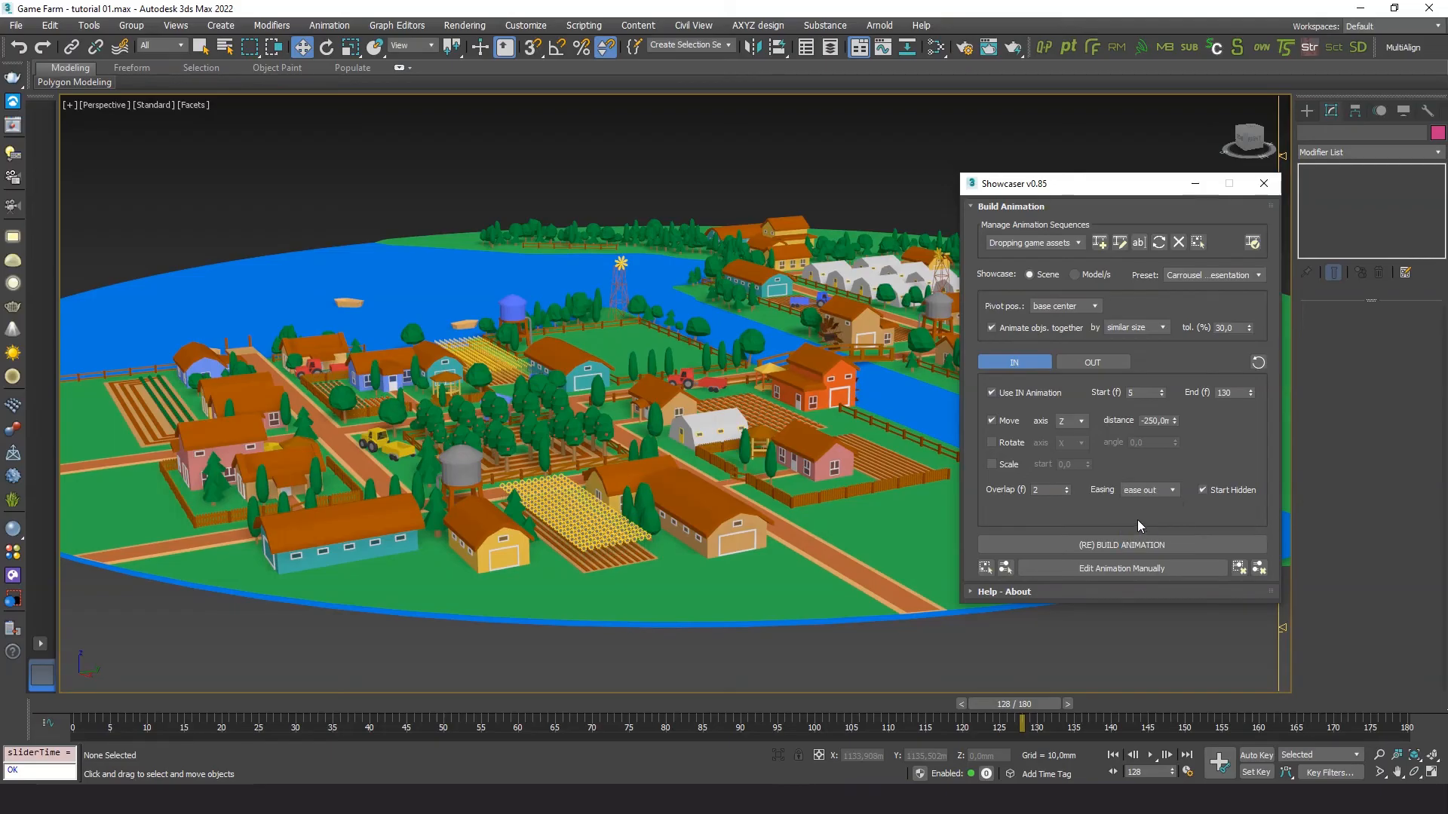
mouse_move(1121, 545)
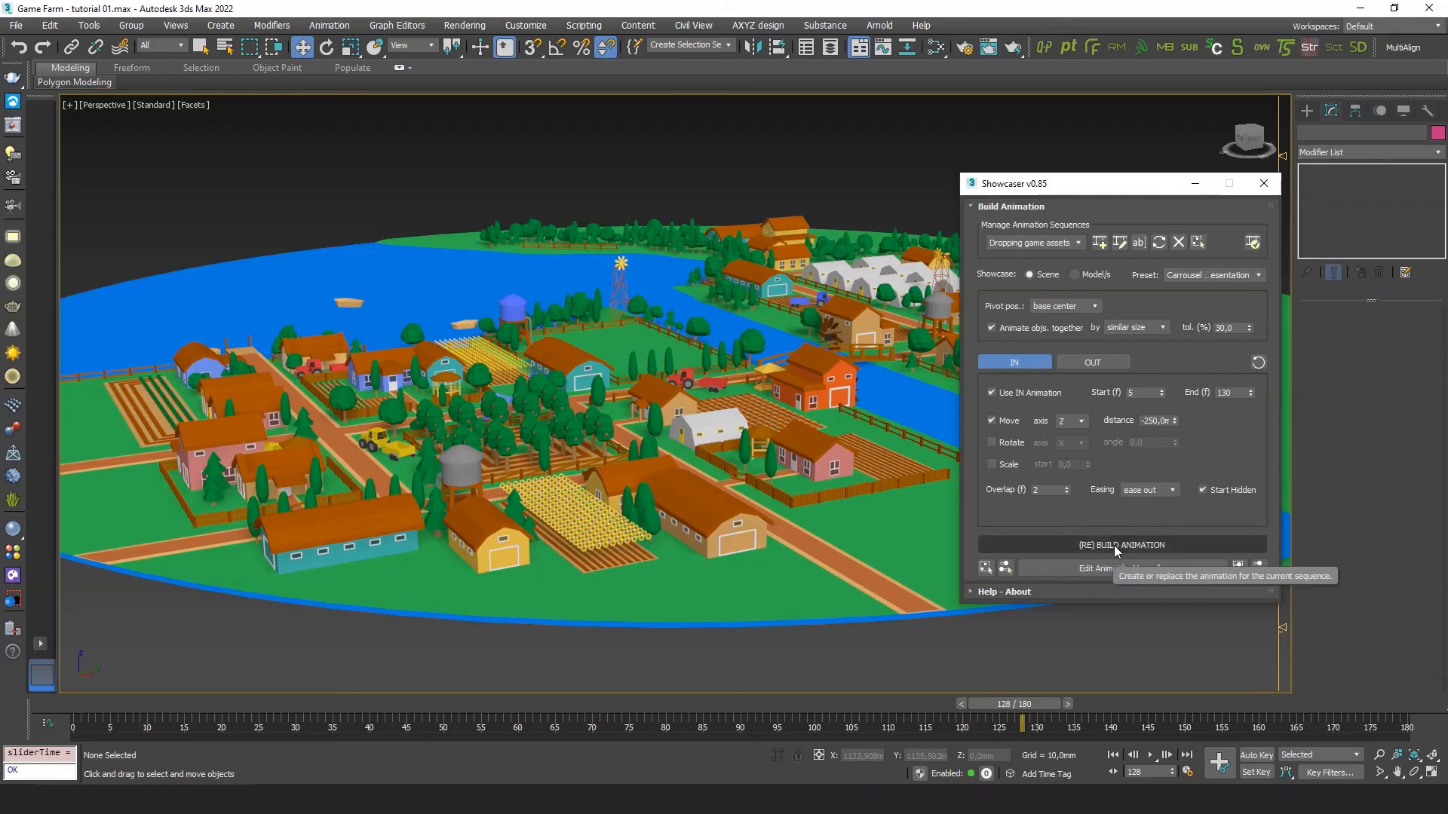
left_click(1120, 544)
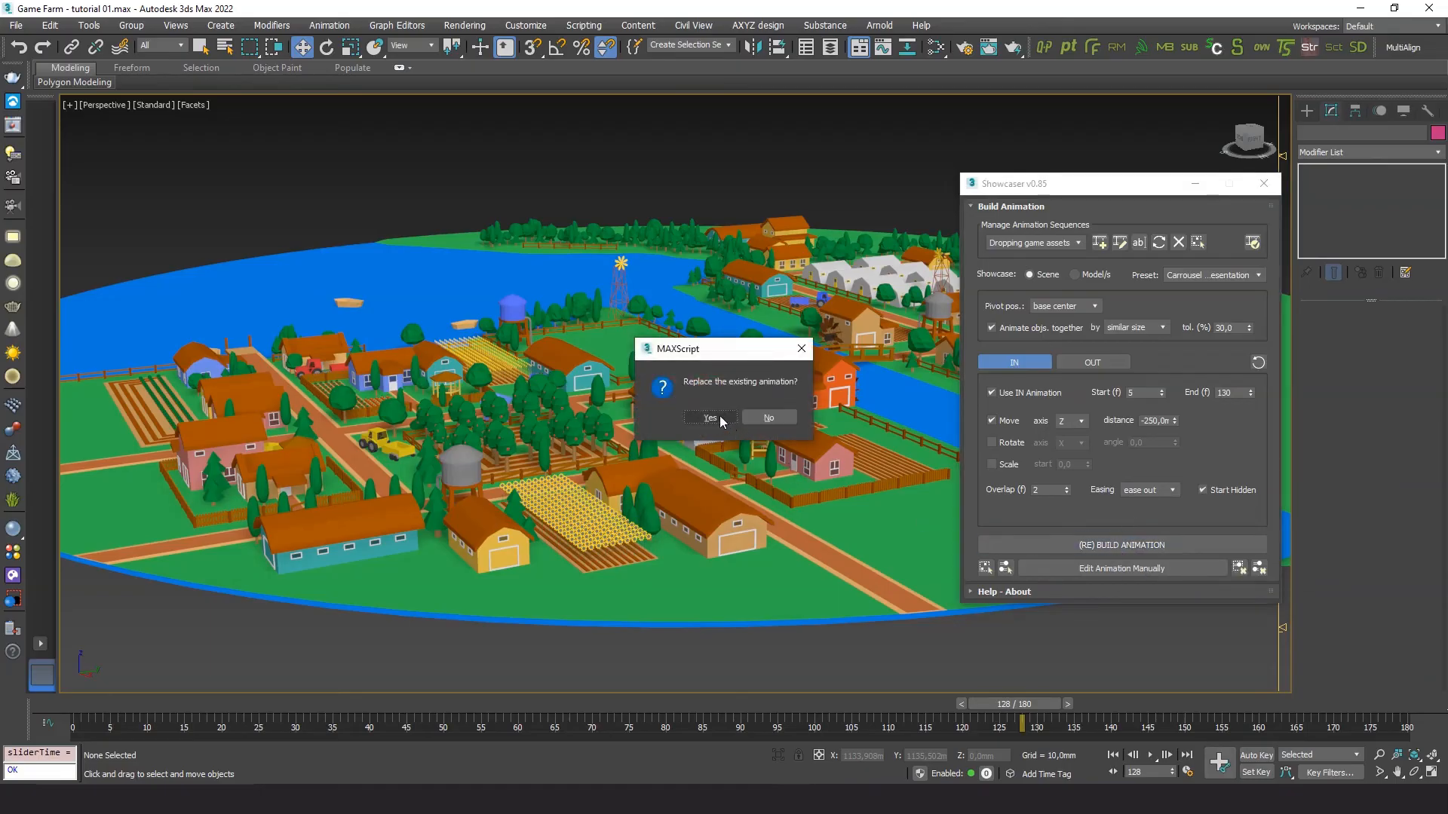
left_click(709, 418)
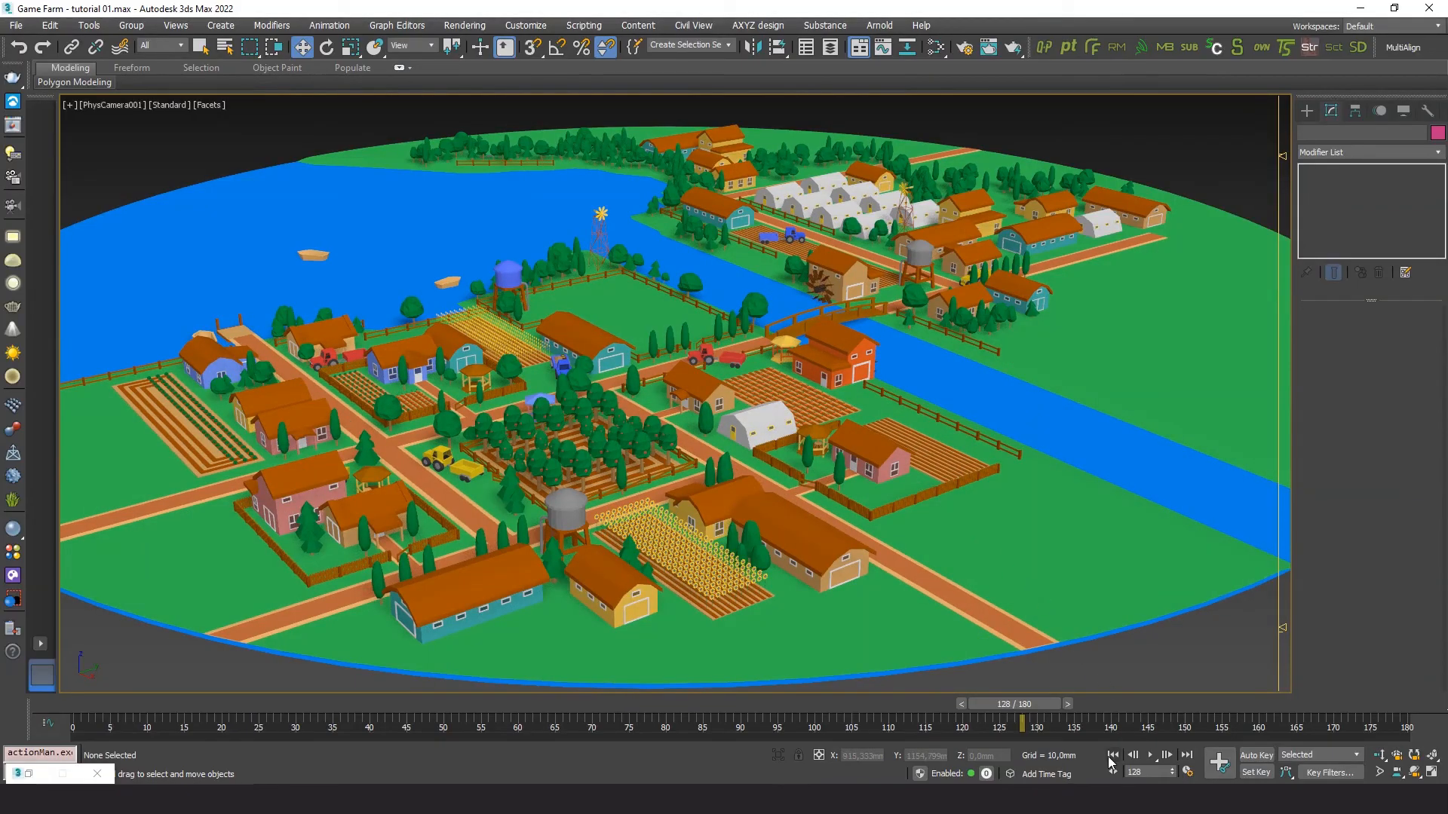
left_click(1148, 756)
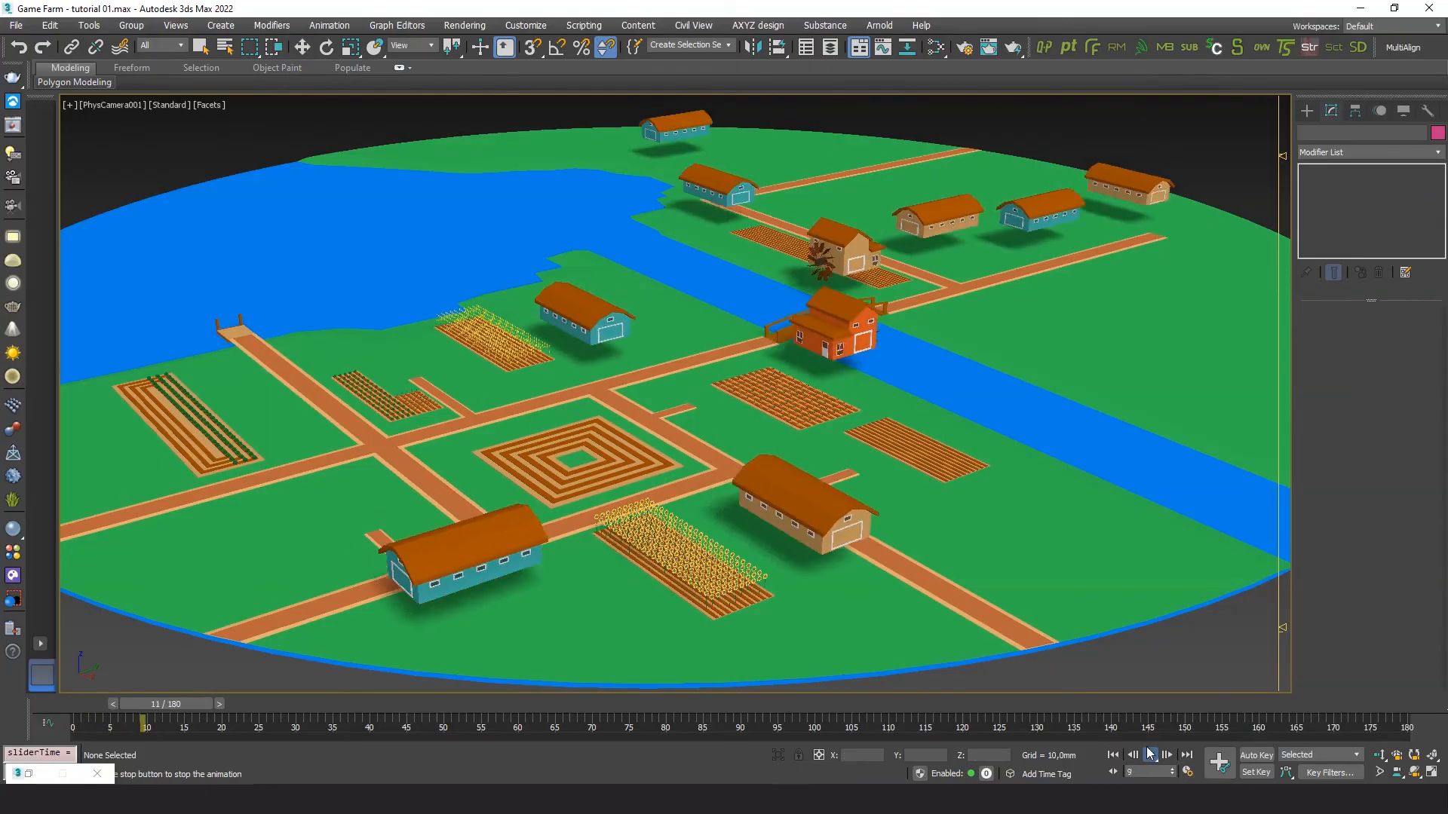
left_click(1166, 756)
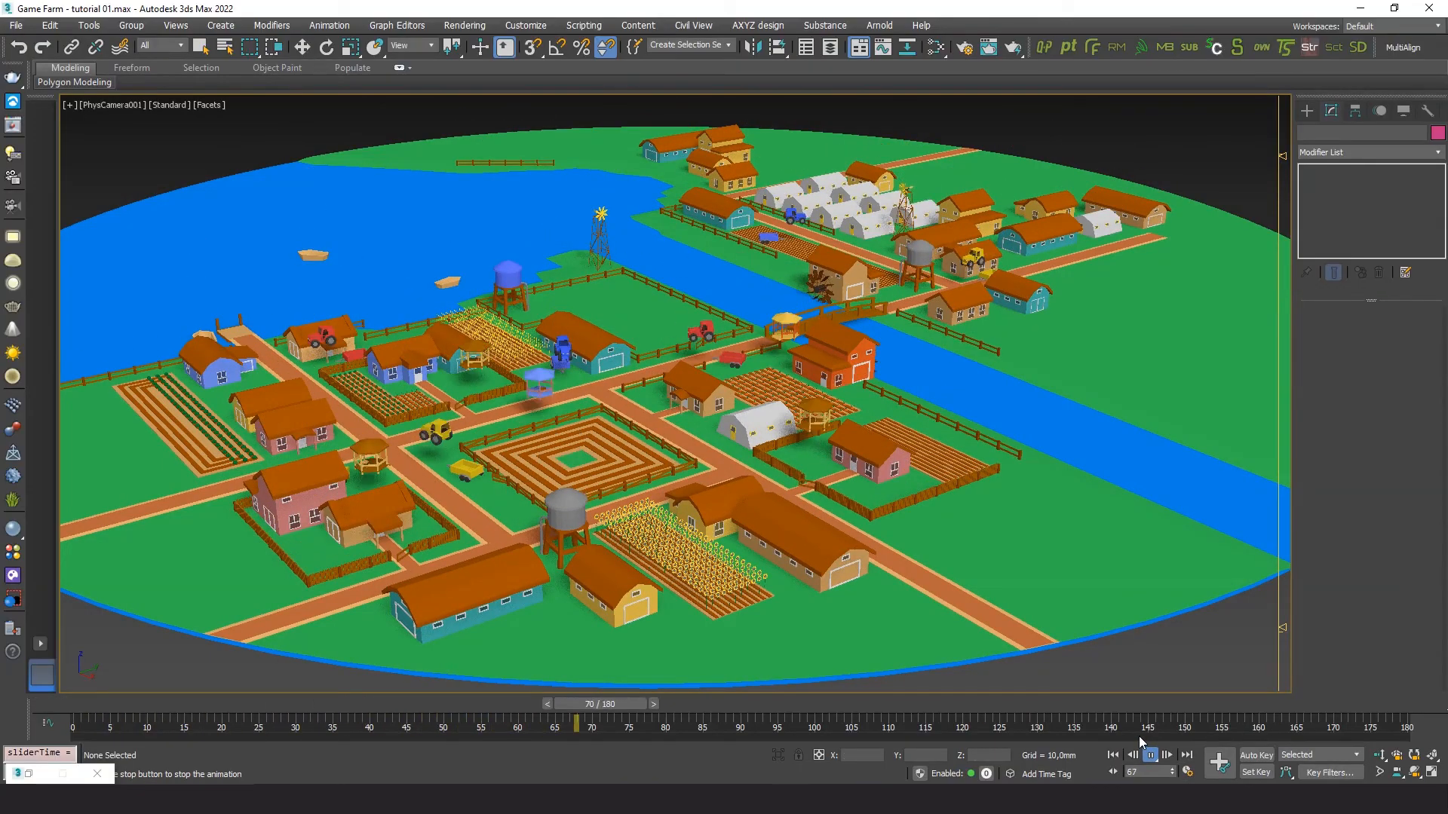
left_click_drag(578, 725, 1010, 726)
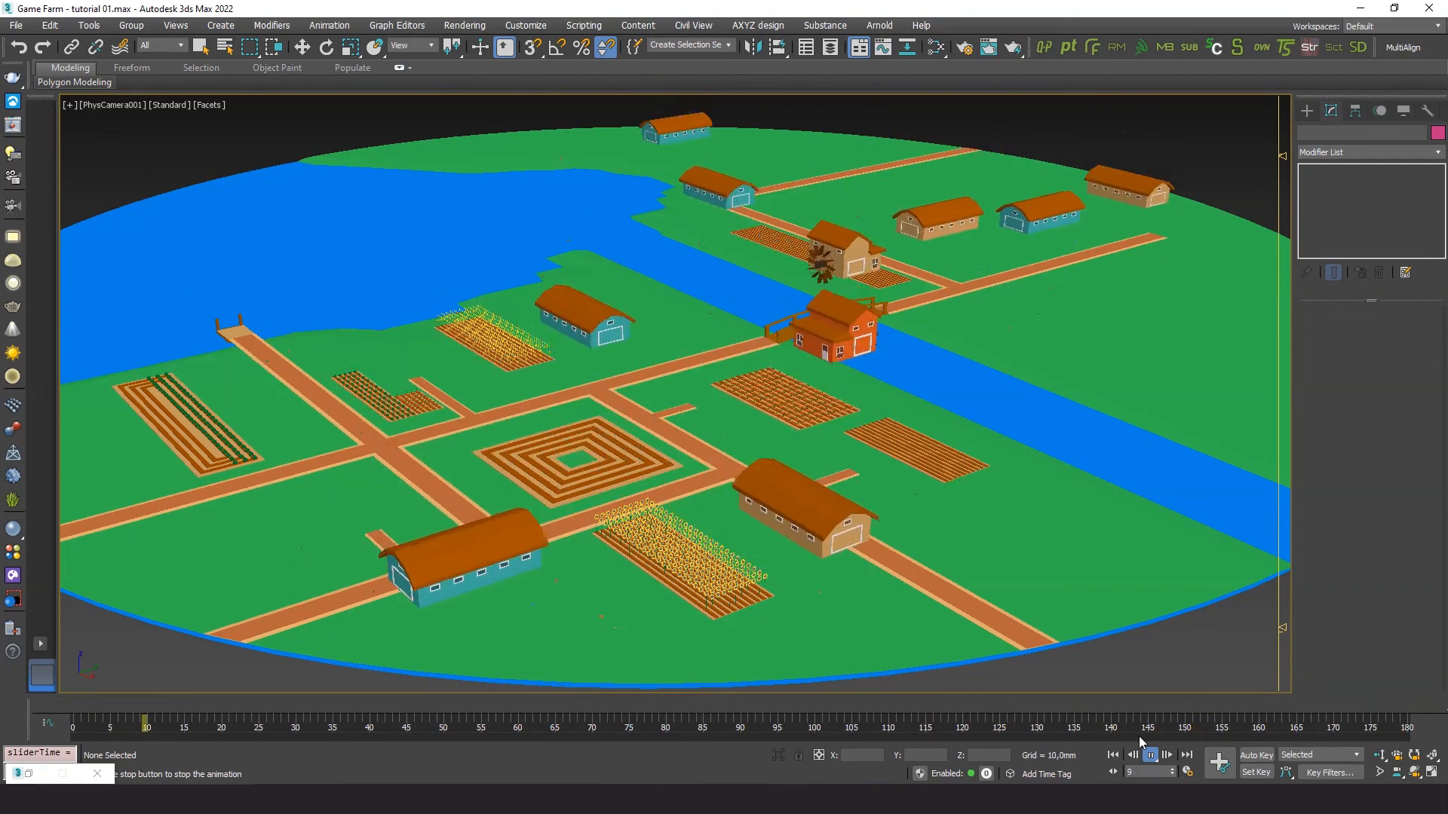
left_click(1149, 756)
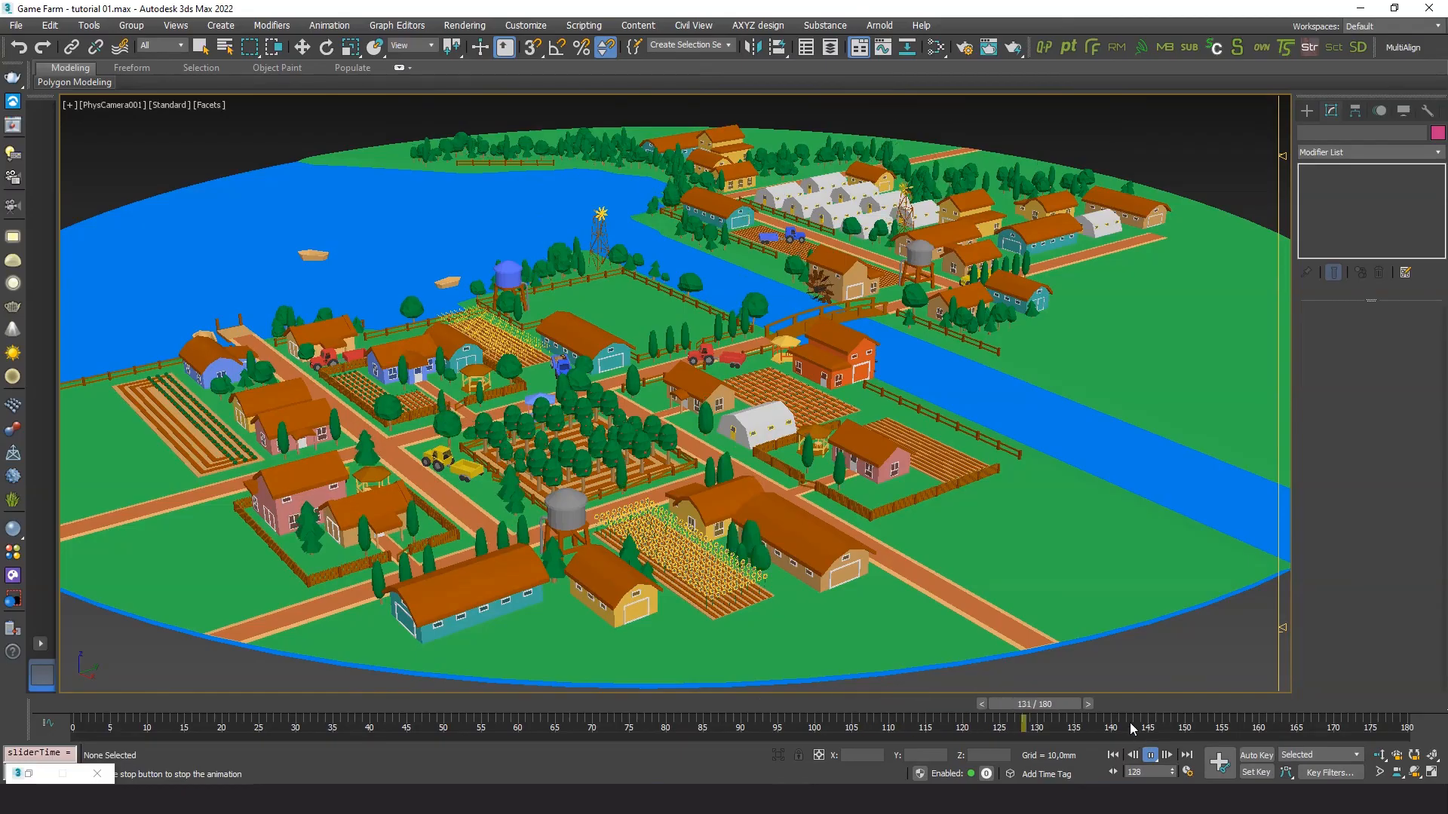
left_click(1149, 755)
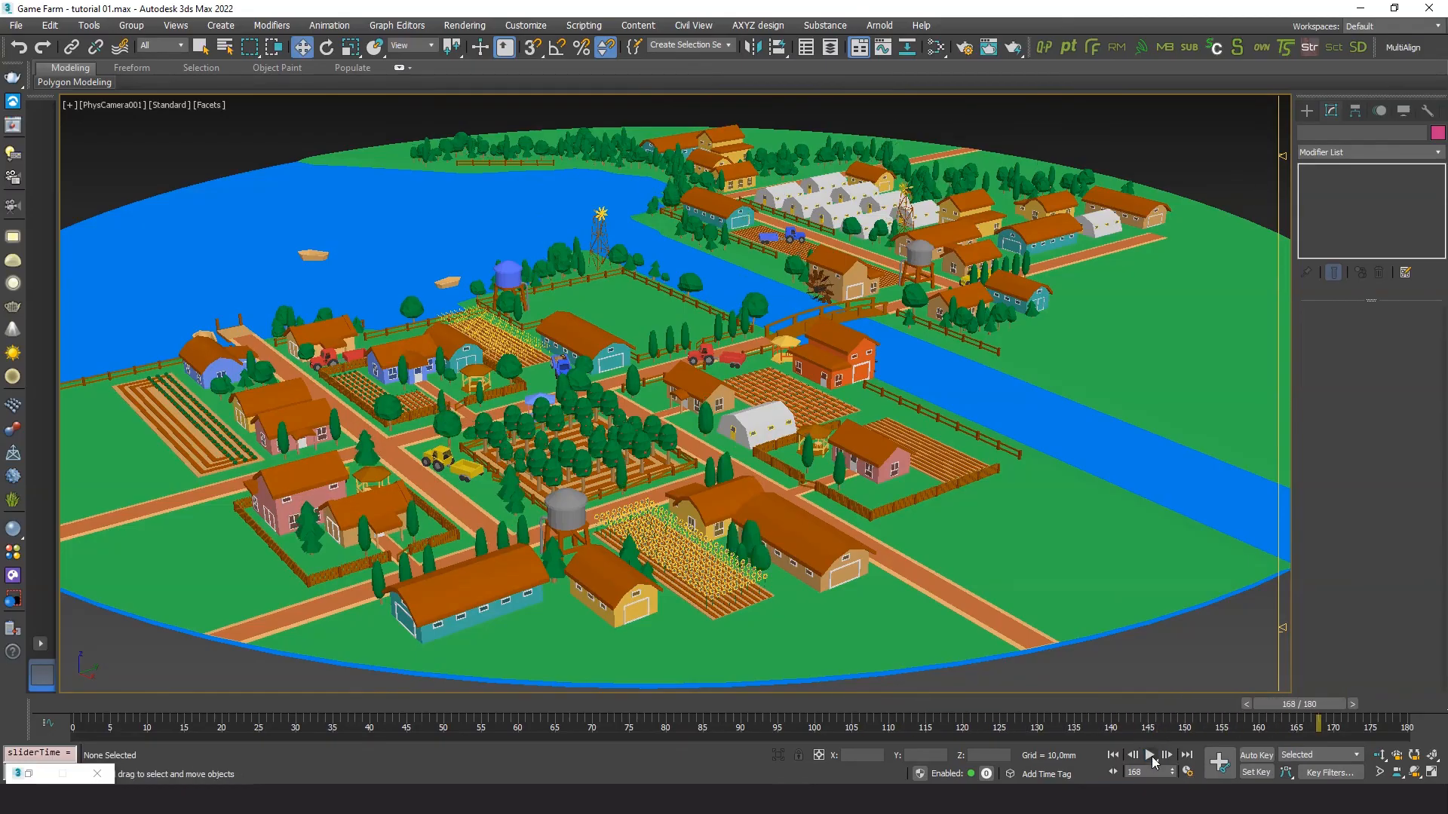